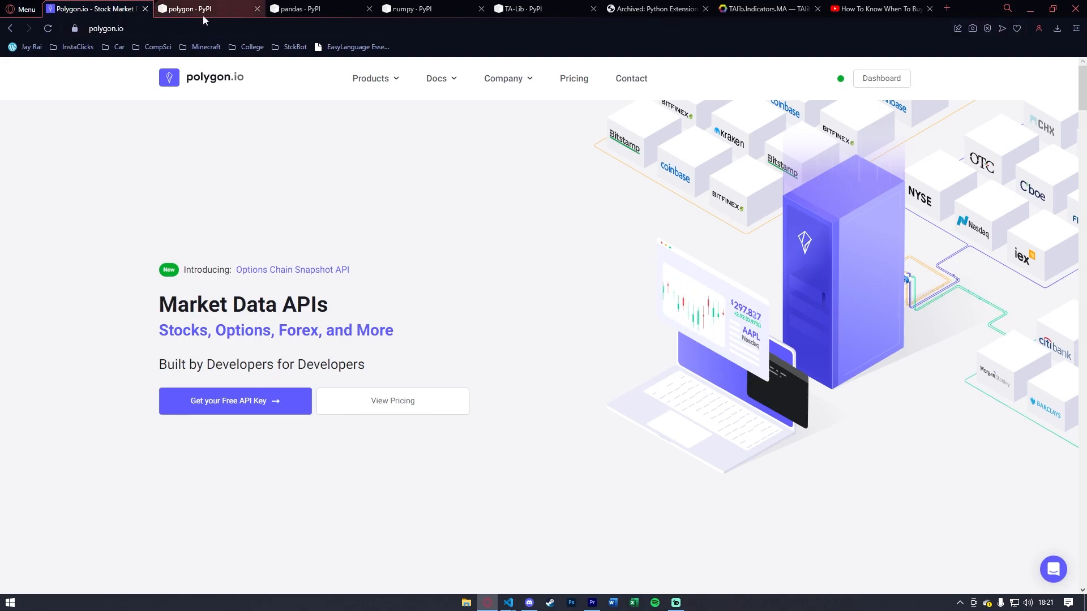
Install the polygon package with pip in Command Prompt, then close the prompt
{"action": "left_click", "coordinate": [201, 9]}
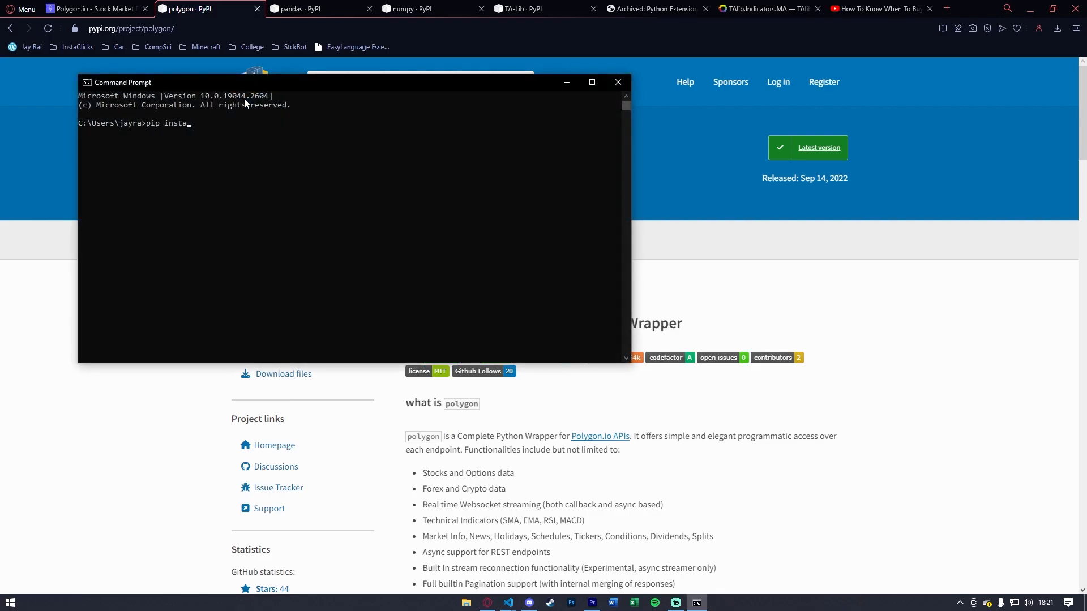
{"action": "type", "text": "ll polygon"}
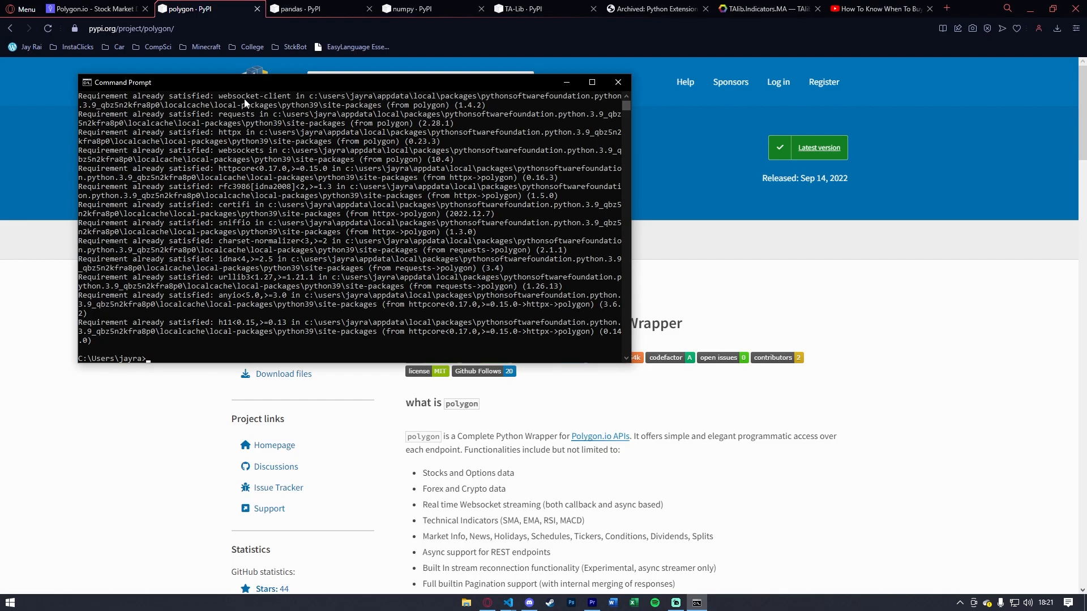
{"action": "left_click", "coordinate": [616, 81]}
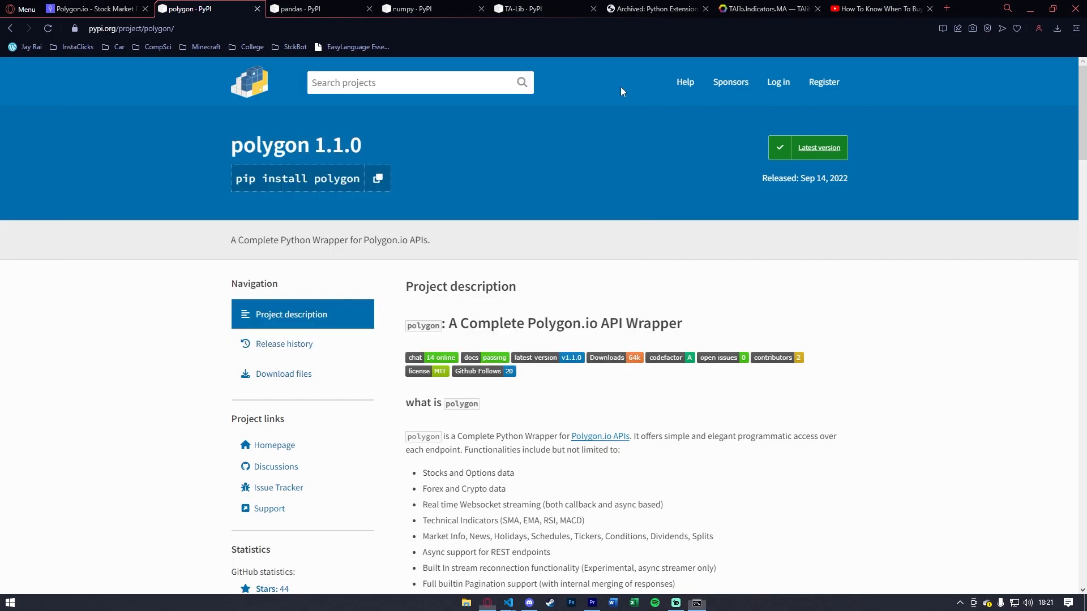
Review the pandas, numpy and TA-Lib package tabs, then the TAlib.Indicators.MA docs
{"action": "left_click", "coordinate": [312, 9]}
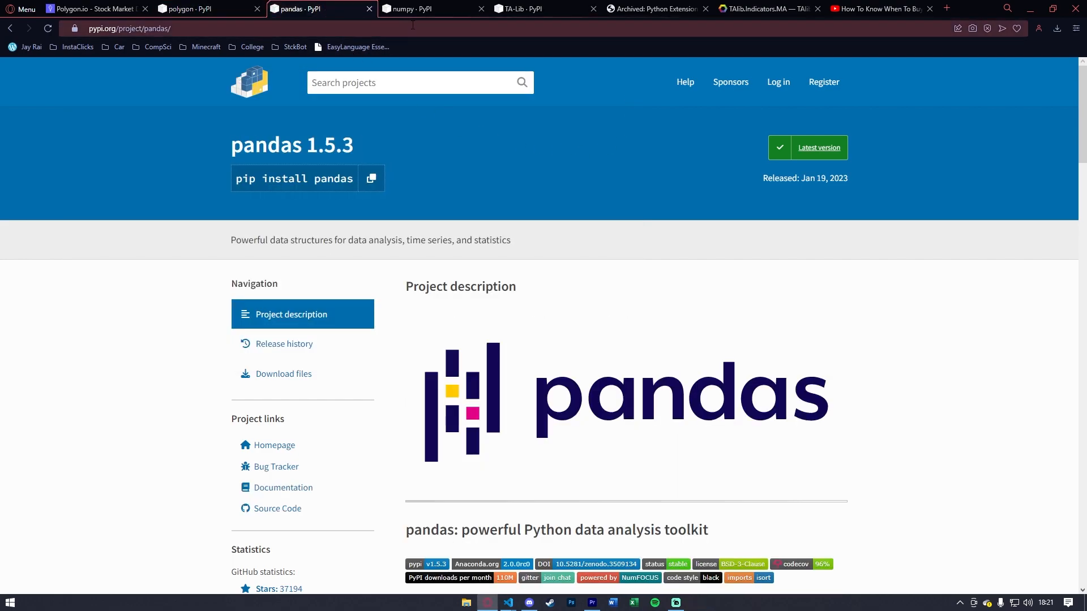
{"action": "left_click", "coordinate": [530, 8]}
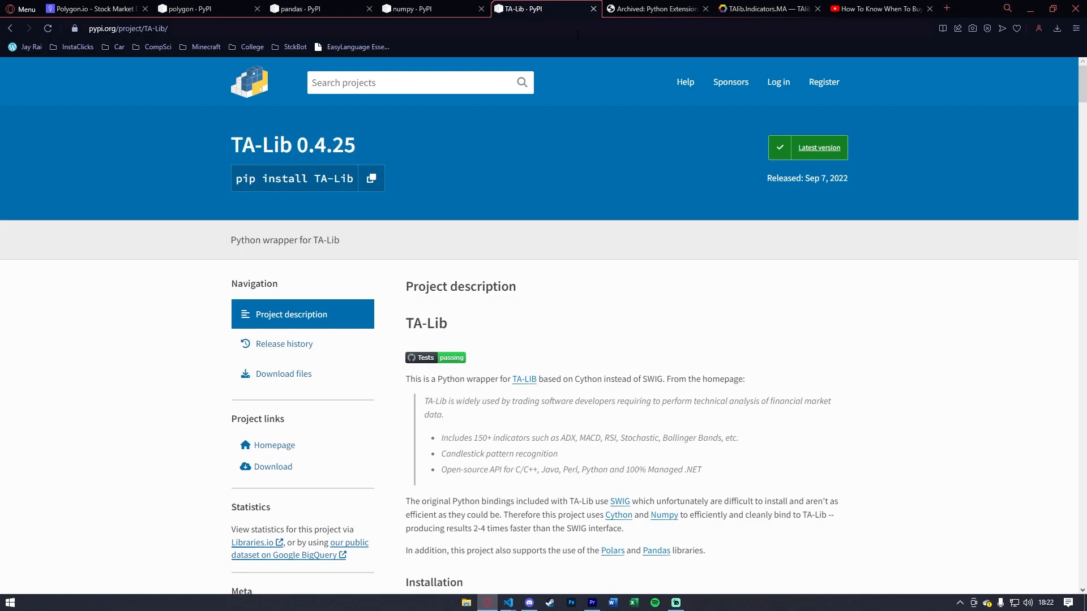
{"action": "left_click", "coordinate": [651, 9]}
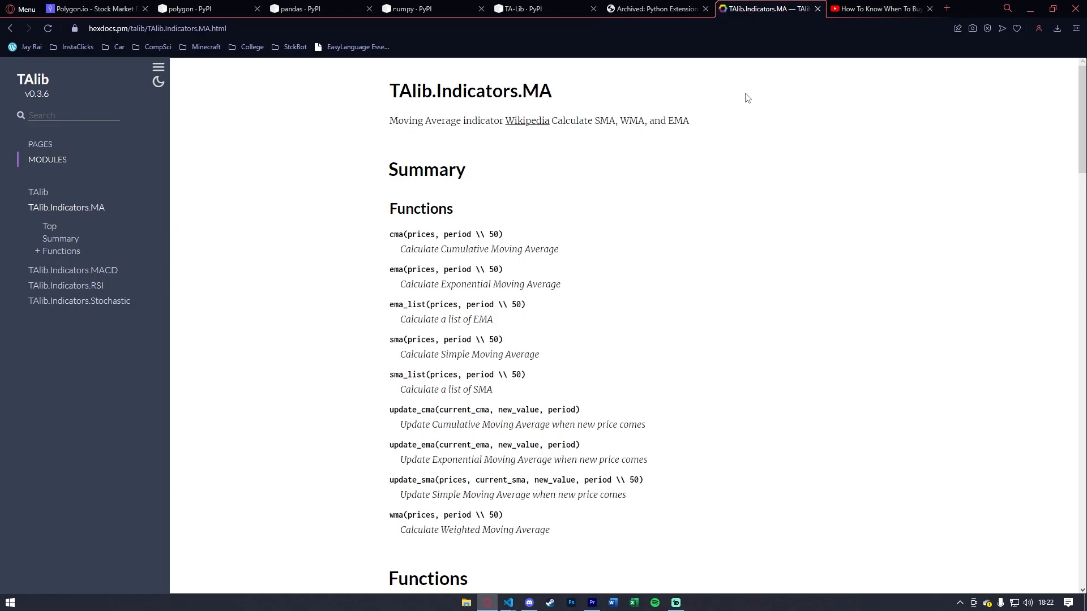
{"action": "mouse_move", "coordinate": [527, 238]}
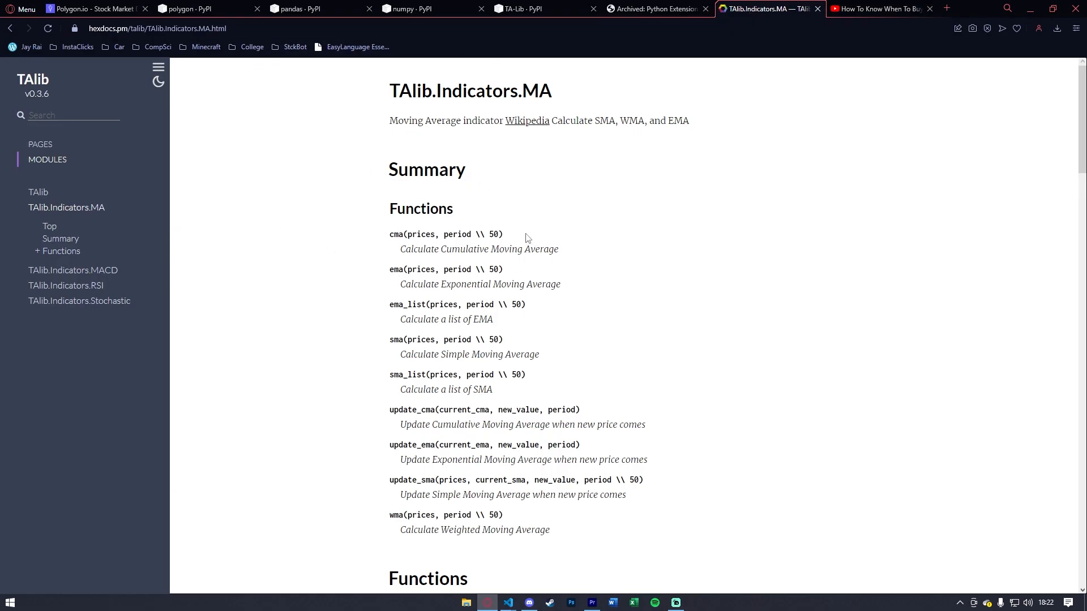
{"action": "mouse_move", "coordinate": [449, 350]}
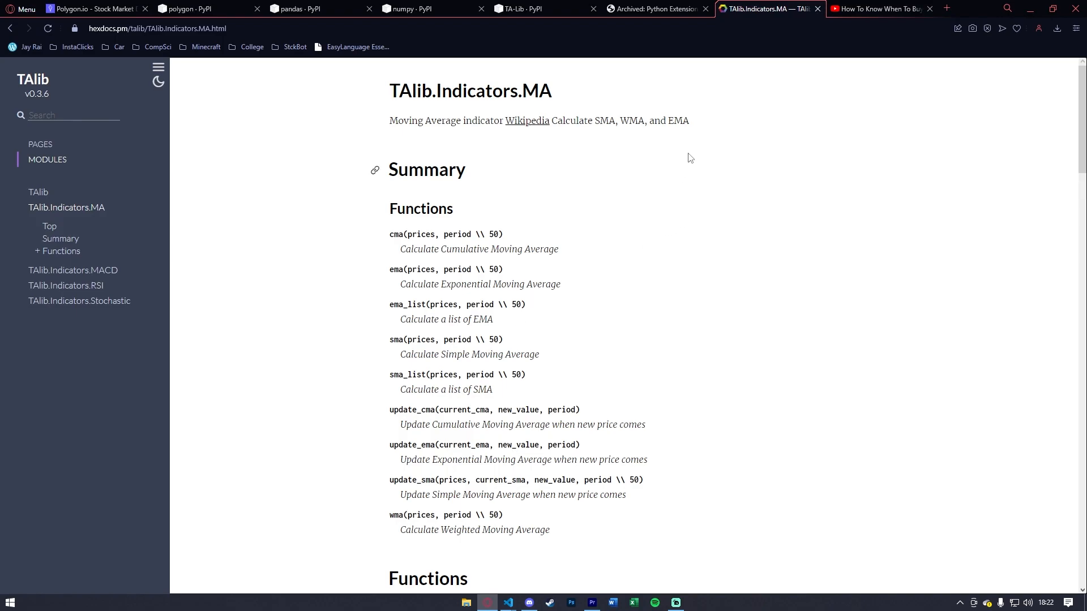
{"action": "mouse_move", "coordinate": [709, 152]}
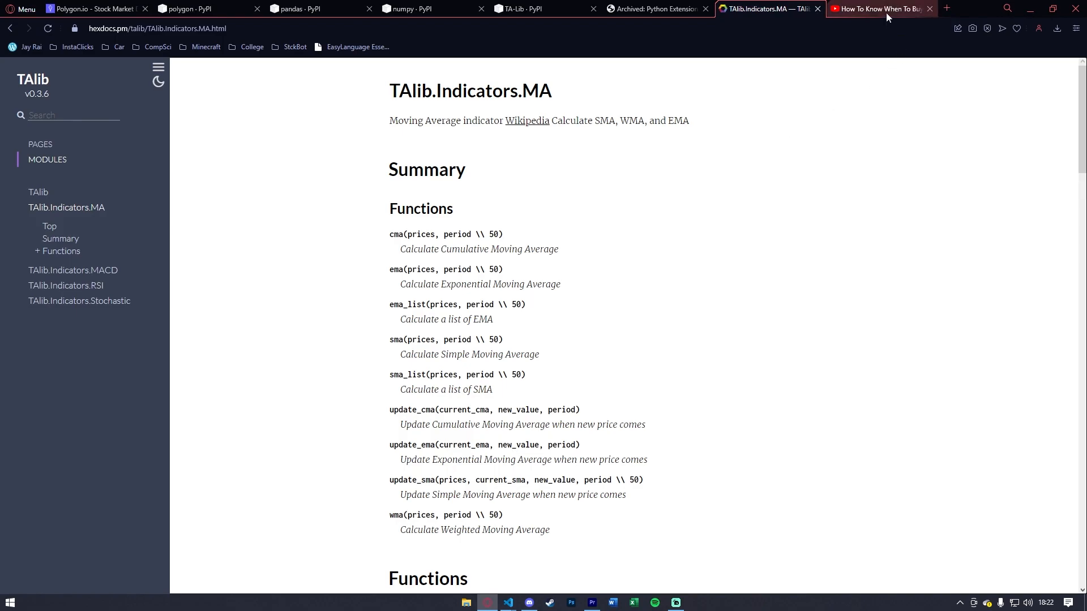
Watch the 'How To Know When To Buy And Sell Stocks' moving-average YouTube Short
{"action": "left_click", "coordinate": [880, 9]}
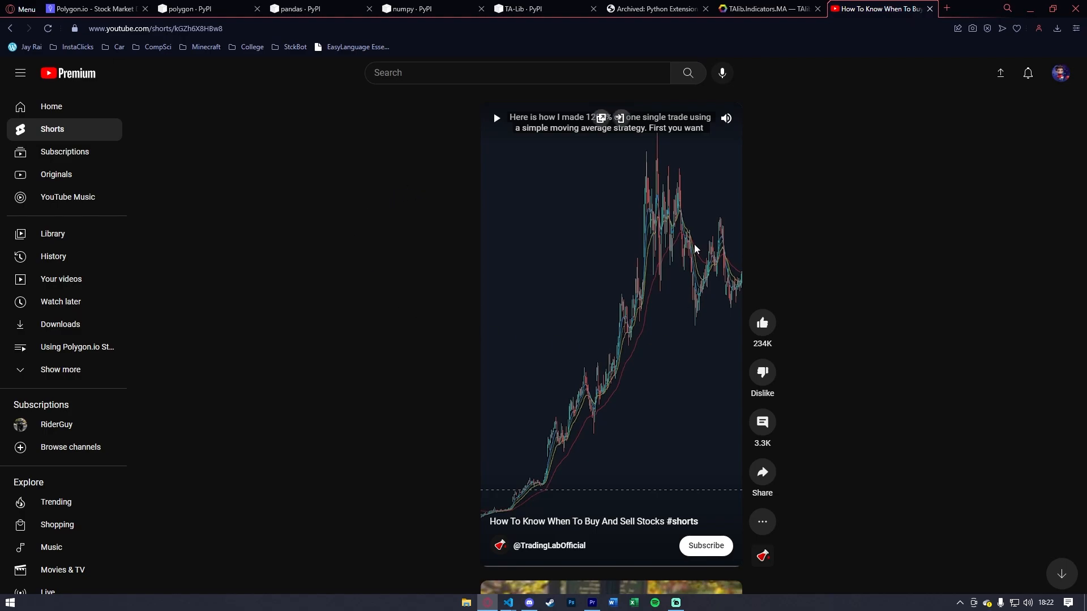
{"action": "mouse_move", "coordinate": [659, 396]}
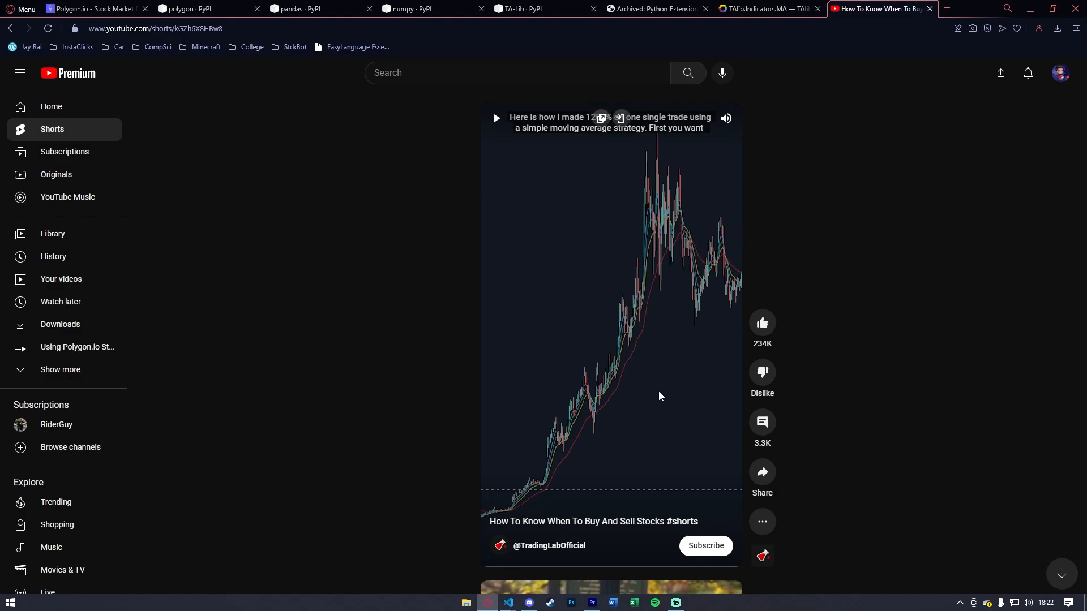
{"action": "mouse_move", "coordinate": [525, 516]}
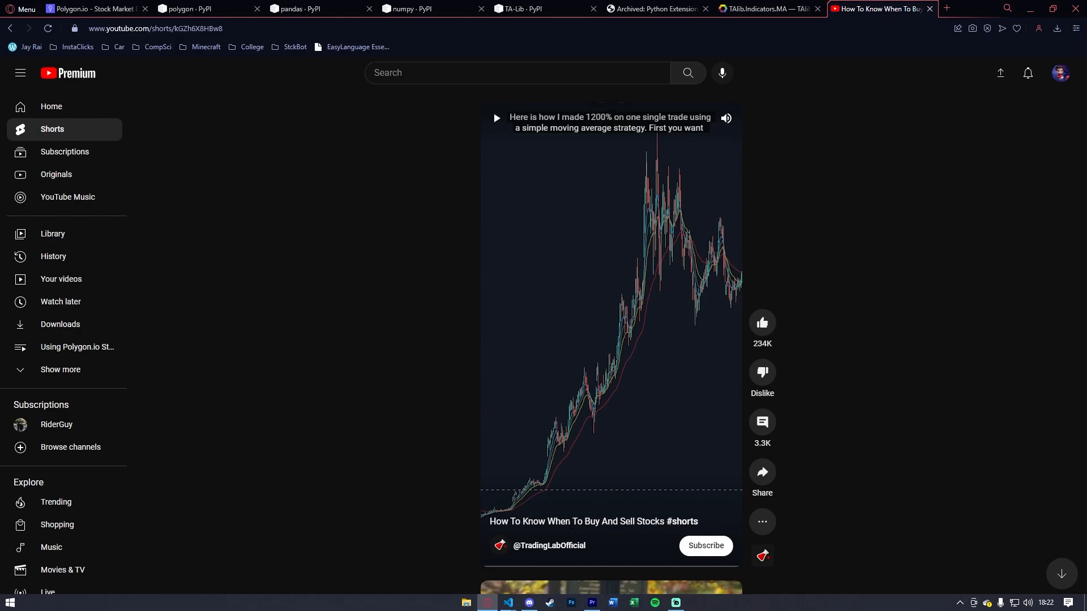
{"action": "mouse_move", "coordinate": [760, 373]}
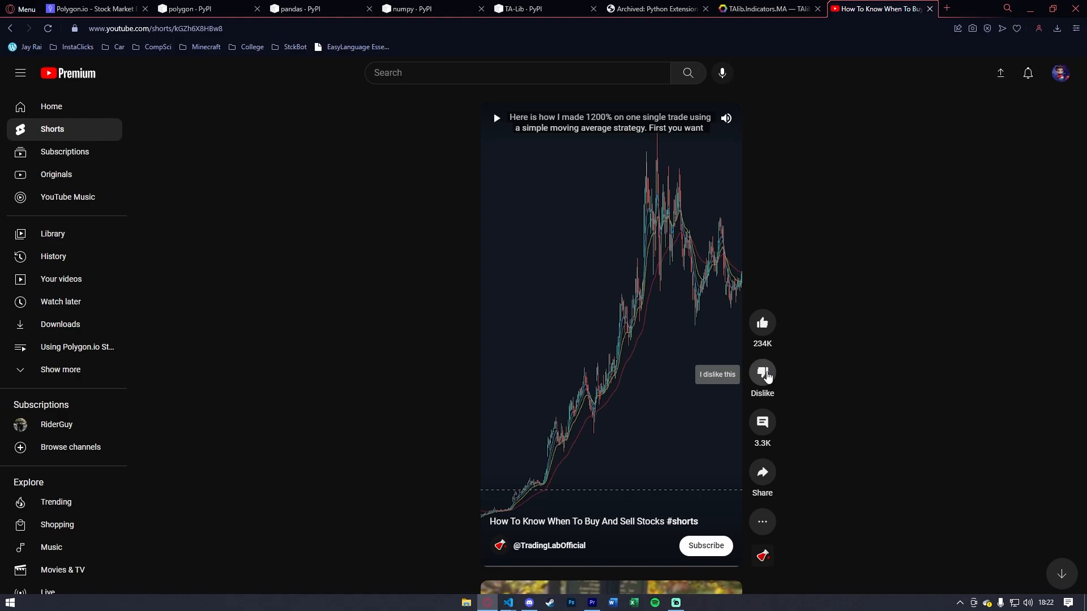
{"action": "left_click", "coordinate": [507, 606]}
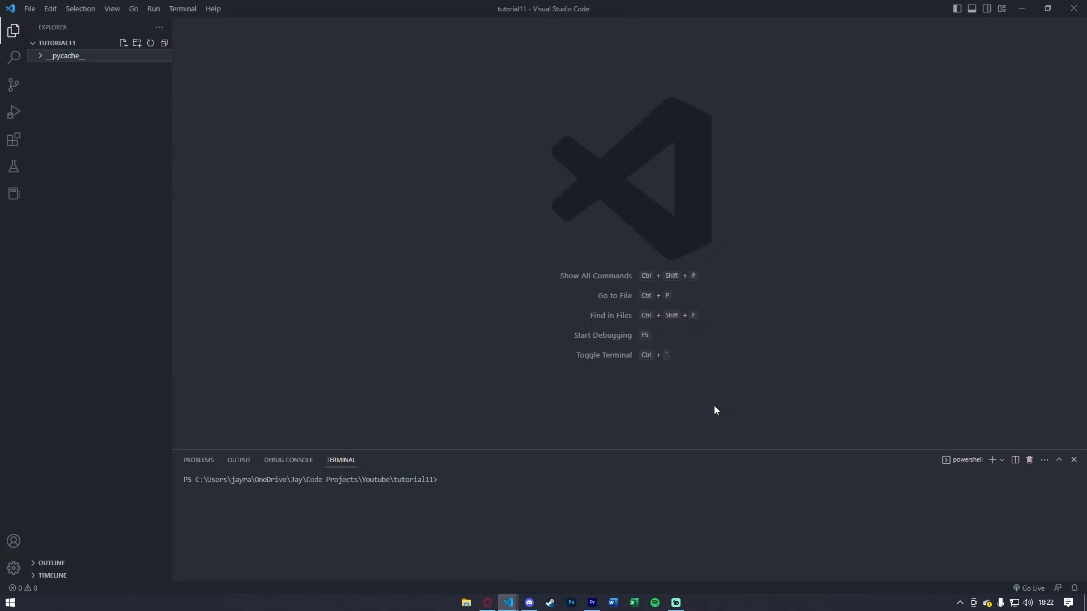
{"action": "mouse_move", "coordinate": [175, 133]}
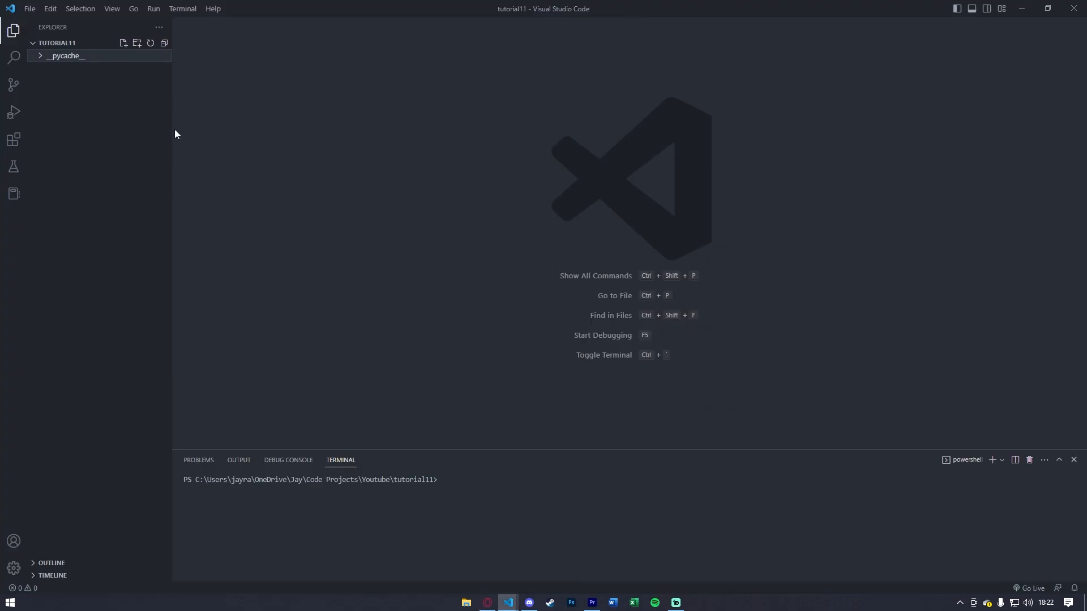
Create config.py in tutorial11 and start typing API_KEY = ' on line 1
{"action": "left_click", "coordinate": [123, 43]}
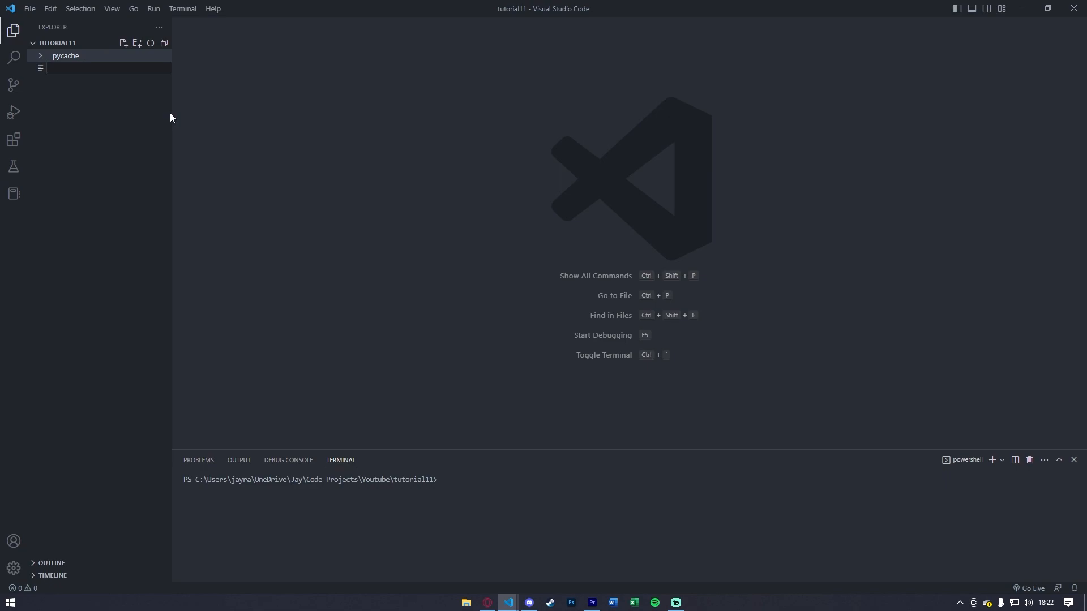
{"action": "type", "text": "config.py"}
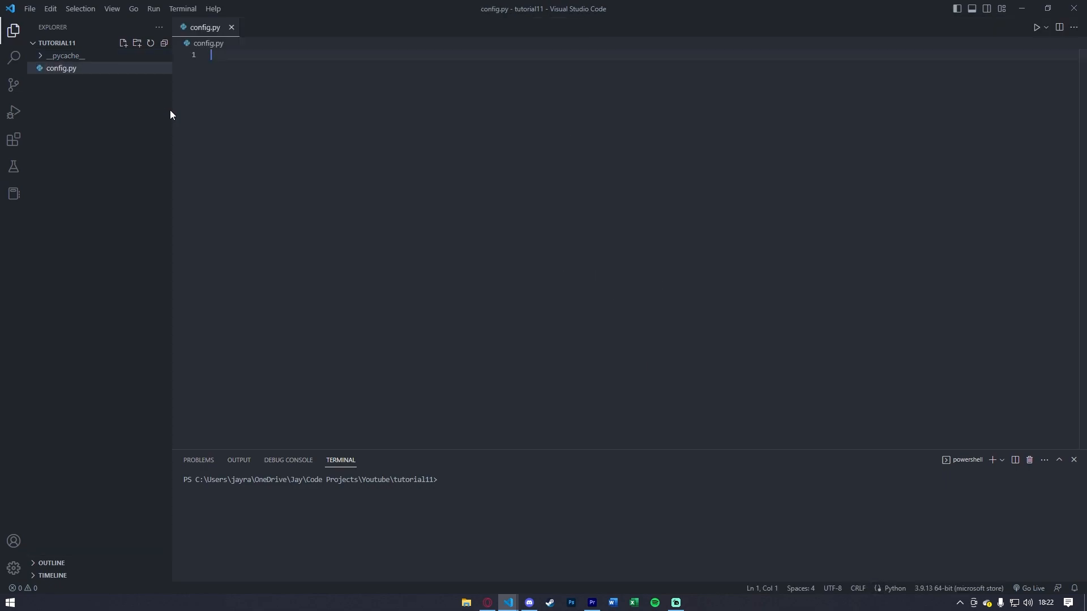
{"action": "mouse_move", "coordinate": [309, 68]}
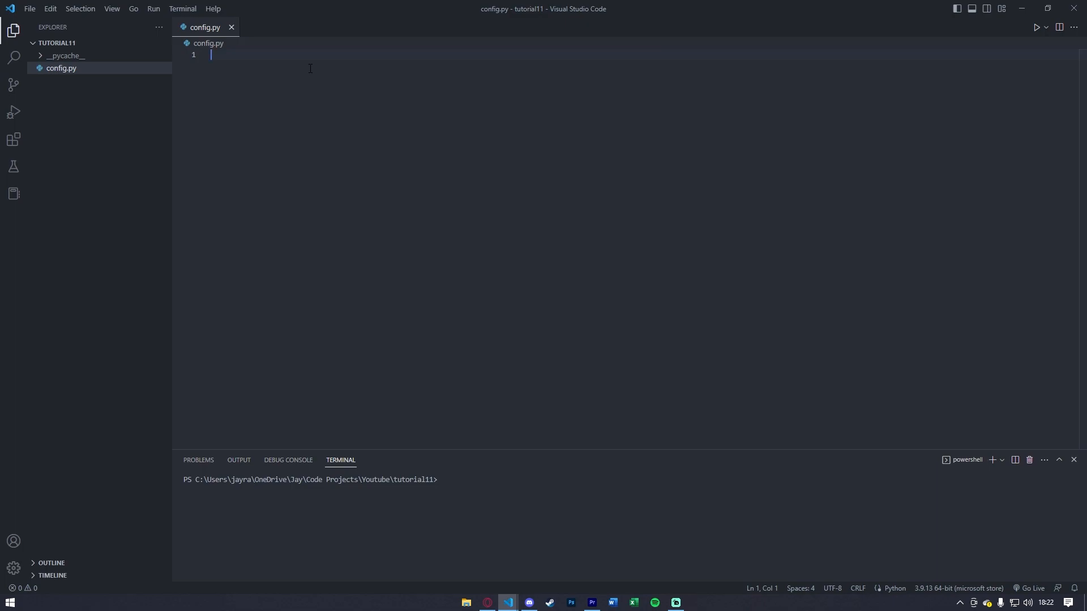
{"action": "type", "text": "API_KEY"}
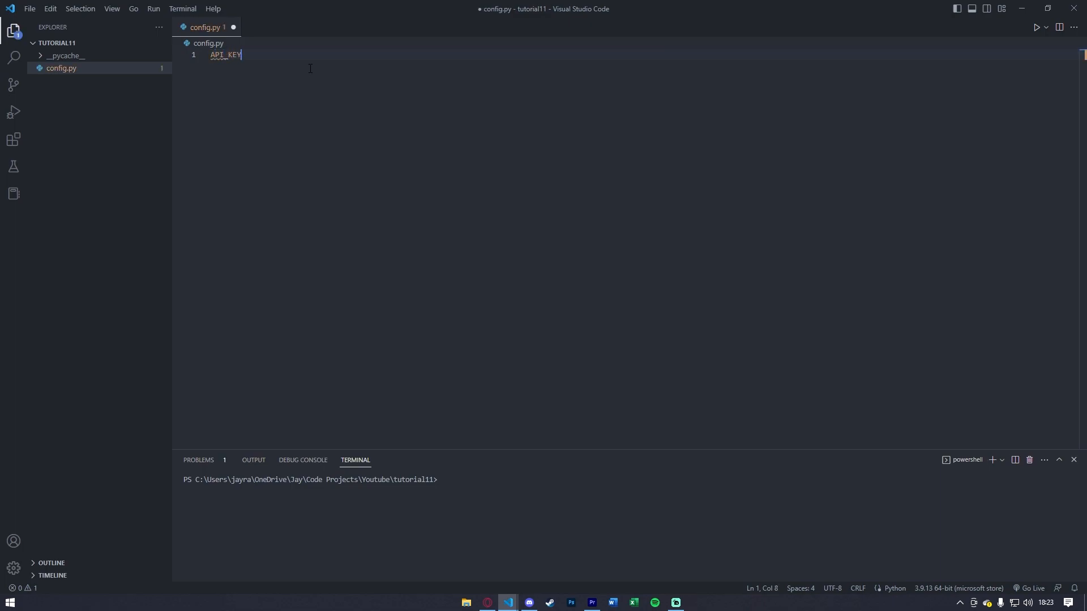
{"action": "type", "text": "= '"}
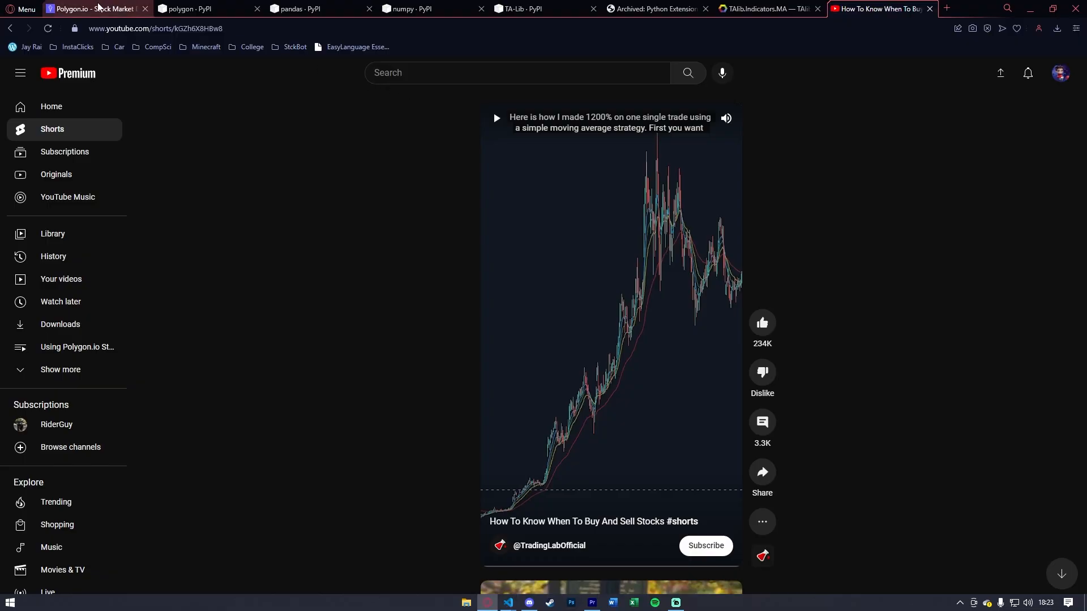
Copy the Default API key from the Polygon.io account dashboard
{"action": "left_click", "coordinate": [93, 9]}
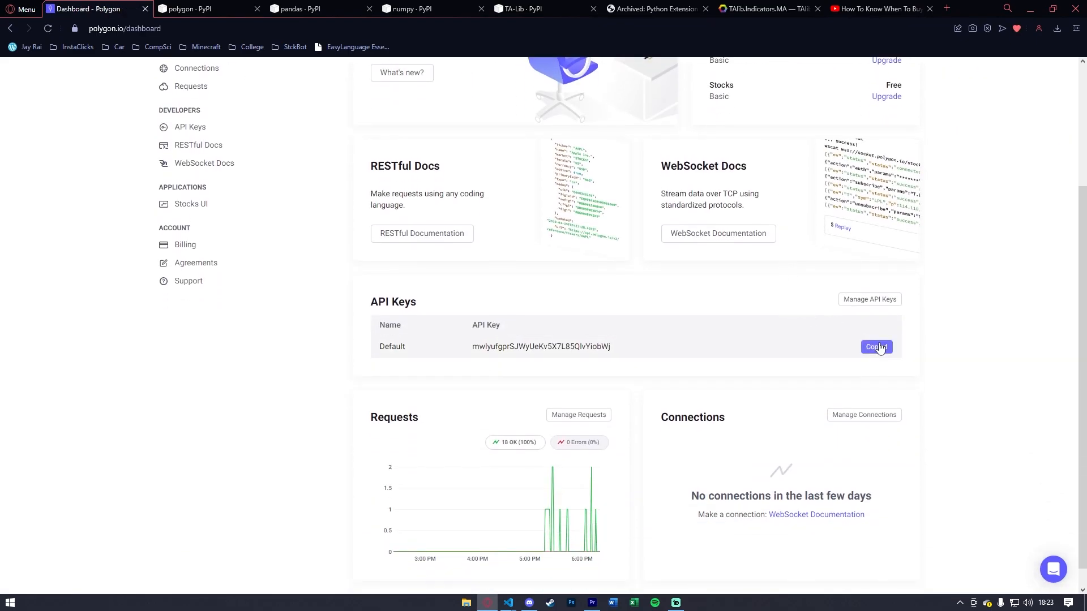
{"action": "left_click", "coordinate": [876, 346]}
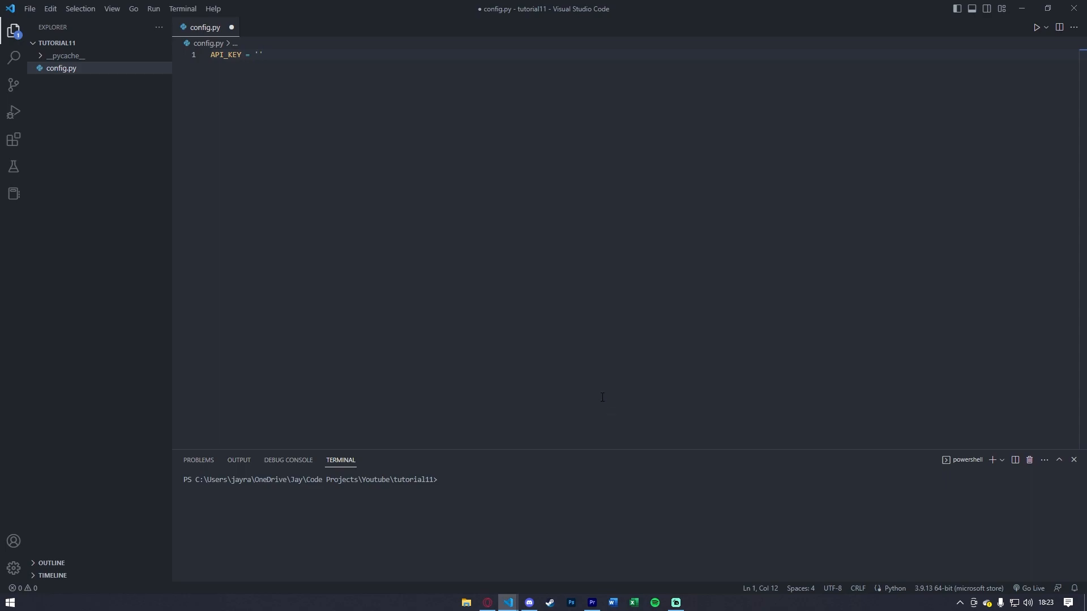
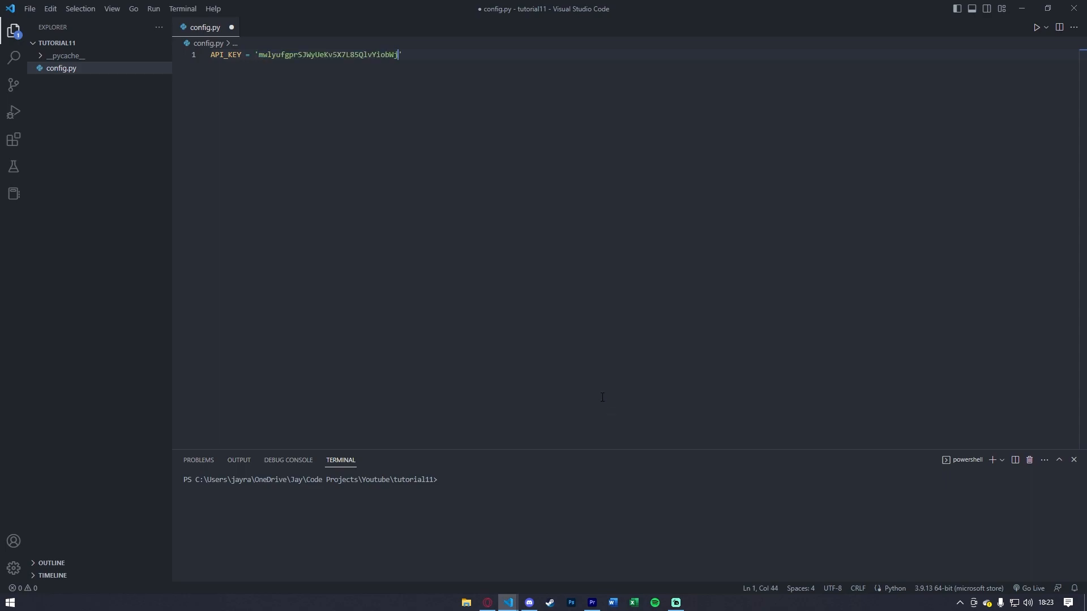
Paste the key into API_KEY, save config.py, and start data.py with an #Imports comment
{"action": "key", "text": "ctrl+s"}
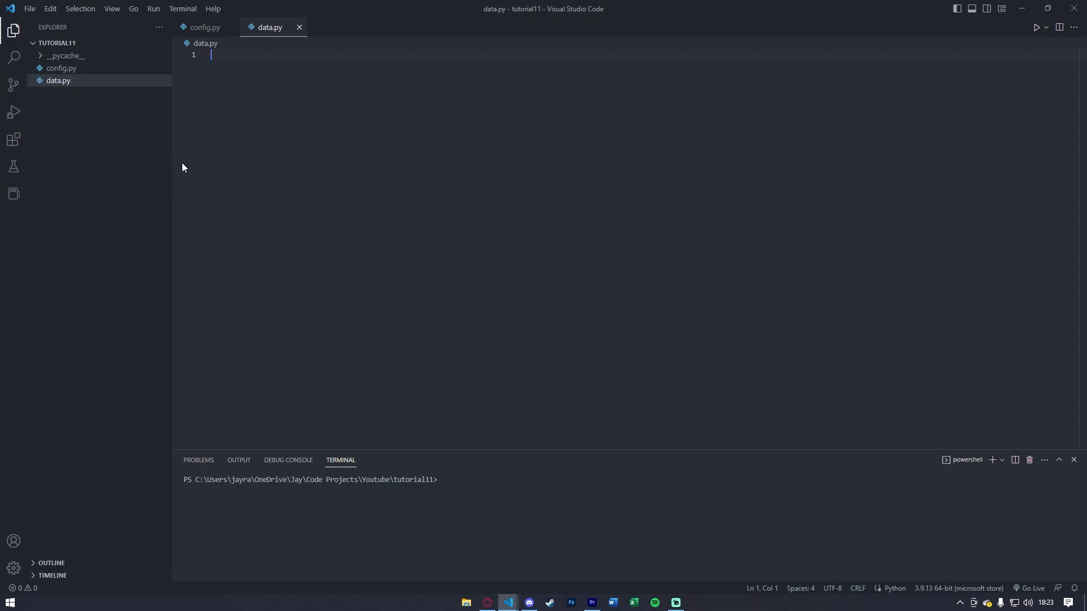
{"action": "mouse_move", "coordinate": [301, 93]}
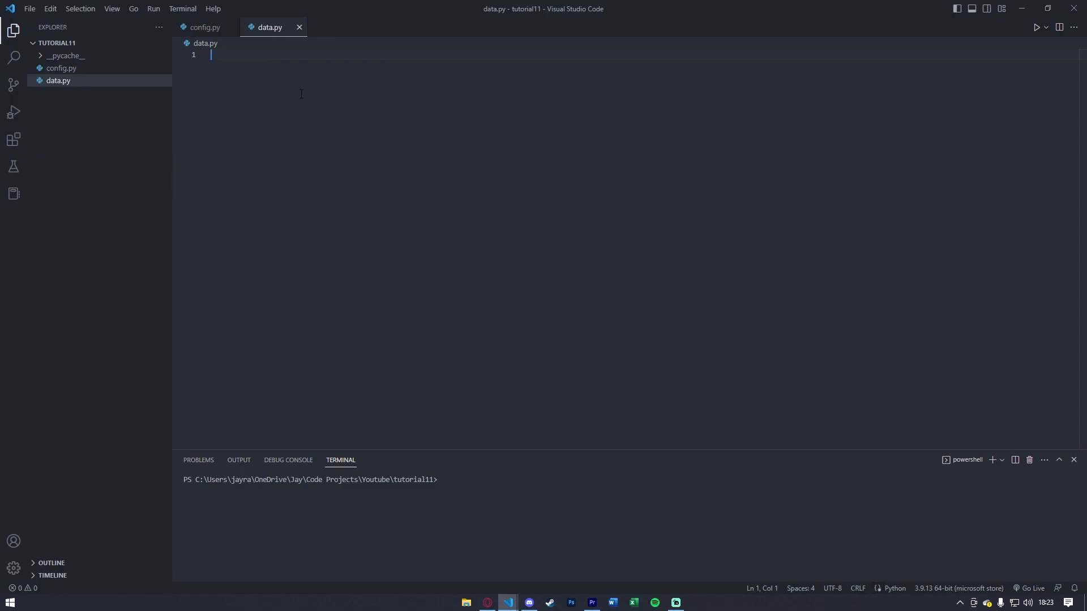
{"action": "mouse_move", "coordinate": [310, 92]}
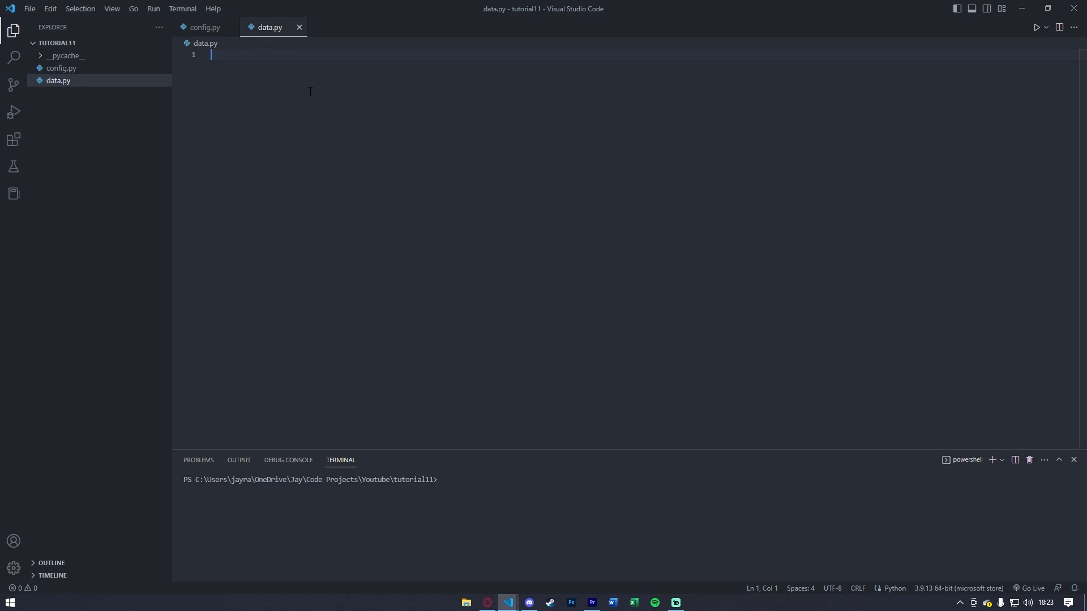
{"action": "type", "text": "#Imports"}
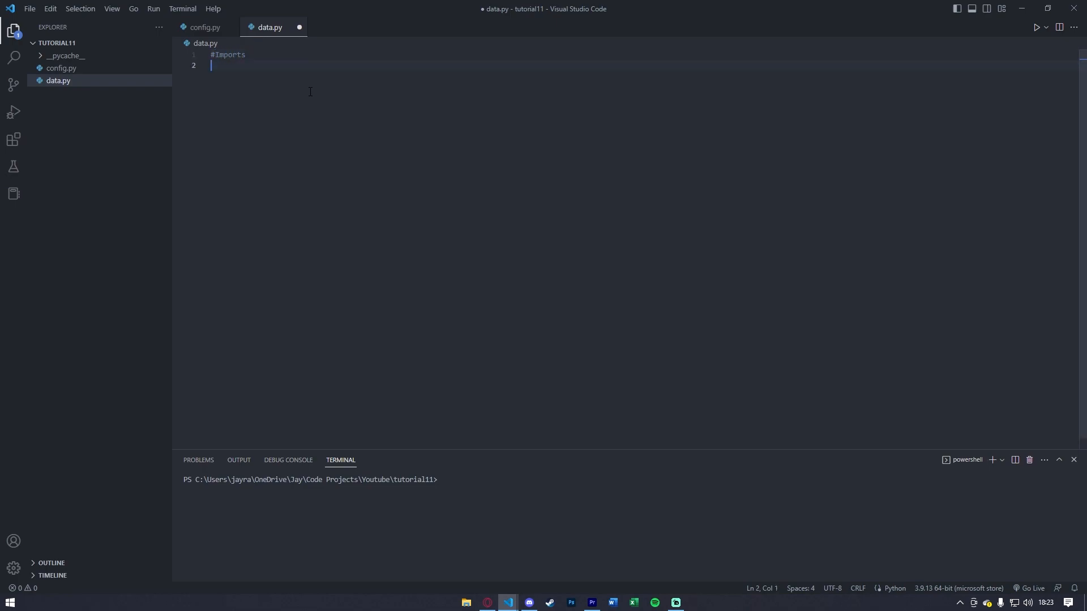
Import rest from polygon, HTTPResponse from urllib3 and cast from typing
{"action": "type", "text": "from polygon"}
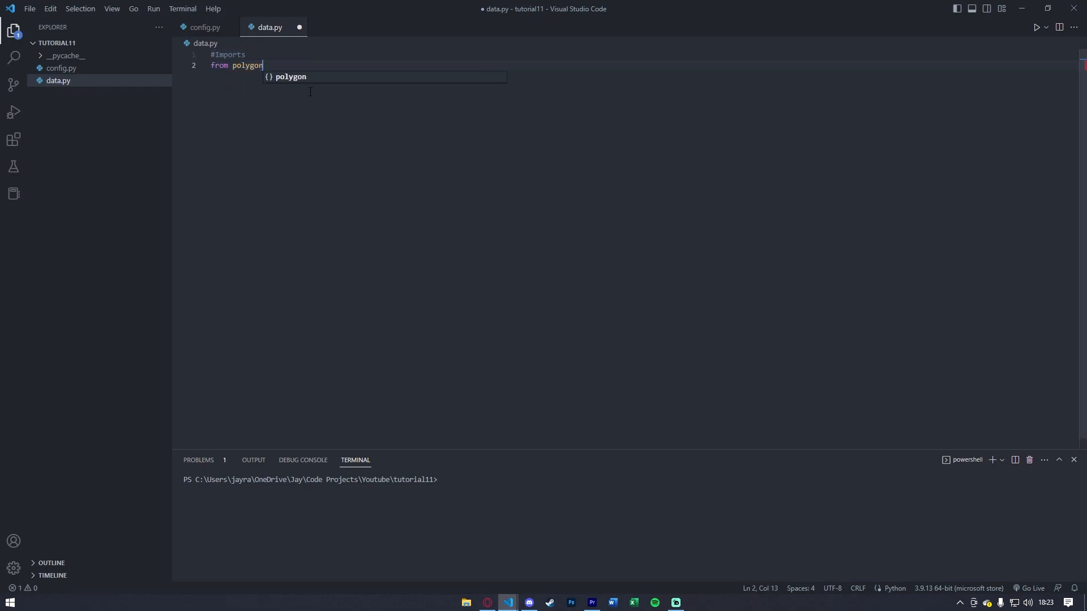
{"action": "type", "text": "import rews"}
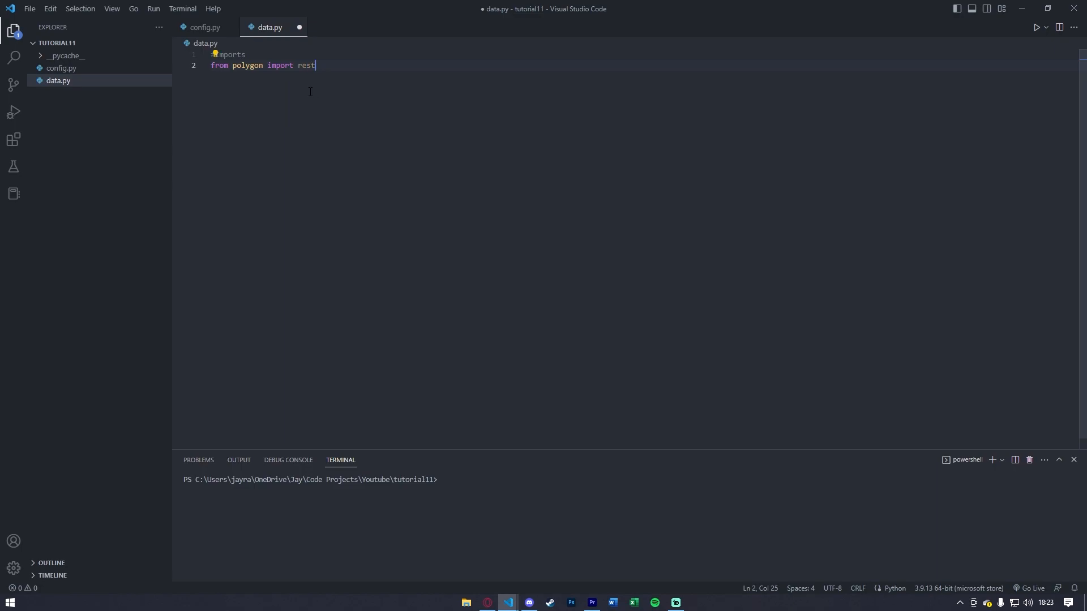
{"action": "key", "text": "enter"}
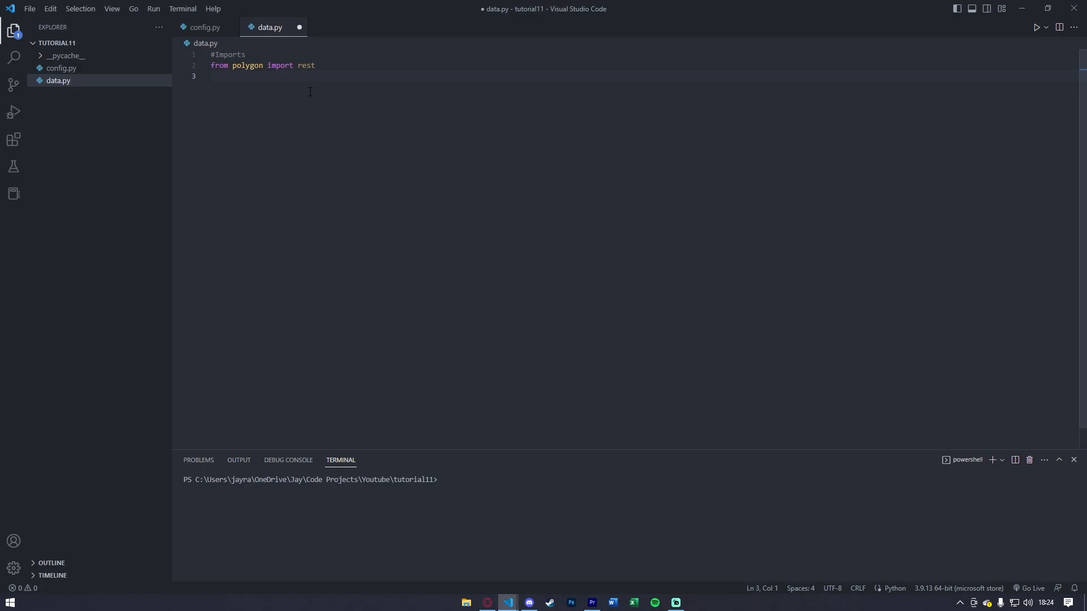
{"action": "type", "text": "from urllib3"}
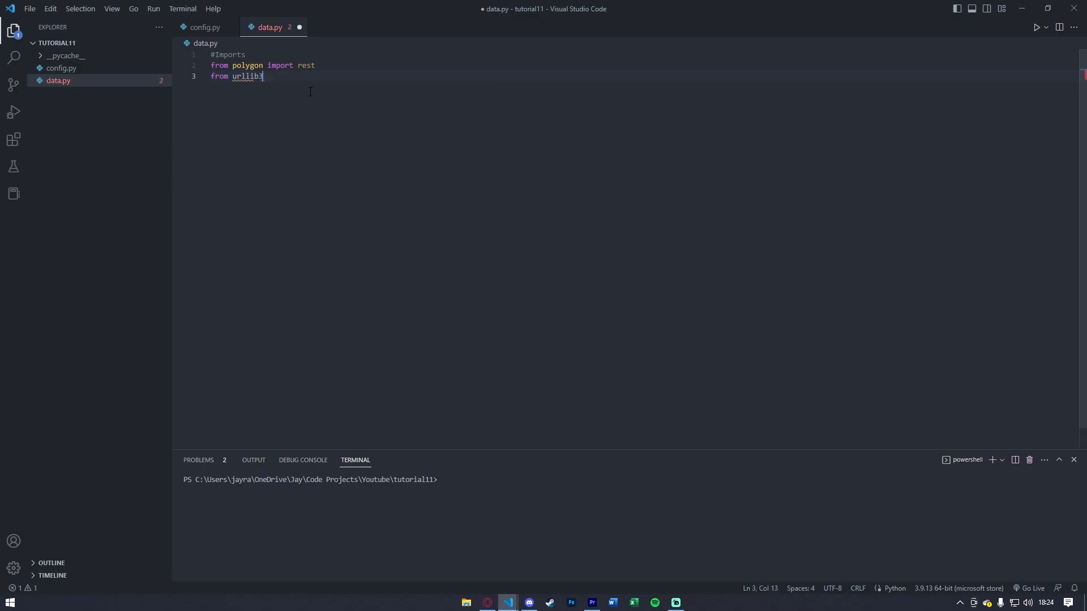
{"action": "type", "text": "import HTTPResponse"}
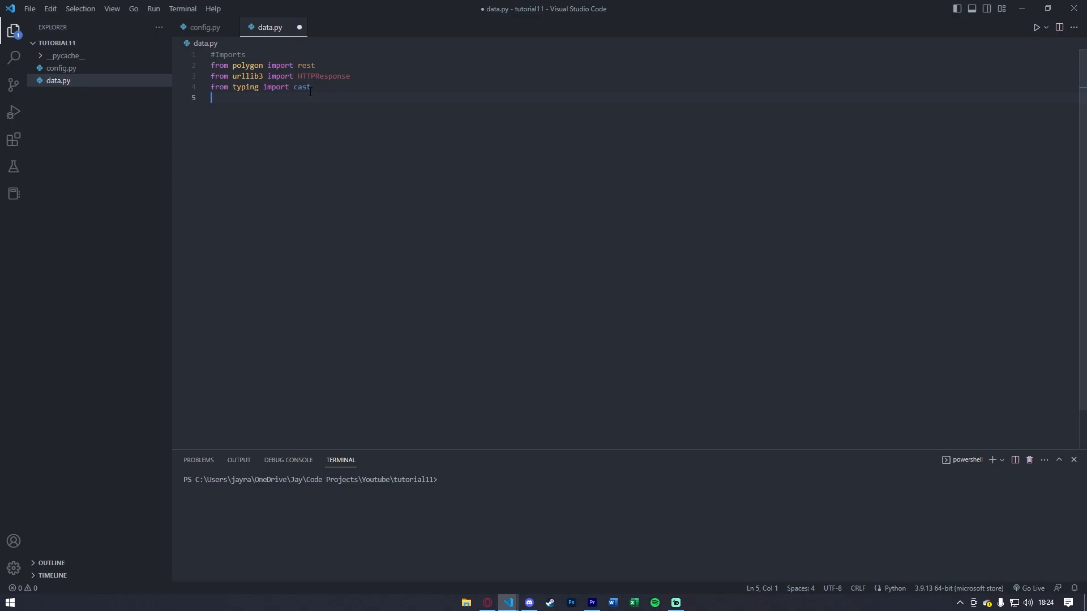
Import datetime as dt, talib, config, json, numpy as np and pandas as pd
{"action": "type", "text": "import datetime"}
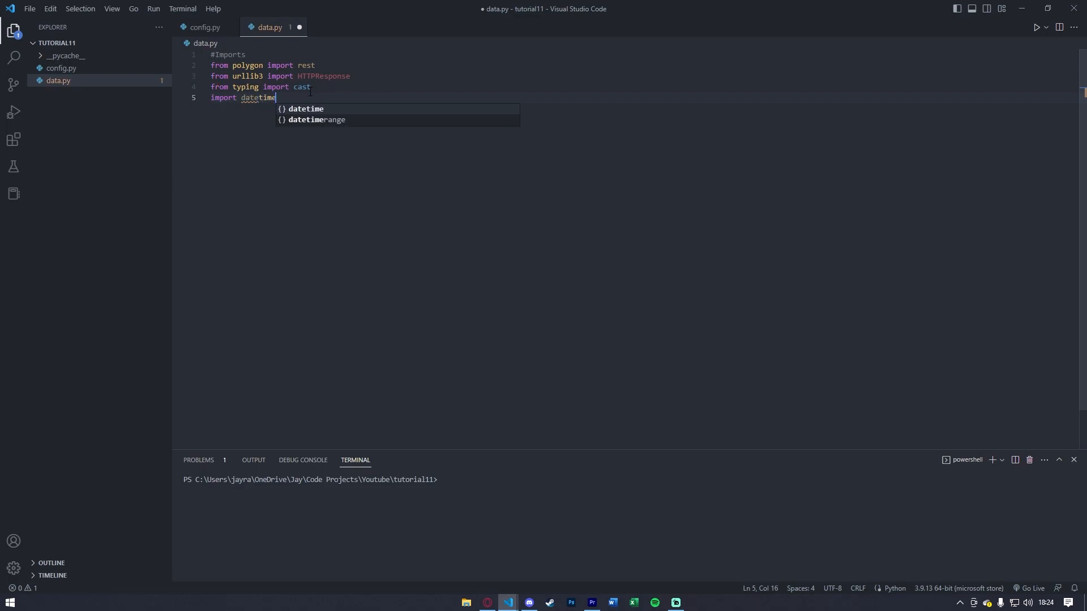
{"action": "type", "text": "as dt"}
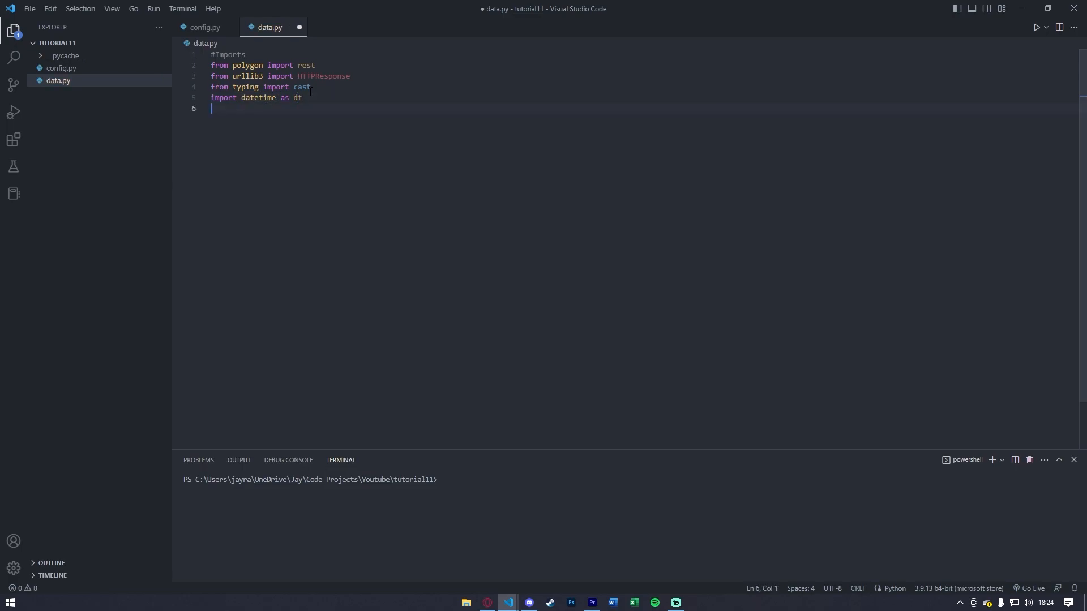
{"action": "type", "text": "impor"}
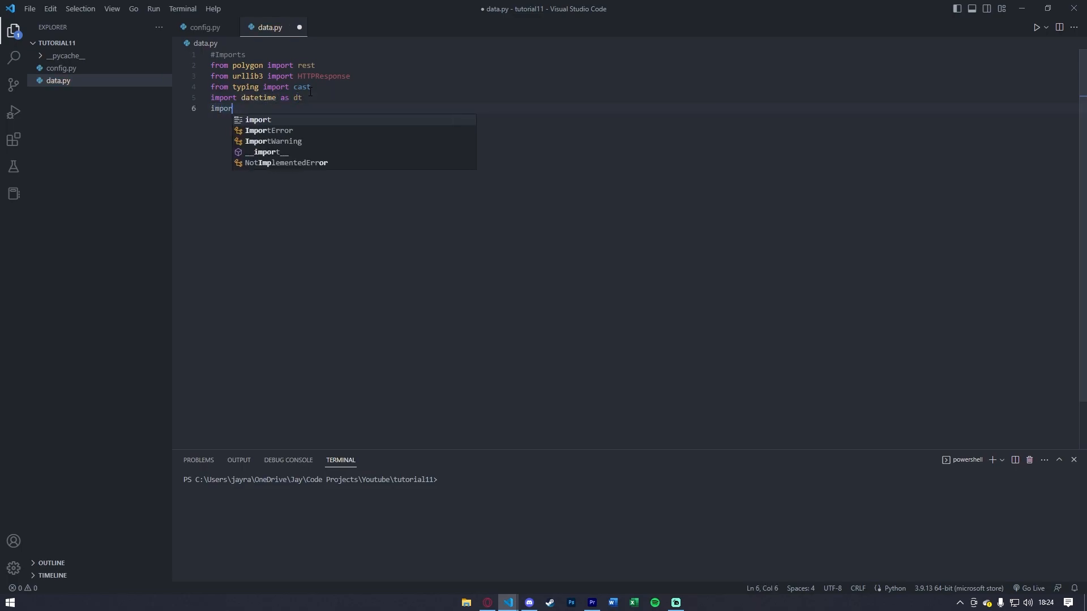
{"action": "type", "text": "talib"}
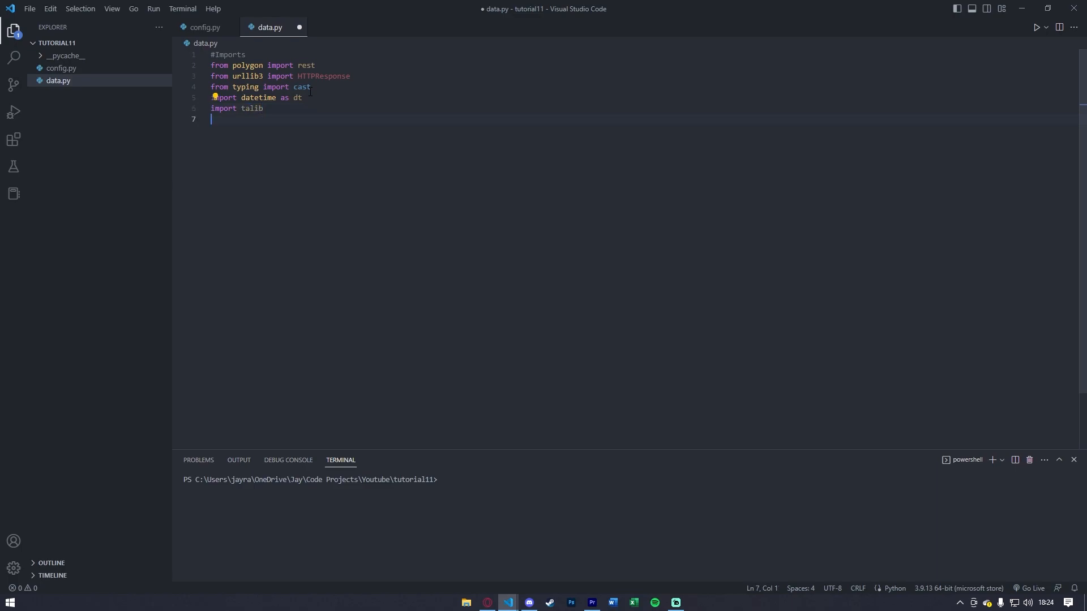
{"action": "type", "text": "import config"}
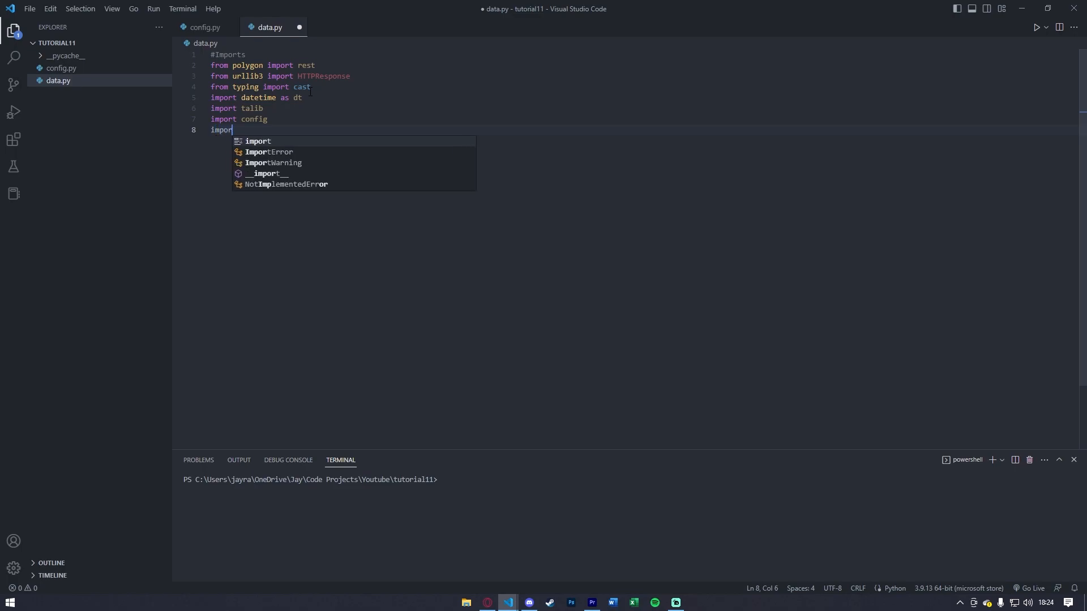
{"action": "type", "text": "json"}
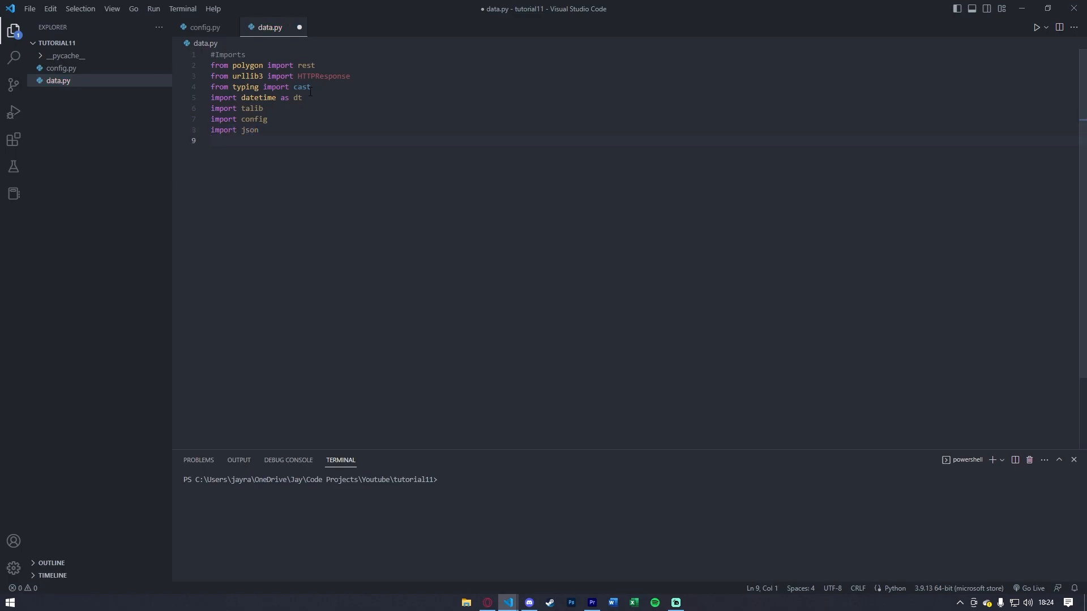
{"action": "type", "text": "import numpy n"}
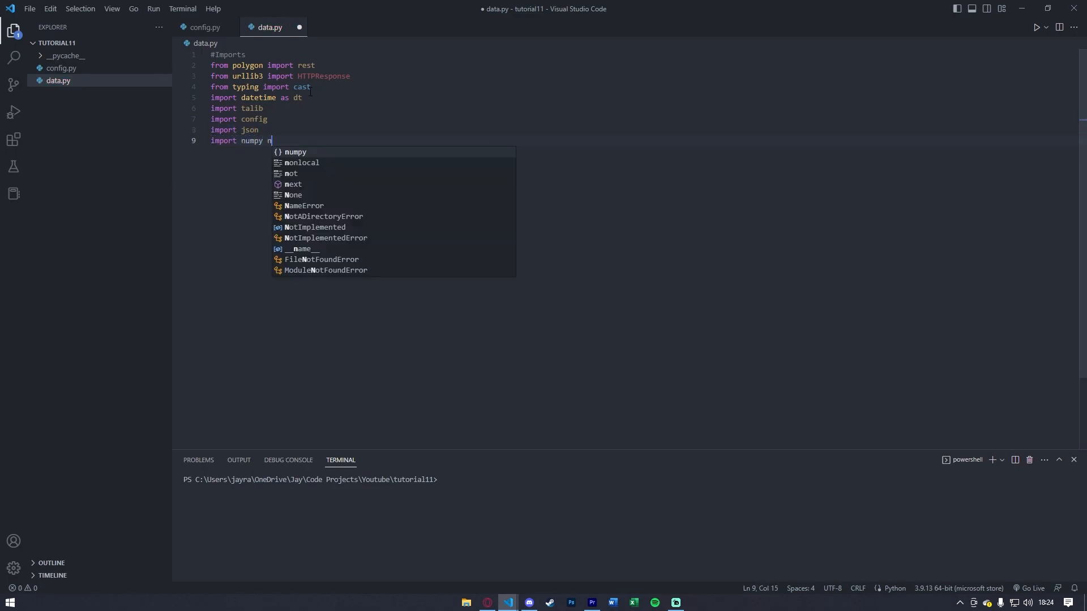
{"action": "type", "text": "as np"}
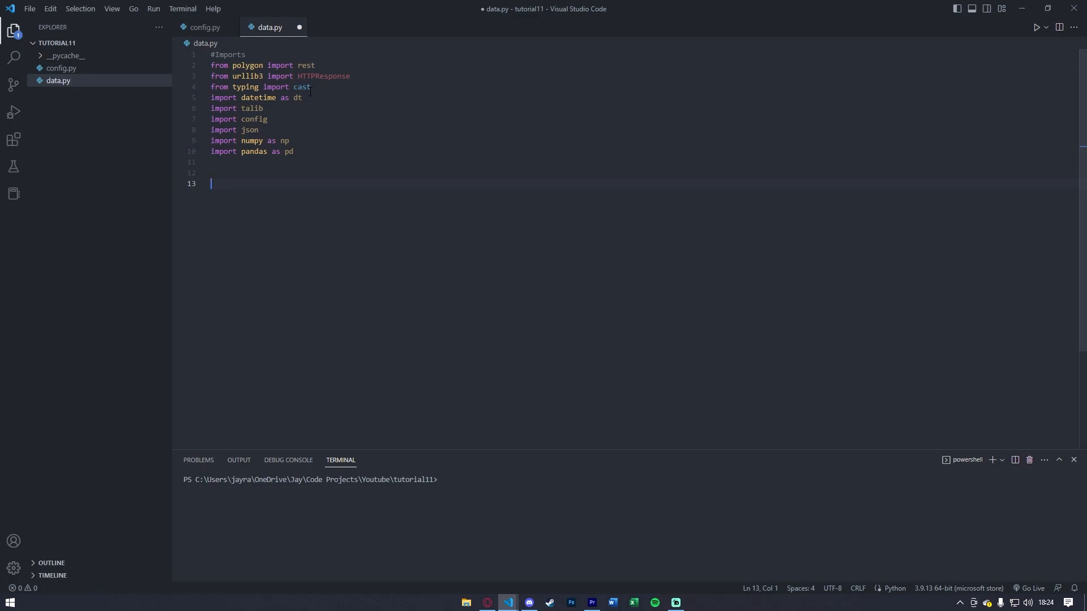
{"action": "type", "text": "getData():"}
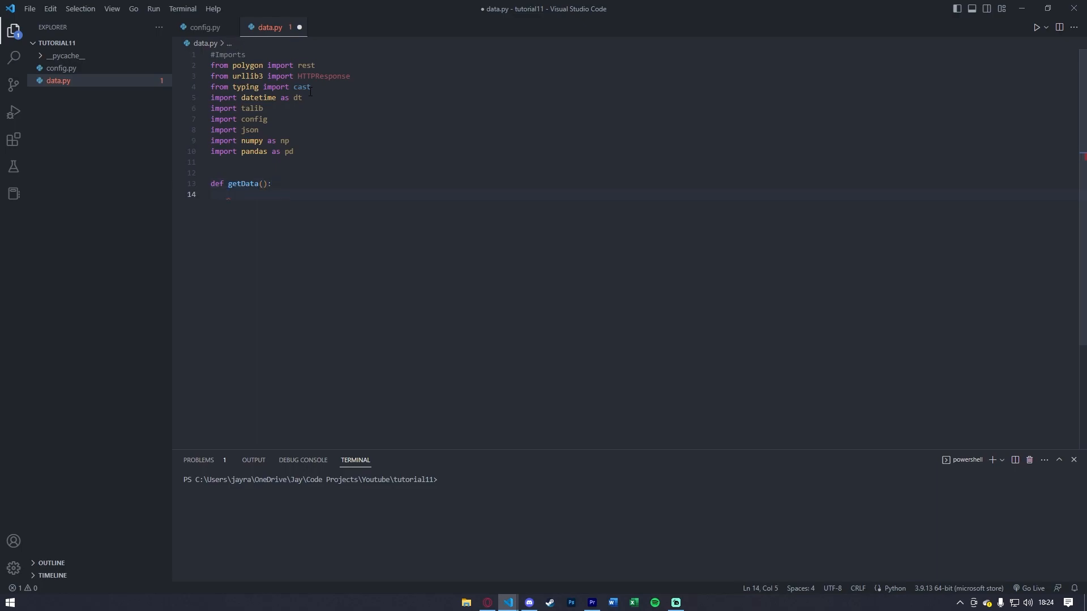
Add a getData() call and a '#Connect to polygon' comment with client = rest.RESTClient(config.API_KEY)
{"action": "key", "text": "Enter"}
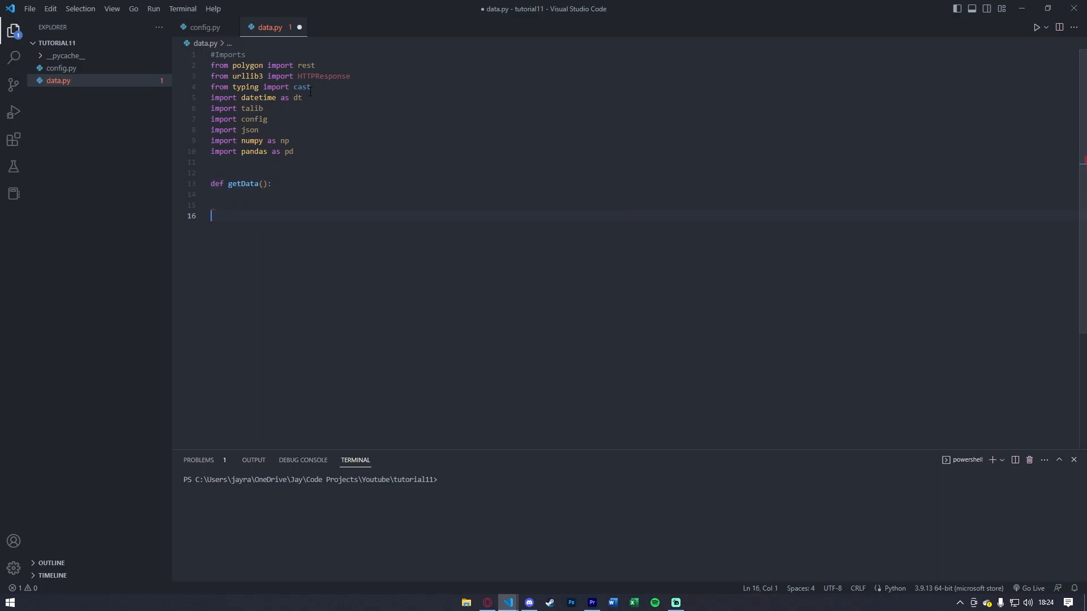
{"action": "type", "text": "getData()"}
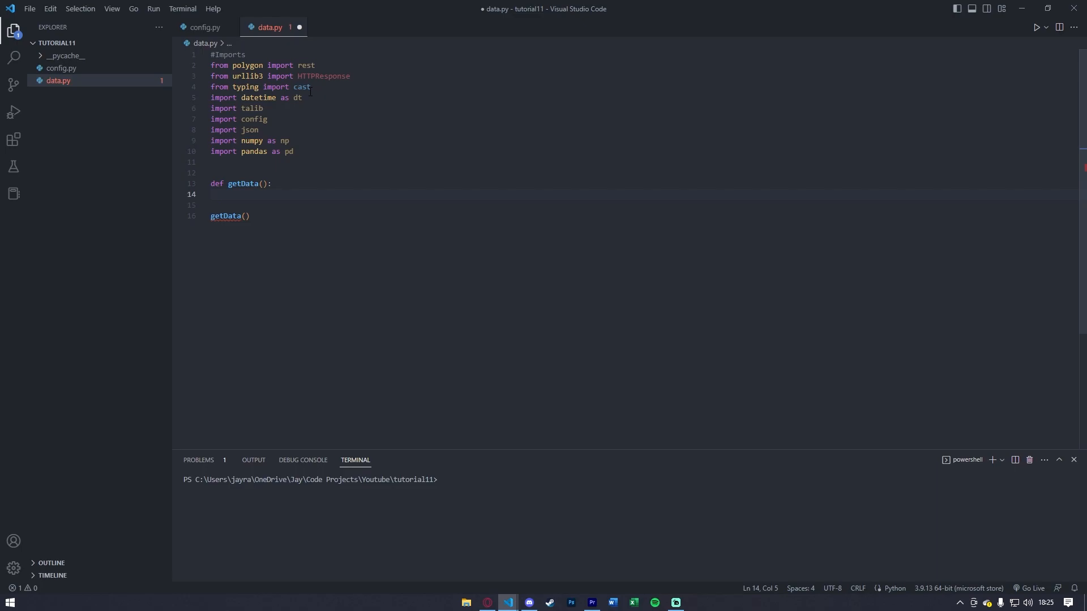
{"action": "type", "text": "#"}
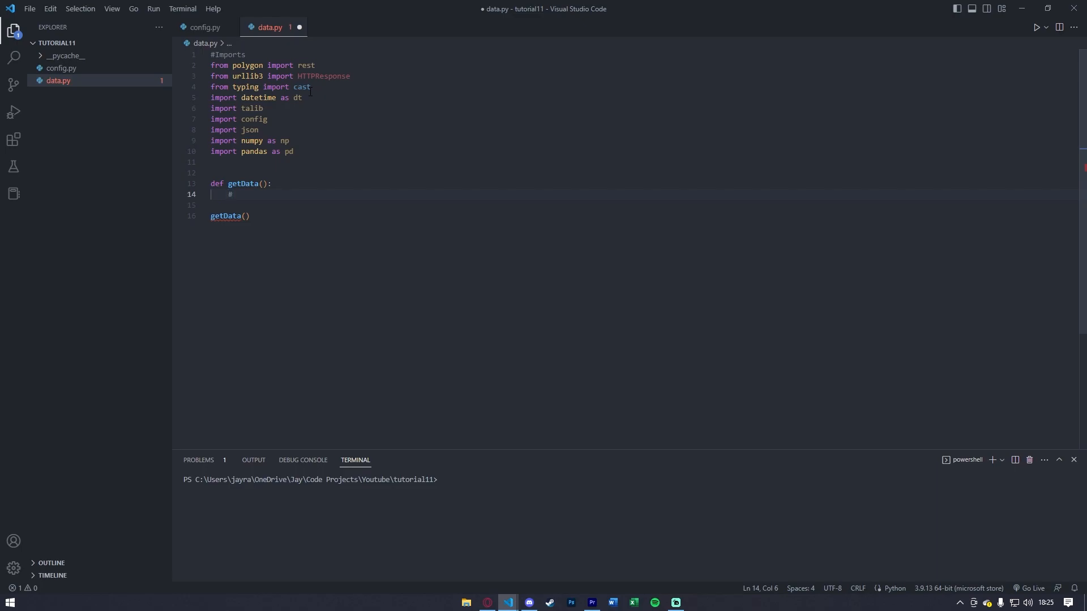
{"action": "type", "text": "Connect to polygo"}
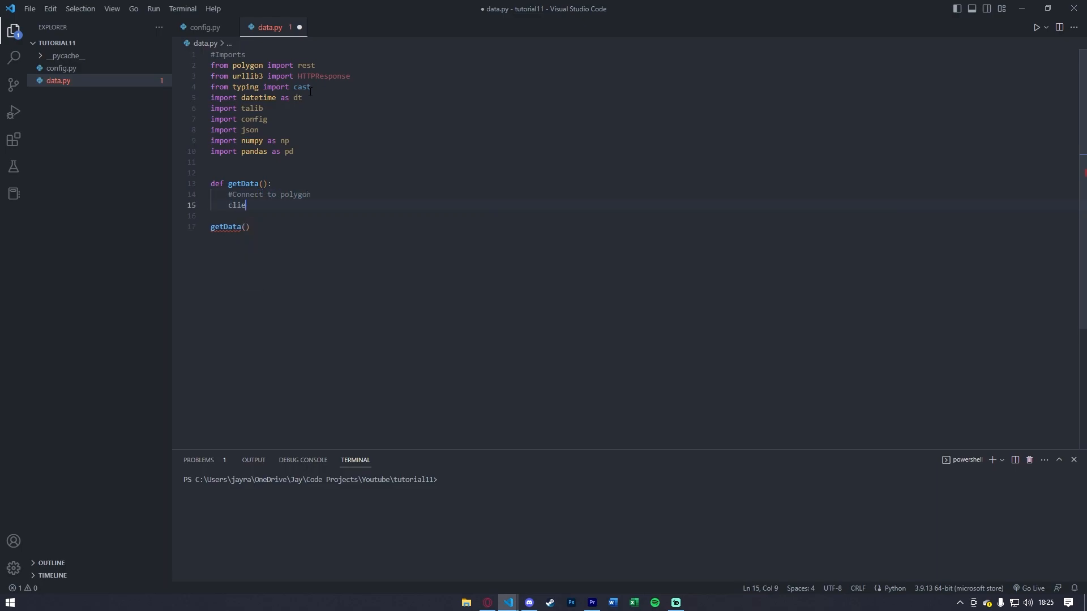
{"action": "type", "text": "nt ="}
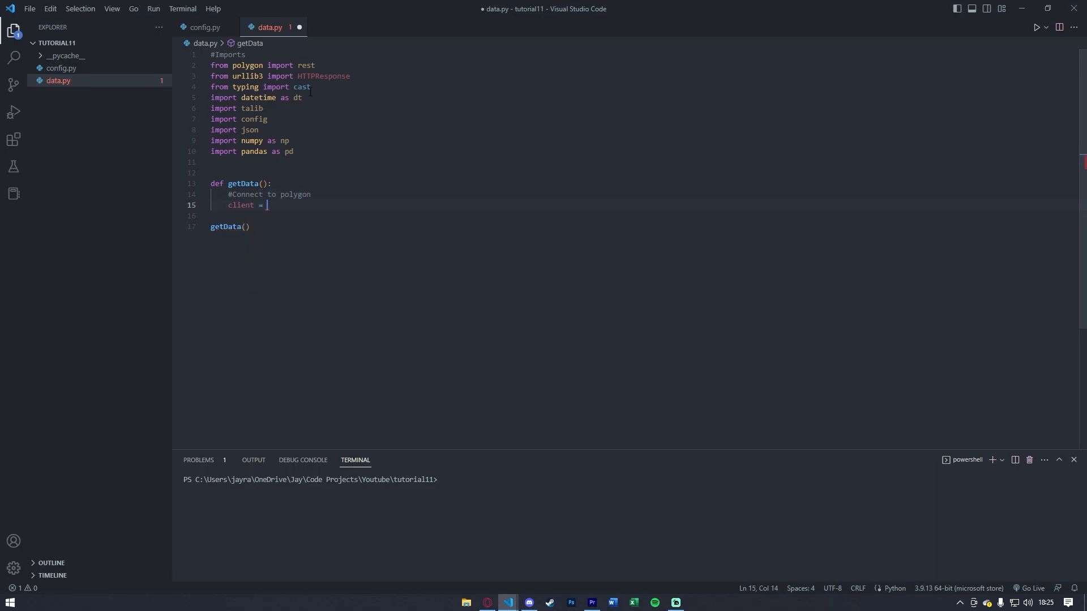
{"action": "type", "text": "rest.REST"}
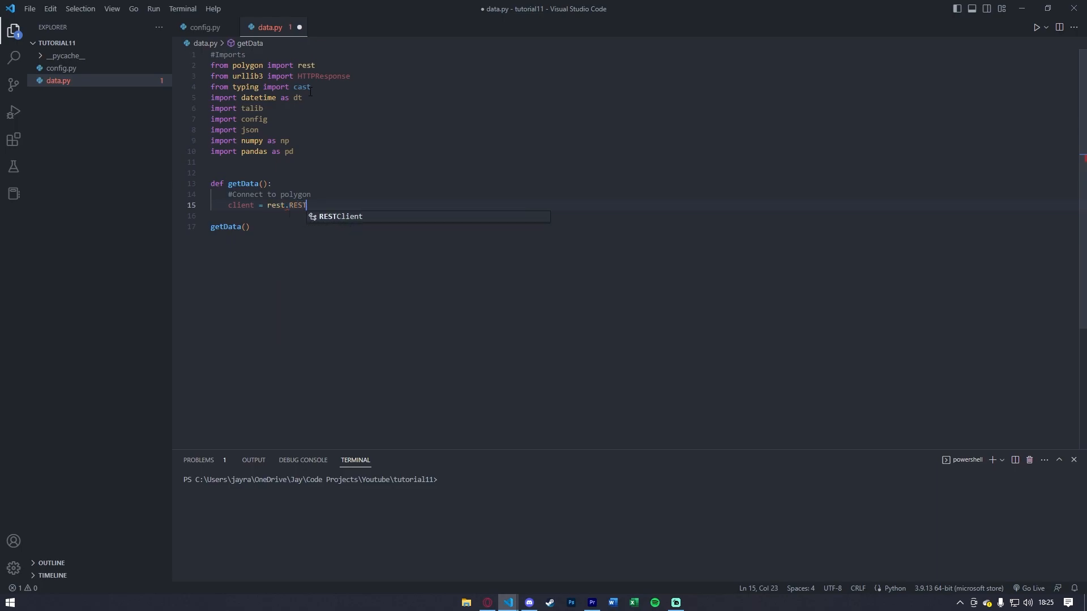
{"action": "type", "text": "Client(ap"}
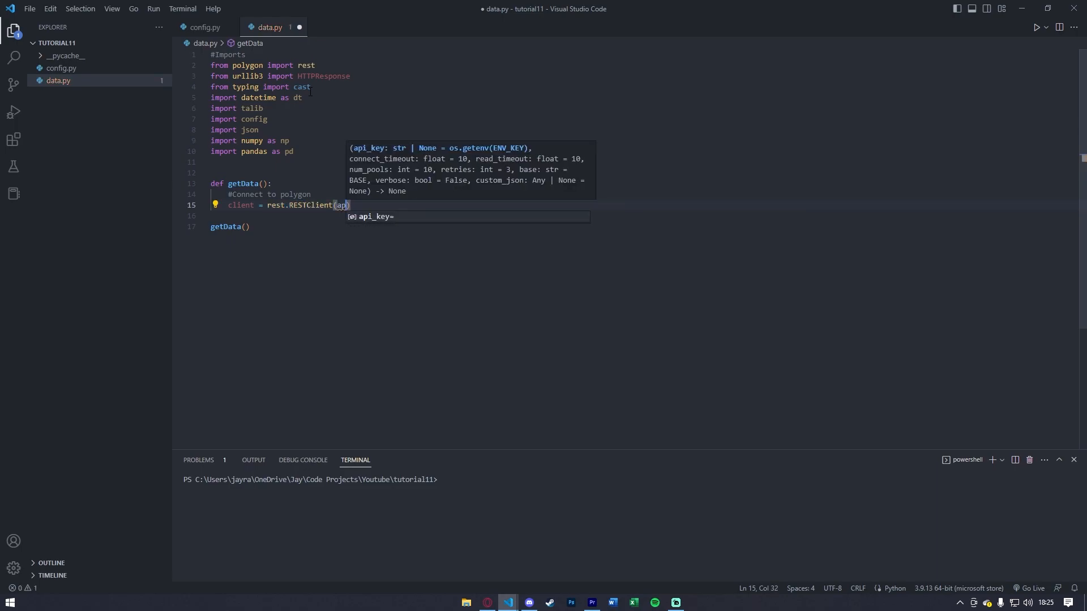
{"action": "type", "text": "config"}
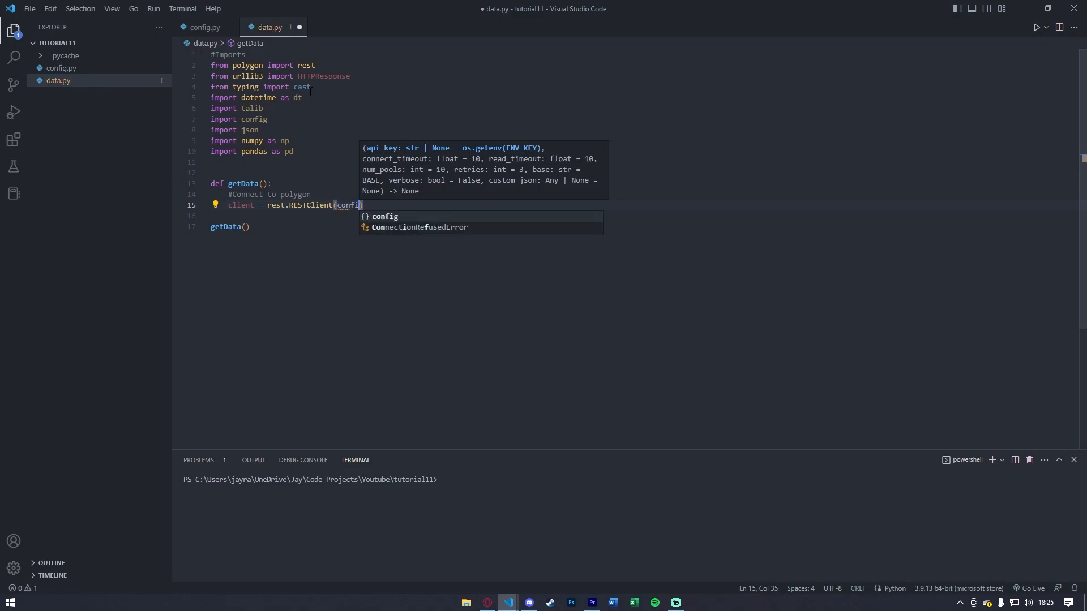
{"action": "type", "text": ".API_KEY"}
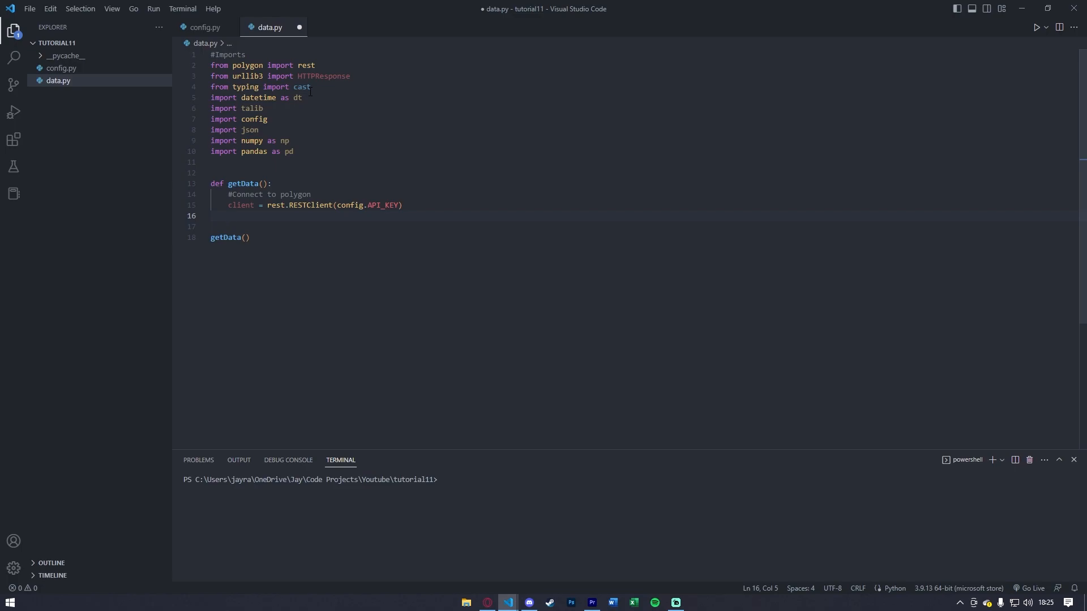
Initialize empty closeList and timeList lists inside getData
{"action": "type", "text": "closeLi"}
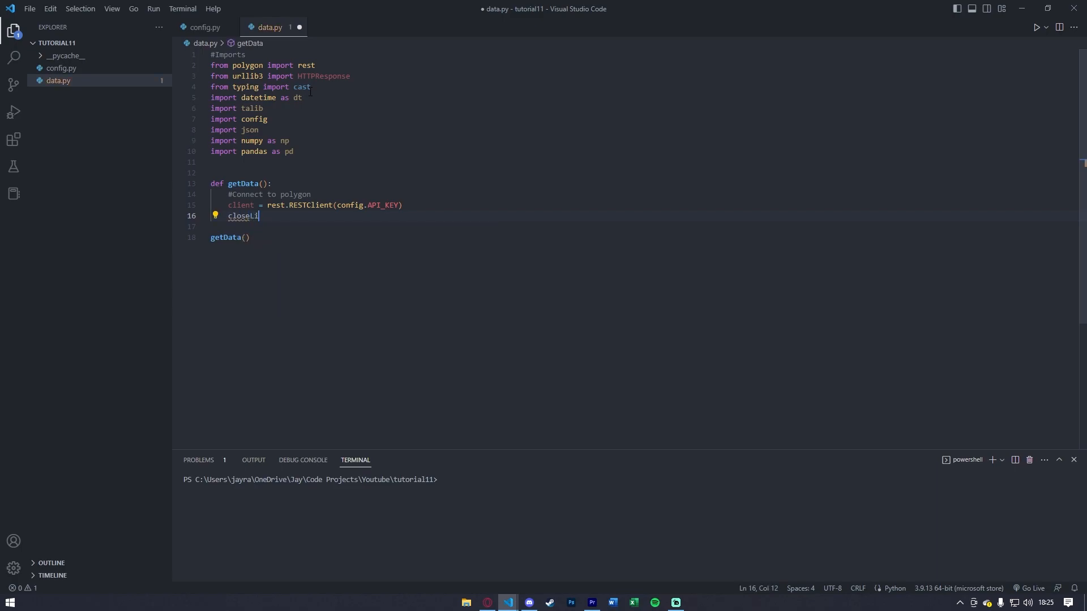
{"action": "type", "text": "st = []"}
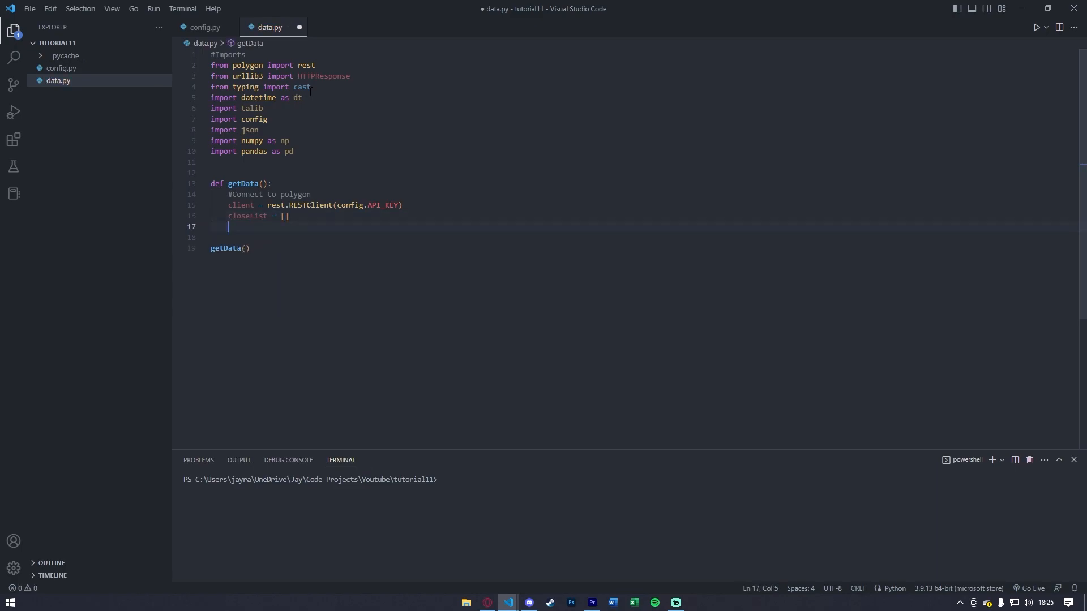
{"action": "type", "text": "timeList = ["}
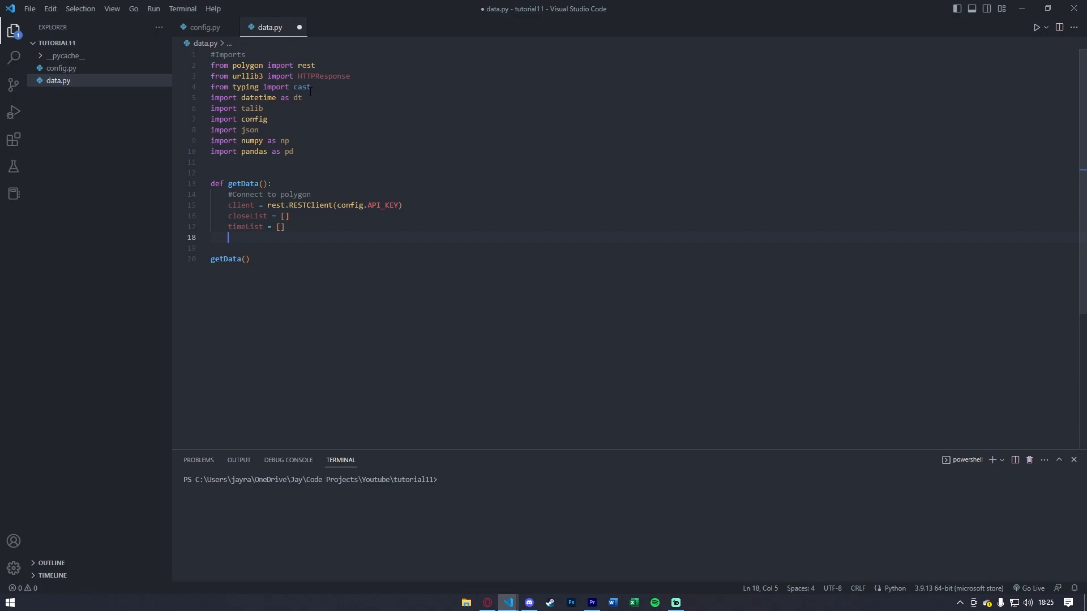
Set endDate = dt.datetime.today().date(), correcting a typo in the expression
{"action": "type", "text": "en"}
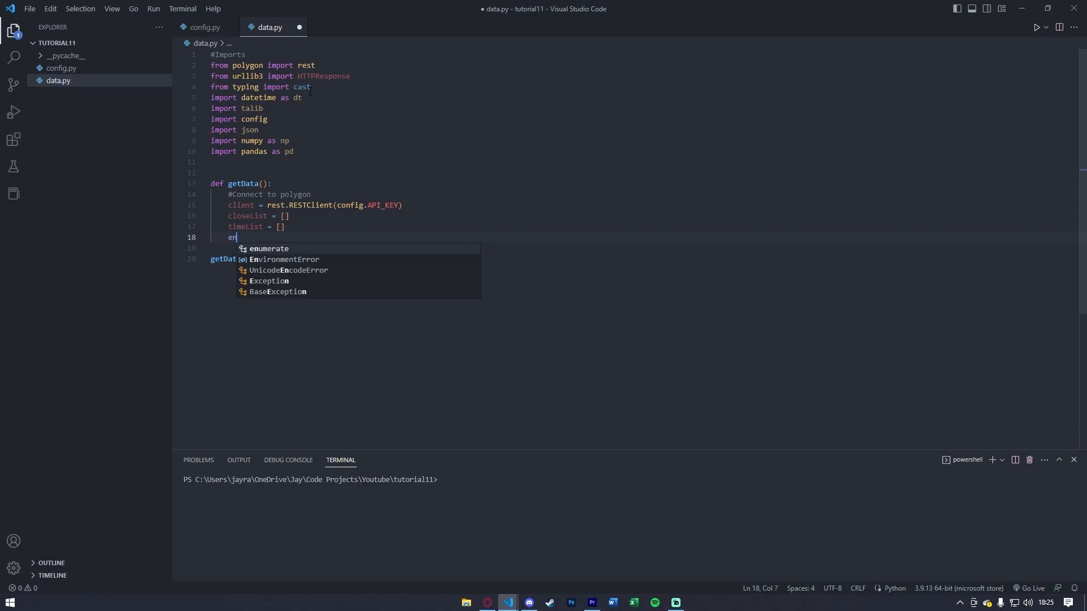
{"action": "type", "text": "dDate ="}
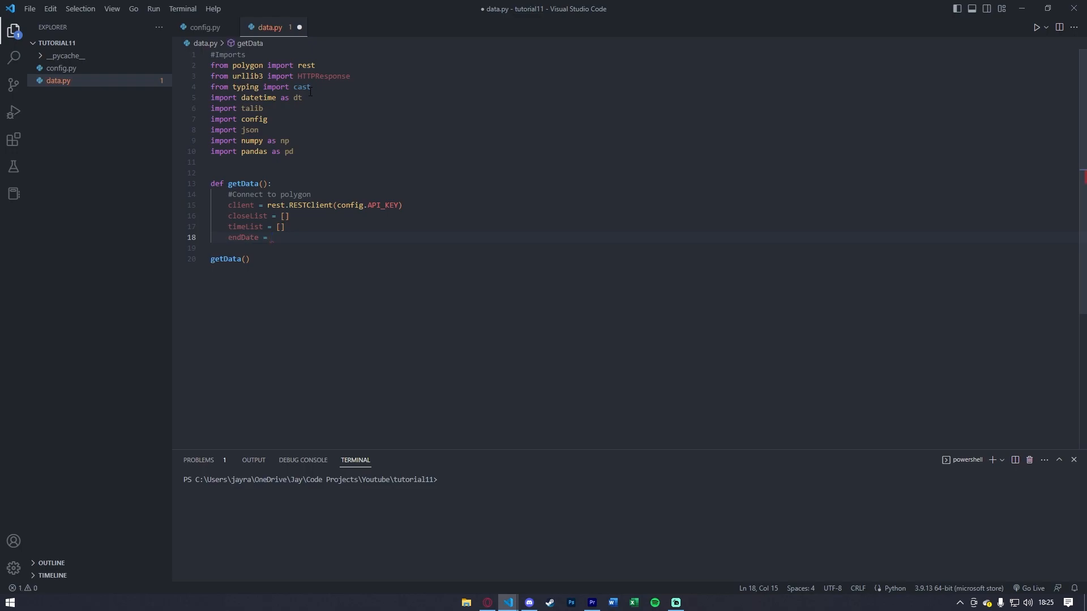
{"action": "type", "text": "dt.d"}
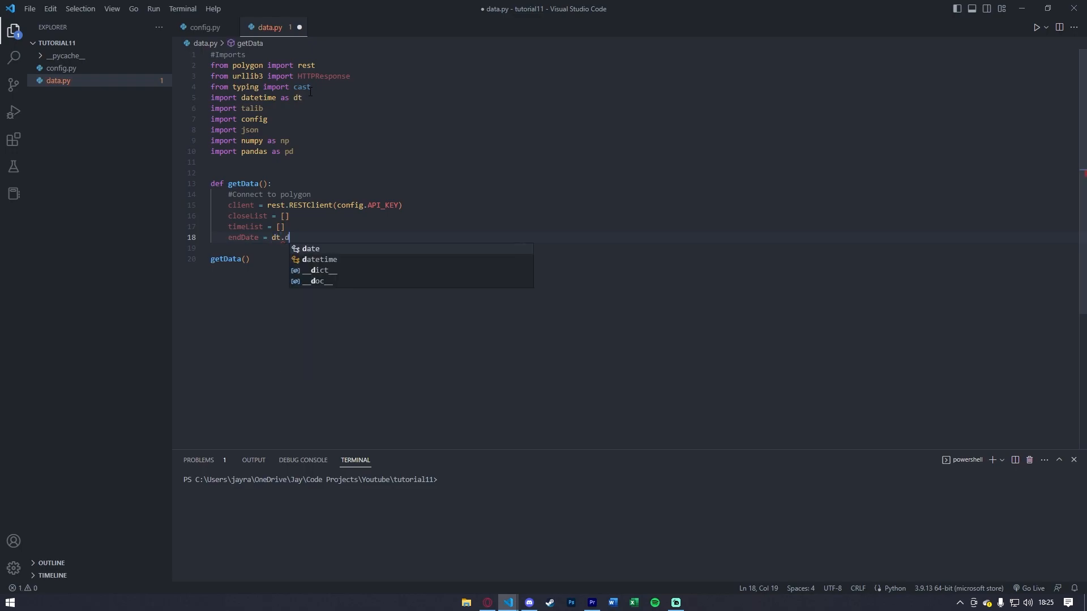
{"action": "type", "text": "atetime."}
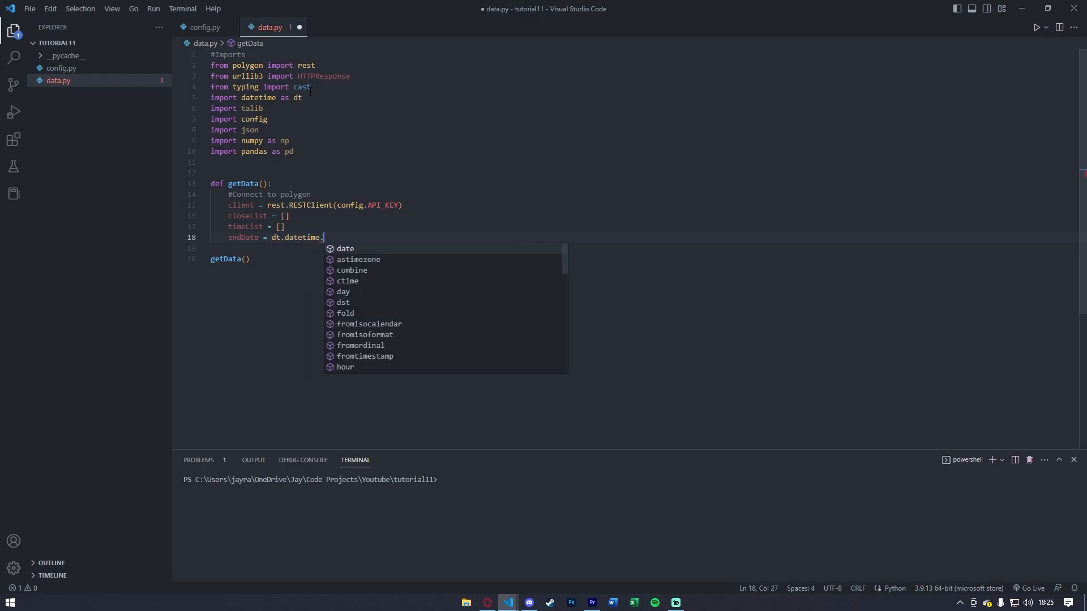
{"action": "type", "text": "today."}
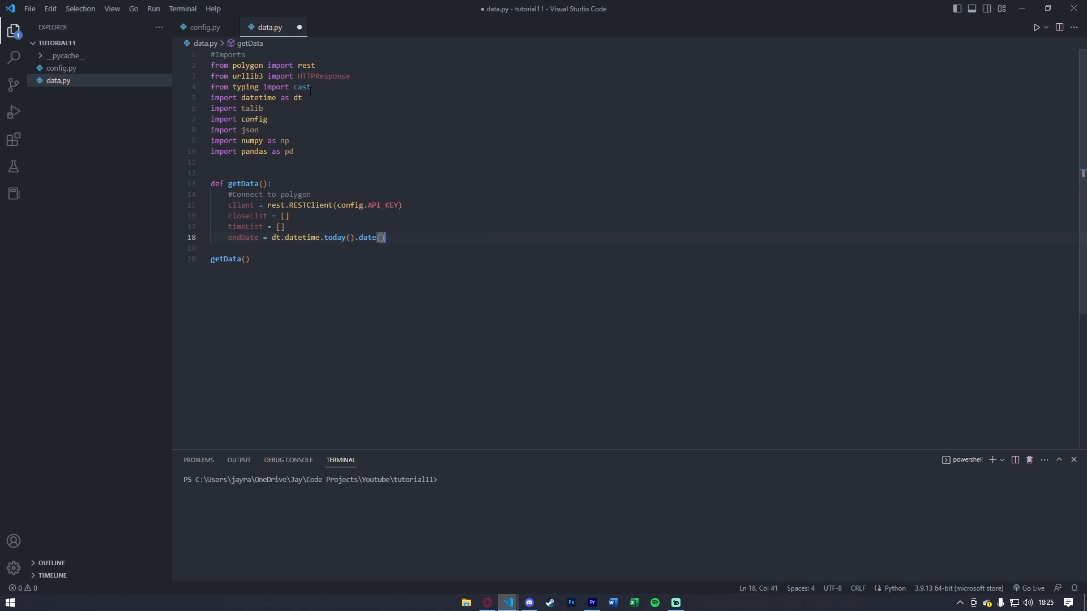
{"action": "key", "text": "Backspace"}
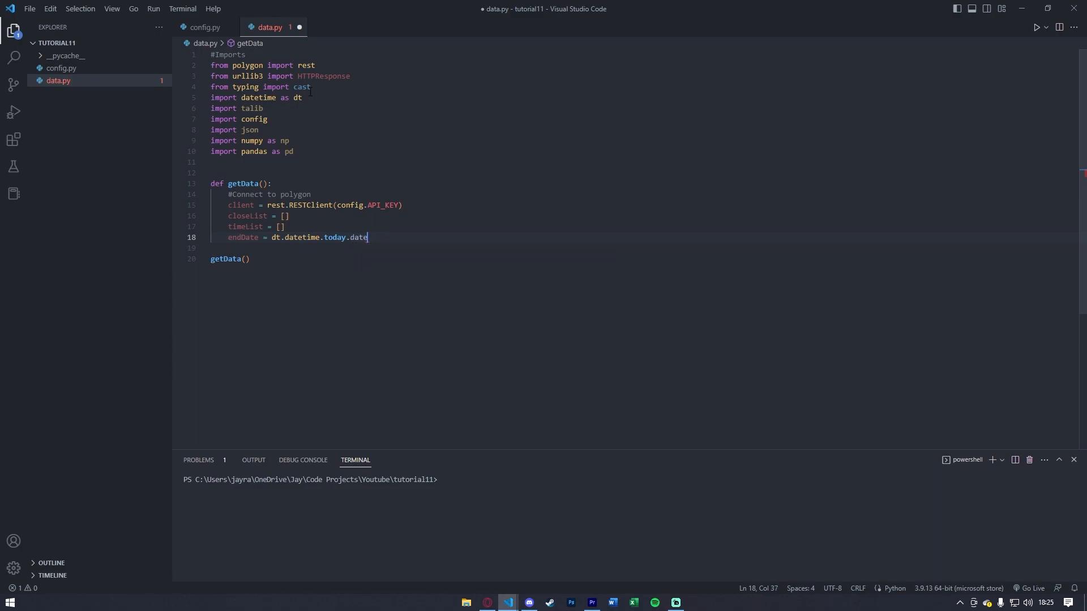
{"action": "type", "text": "()"}
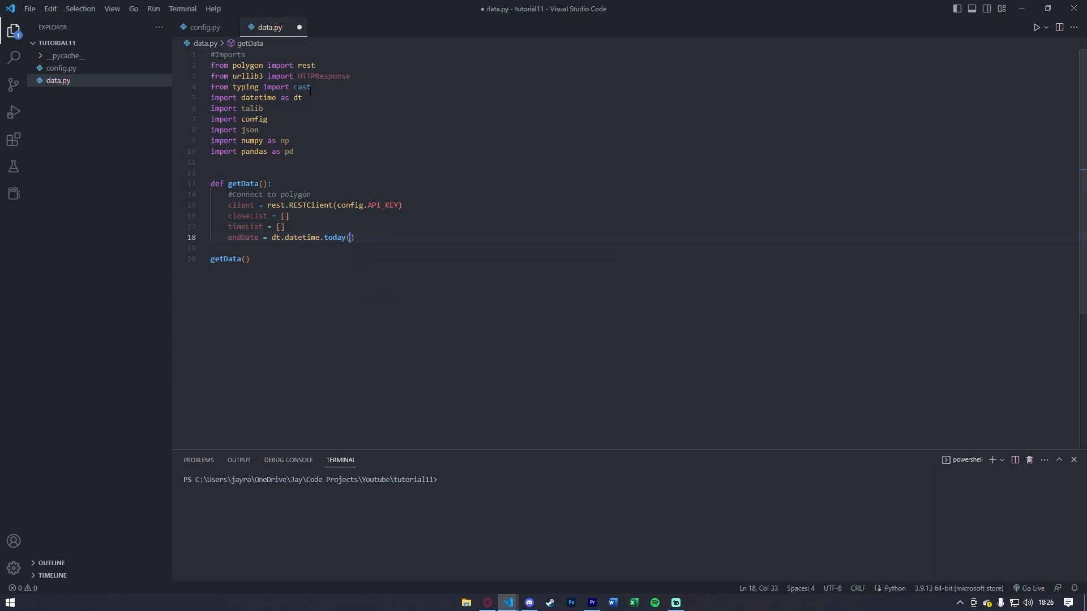
{"action": "type", "text": ".date()"}
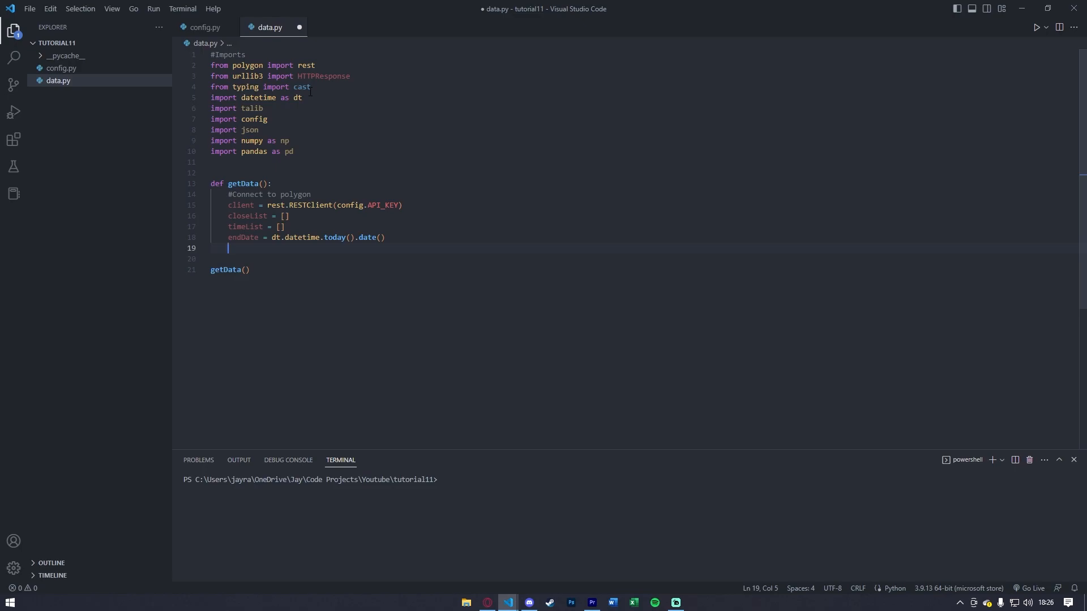
{"action": "type", "text": "#Getting aggre"}
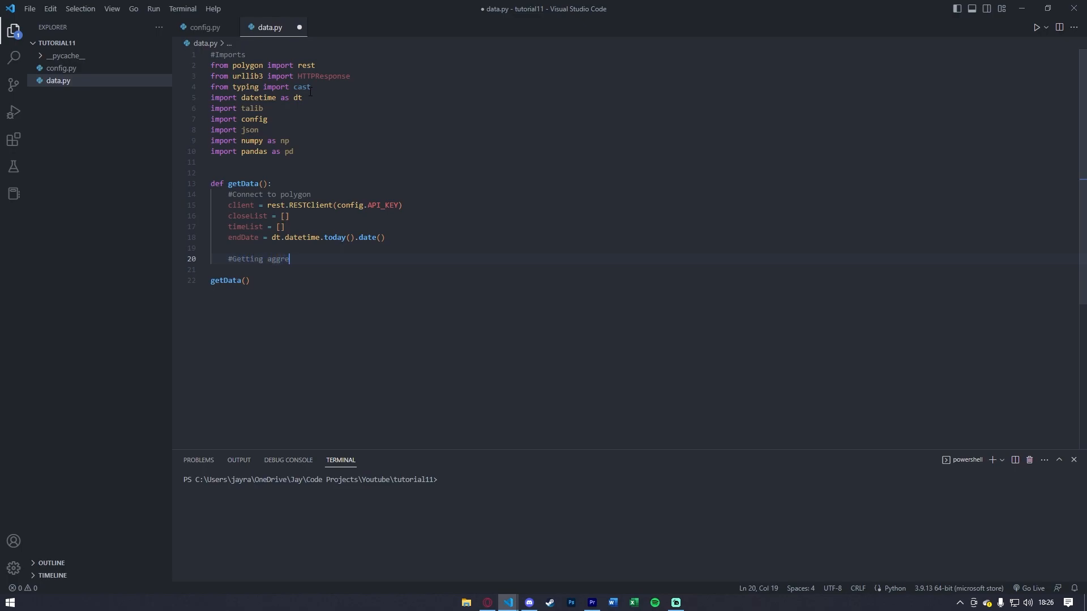
Write the '#Getting aggregate stock data from polygon' comment and open aggs = cast( across lines
{"action": "type", "text": "gate d"}
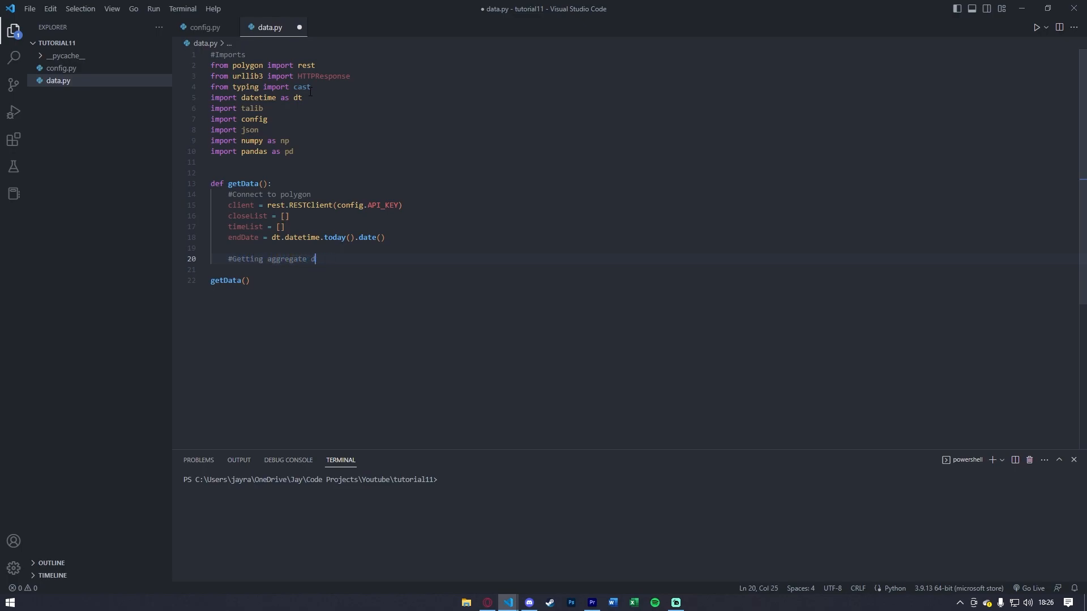
{"action": "type", "text": "stock data from polygon"}
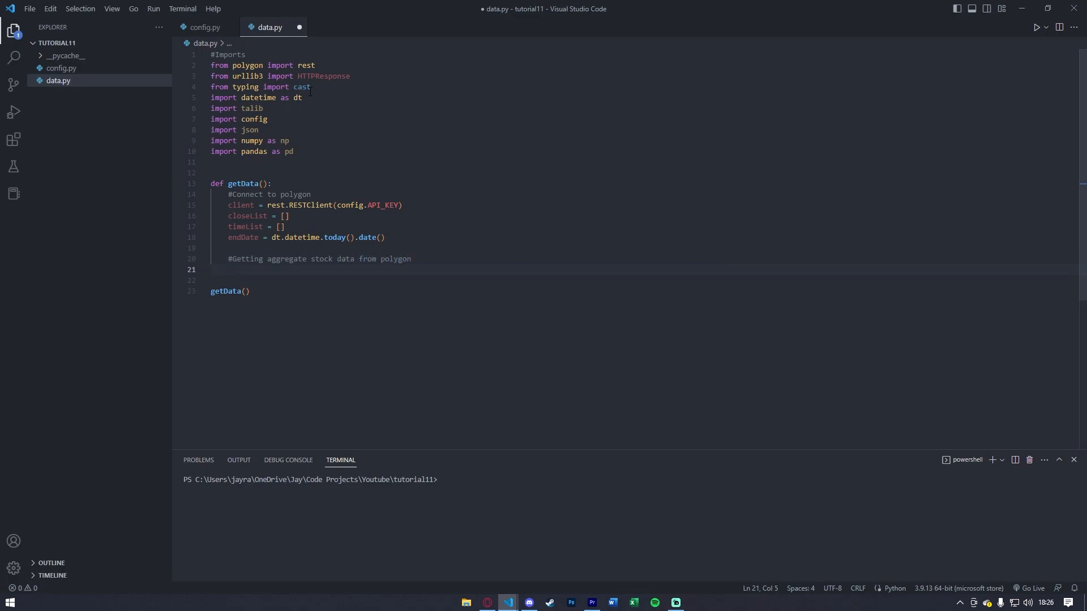
{"action": "type", "text": "aggs ="}
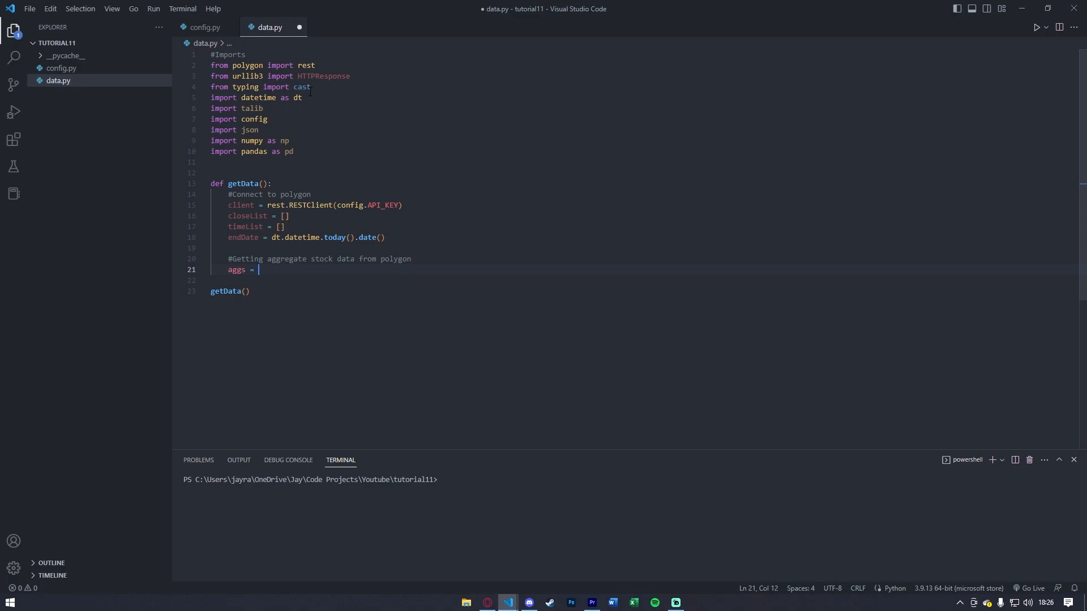
{"action": "type", "text": "cast()"}
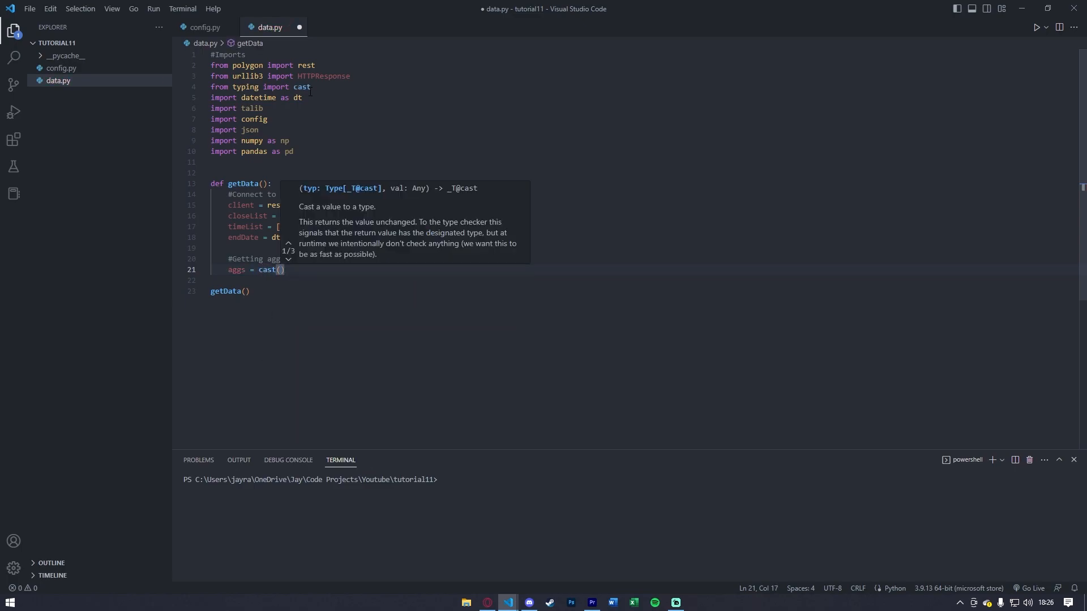
{"action": "key", "text": "Enter"}
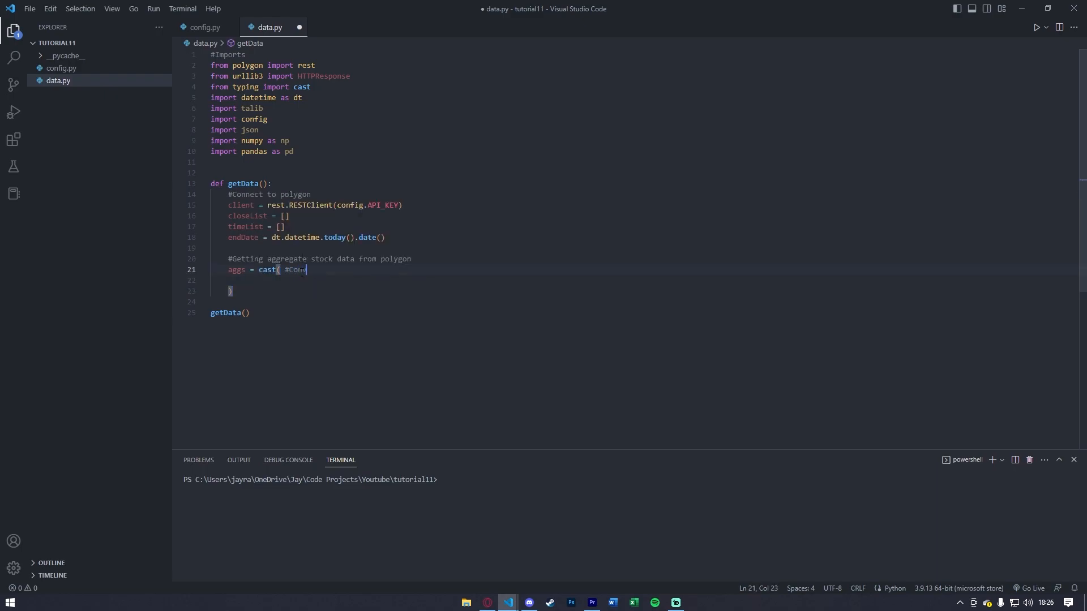
Add HTTPResponse, as cast's first argument with an explanatory comment
{"action": "type", "text": "erts the data type -> any"}
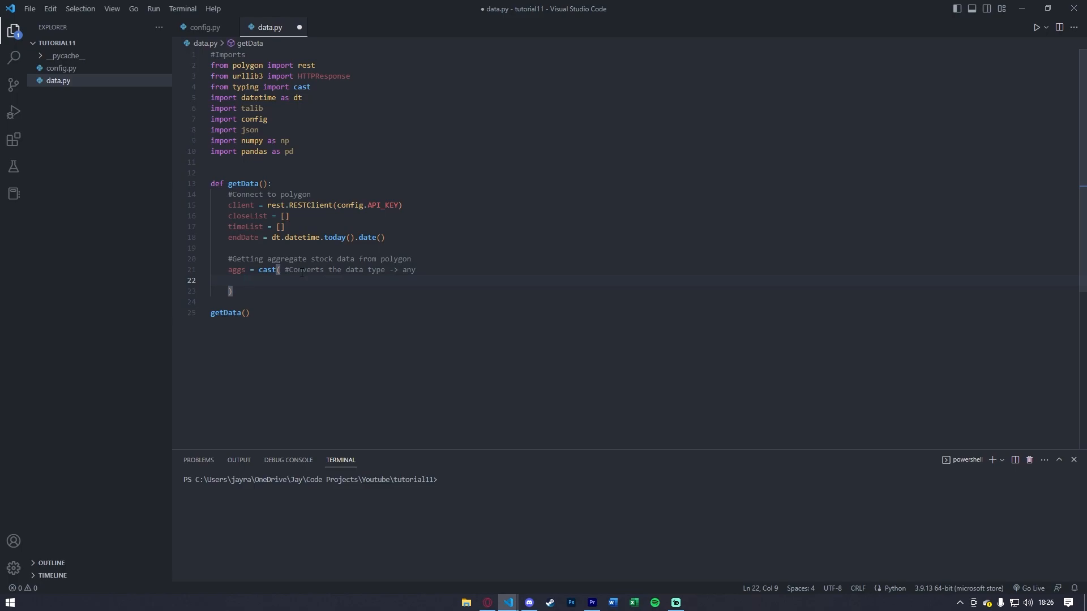
{"action": "type", "text": "HT"}
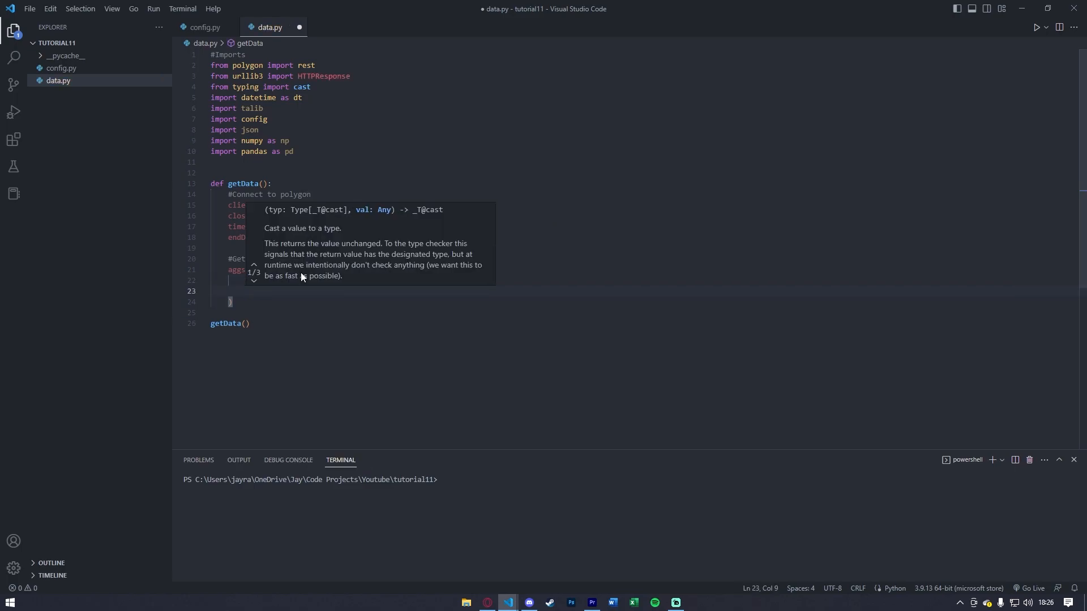
{"action": "type", "text": "HTTPResponse,"}
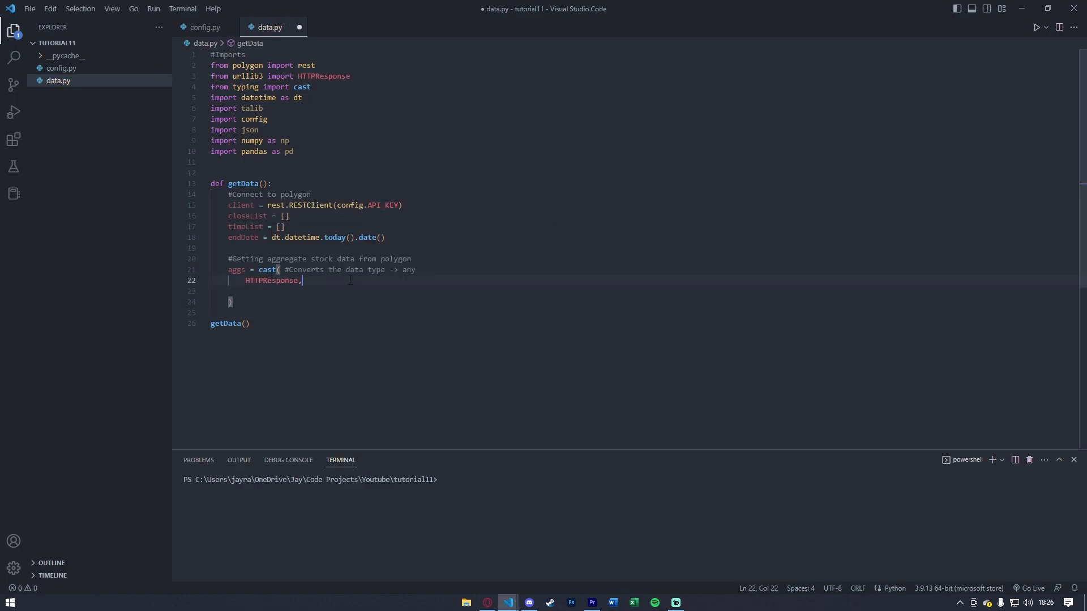
{"action": "type", "text": "#"}
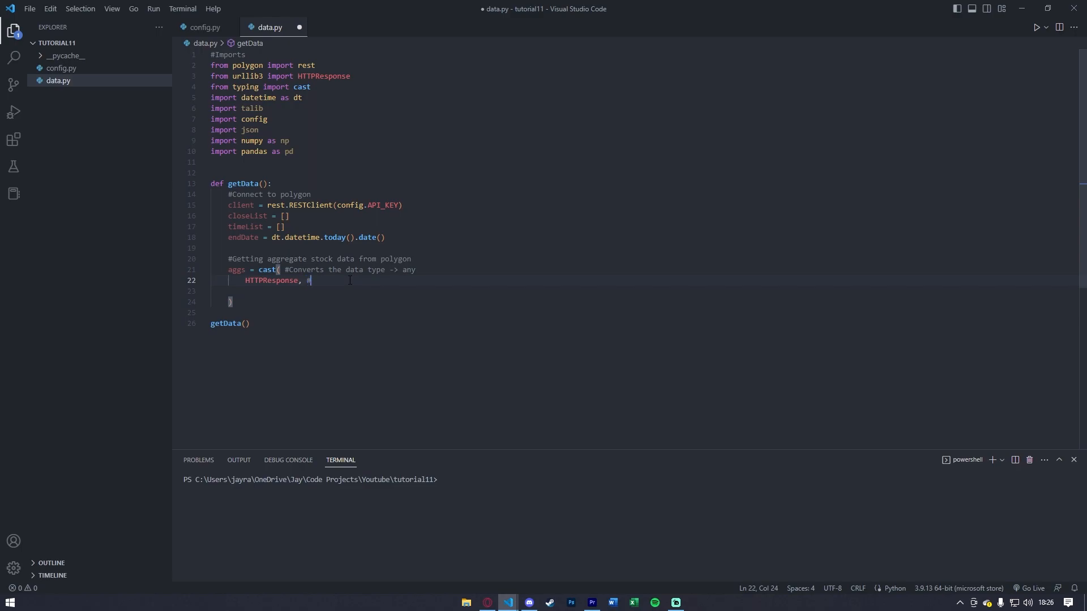
{"action": "type", "text": "HTTP rep"}
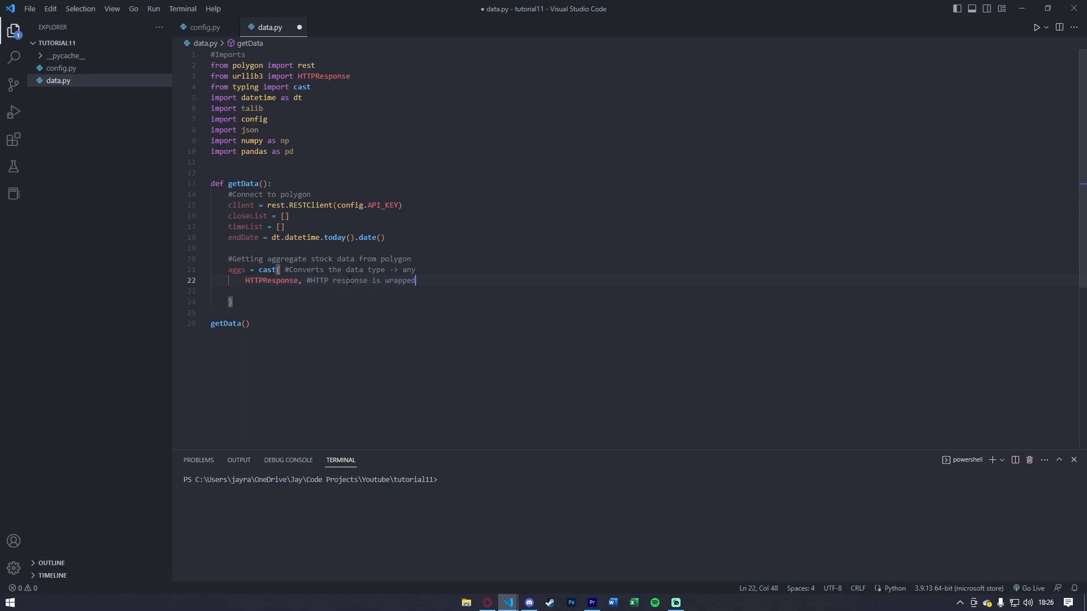
{"action": "key", "text": "enter"}
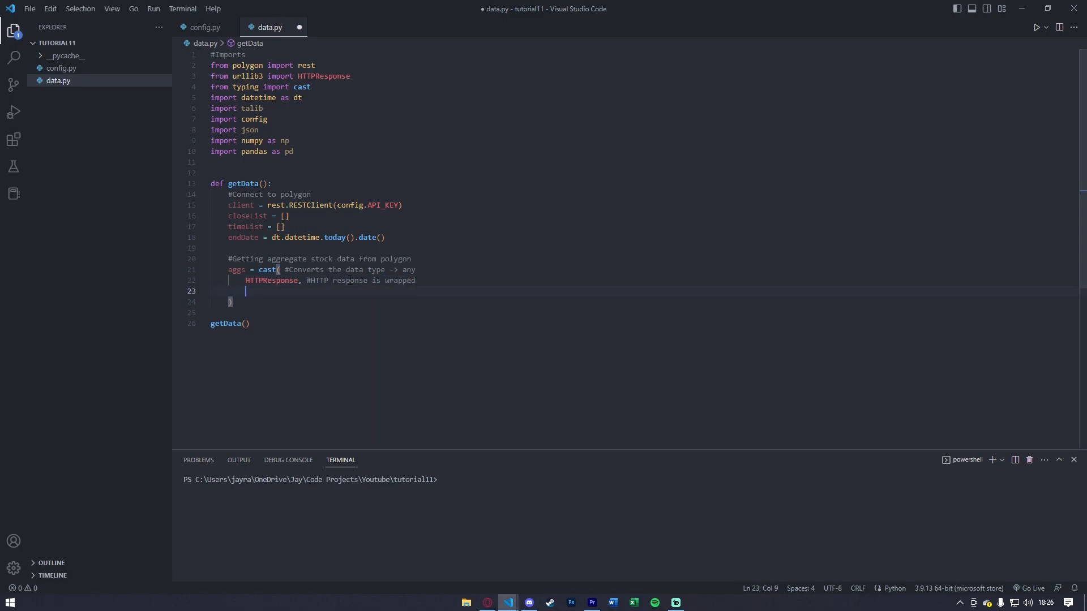
Pass client.get_aggs('APPS', 1, 'day', '2022-01-01', endDate, raw=True) into cast and save
{"action": "type", "text": "client.get_aggs"}
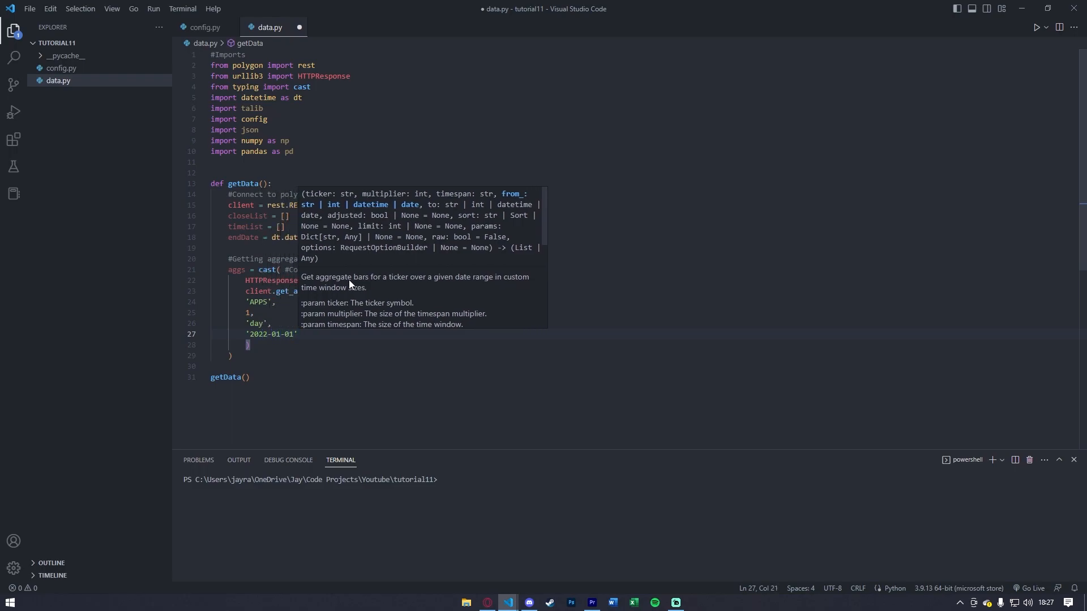
{"action": "type", "text": "endDate,"}
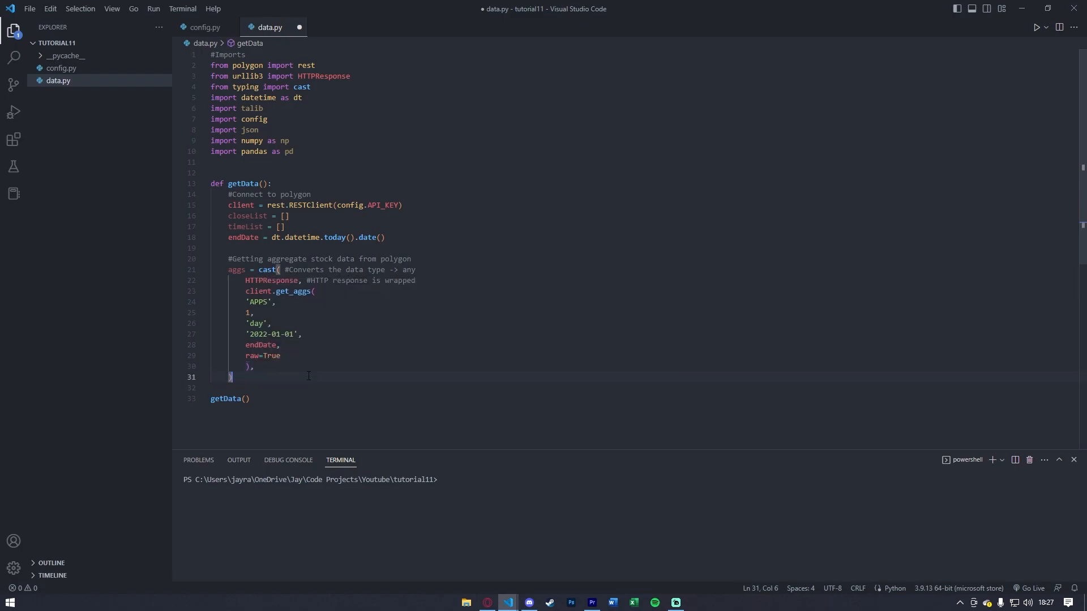
{"action": "key", "text": "ctrl+s"}
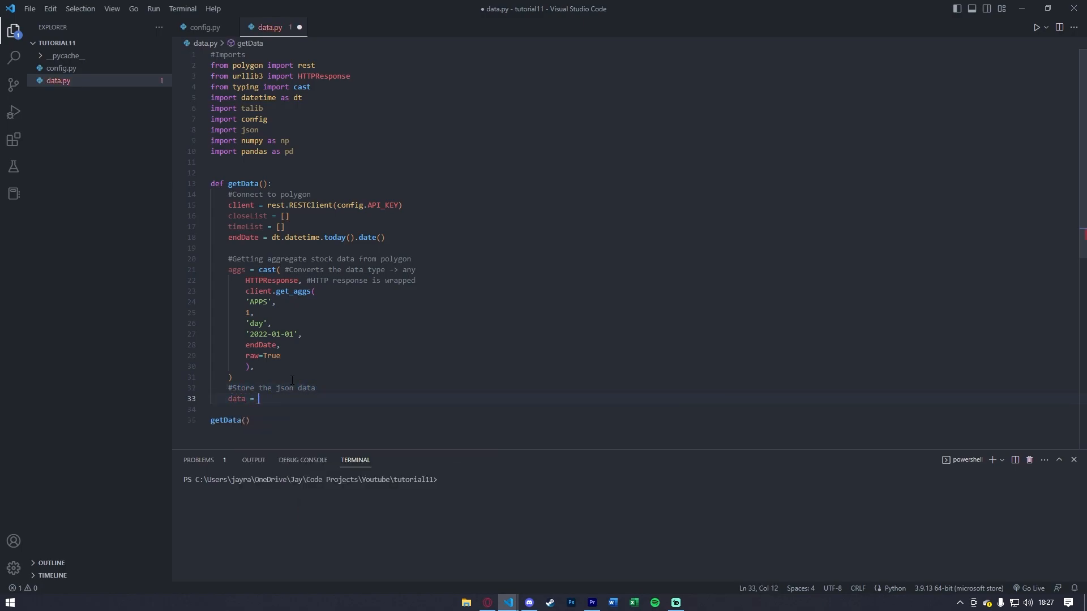
Store json.loads(aggs.data) in data and add print(data) on the next line
{"action": "type", "text": "json.loads("}
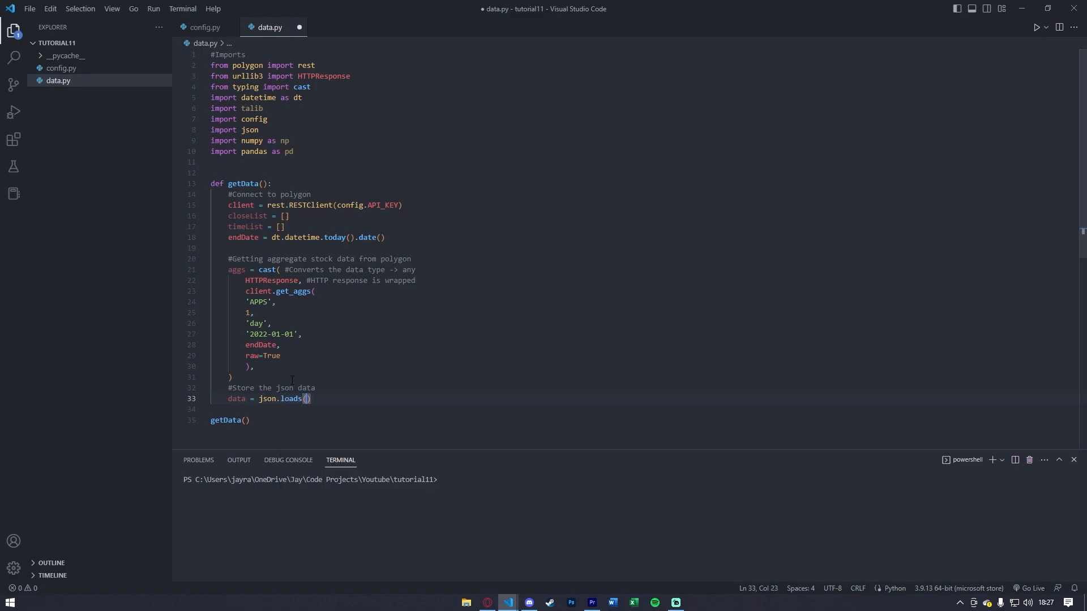
{"action": "type", "text": "aggs.data"}
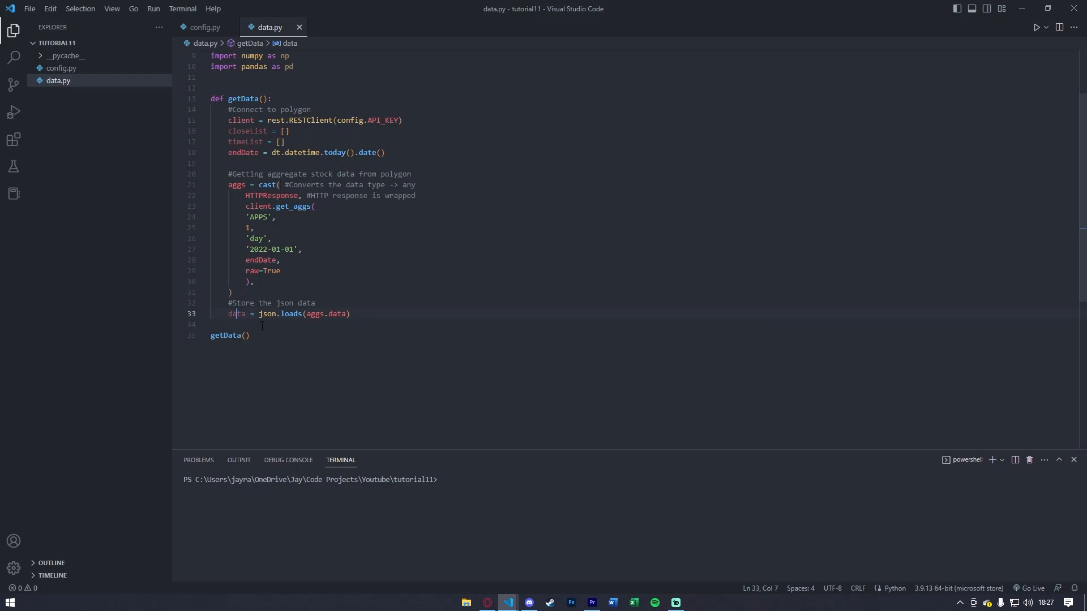
{"action": "type", "text": "pri"}
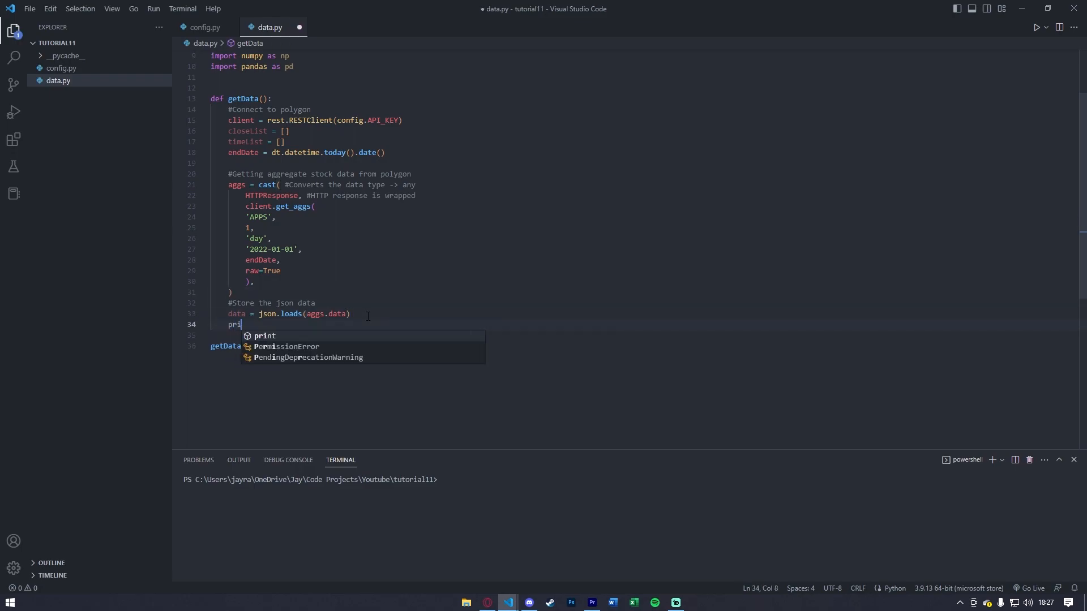
{"action": "type", "text": "nt(data"}
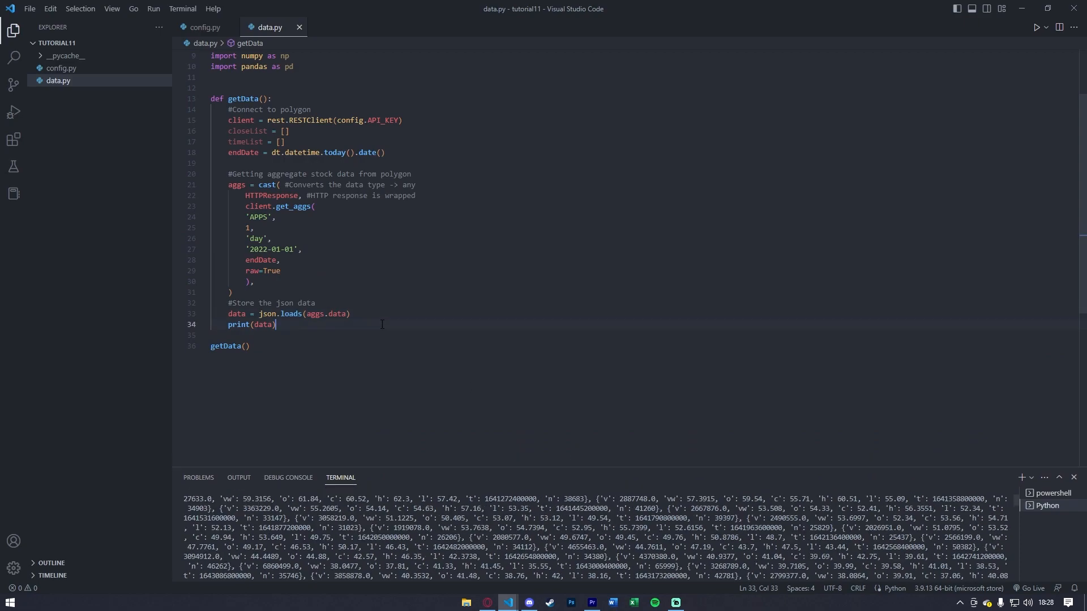
Remove the print line and begin the assignment 'bars = d' below data
{"action": "key", "text": "backspace"}
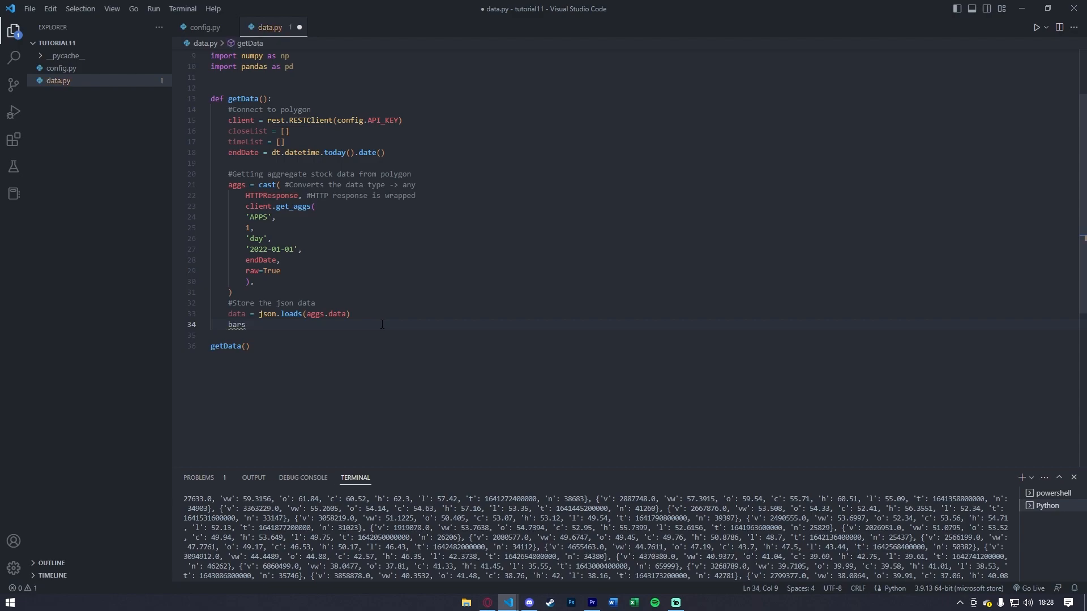
{"action": "type", "text": "= data['results"}
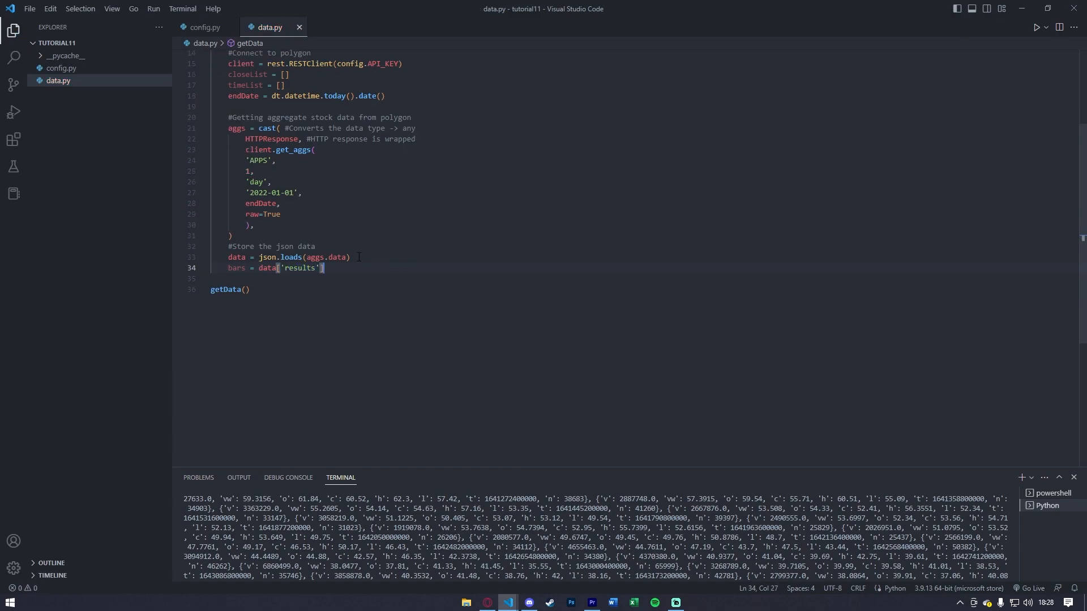
Add print(bars) after bars = data['results'] to show the APPS results list
{"action": "type", "text": "print"}
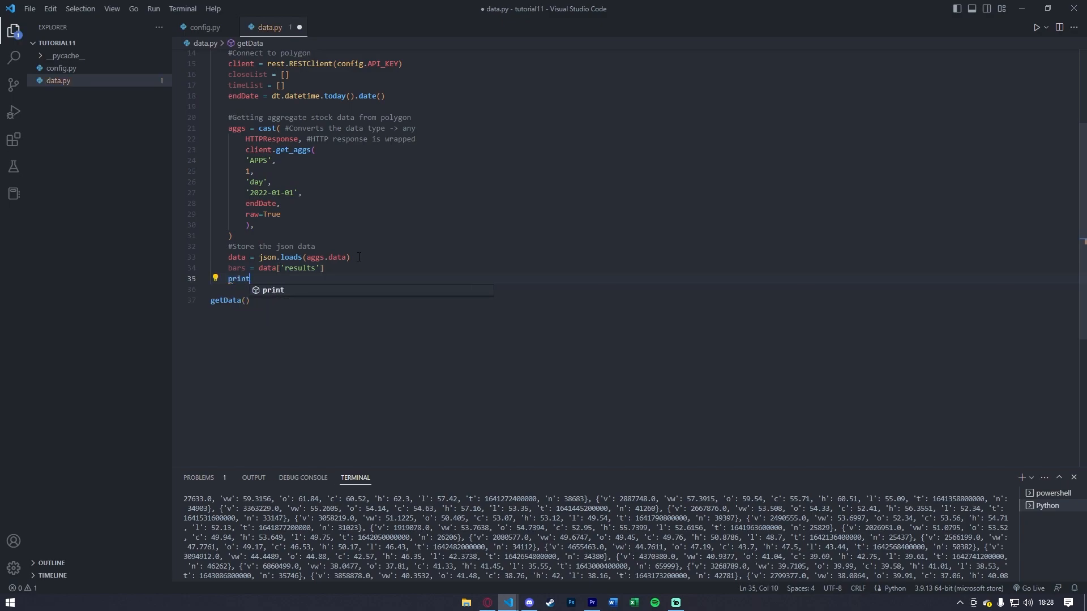
{"action": "type", "text": "(bars)"}
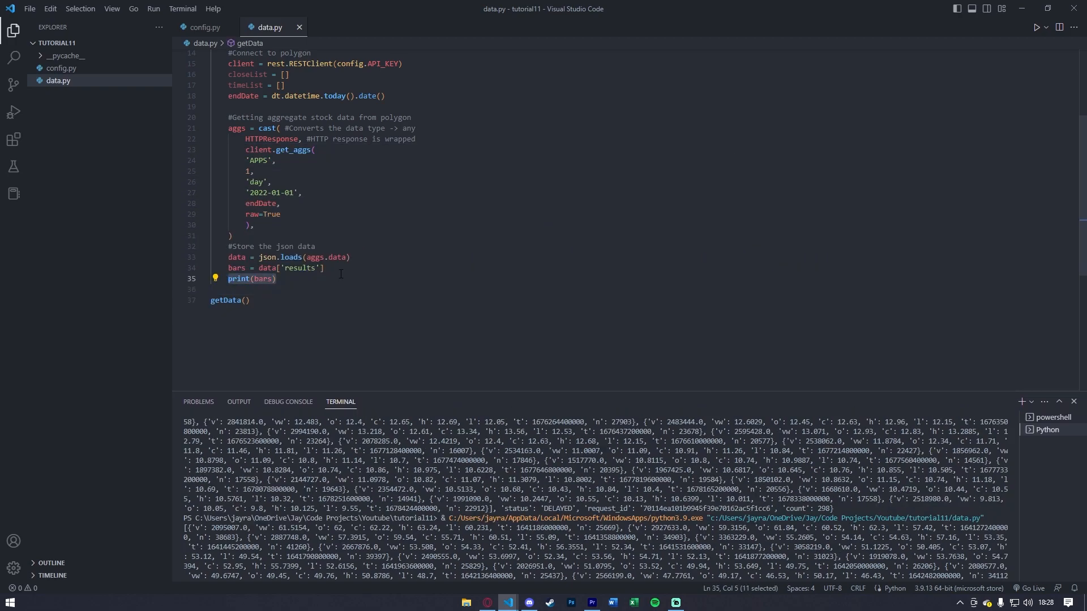
Replace print(bars) with nested loops: for bar in bars, for value in bar
{"action": "key", "text": "Delete"}
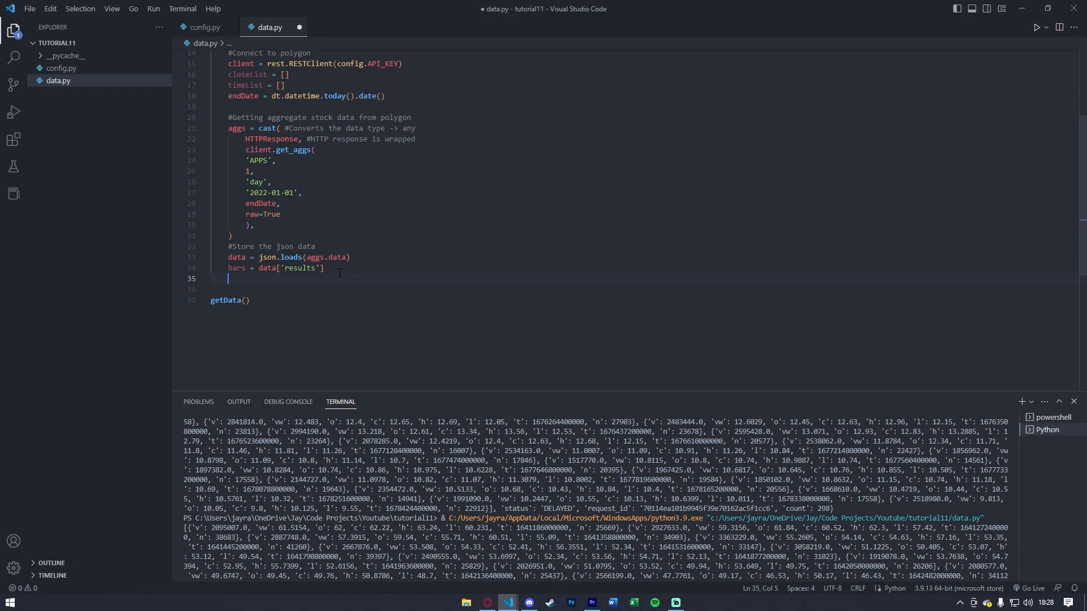
{"action": "type", "text": "for b"}
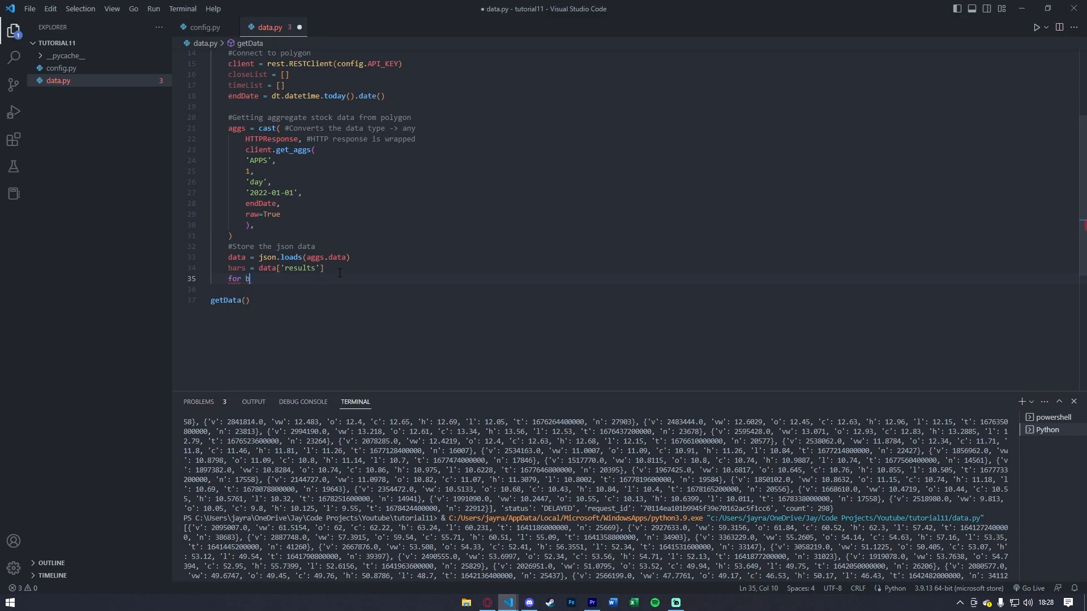
{"action": "type", "text": "ar in bars:"}
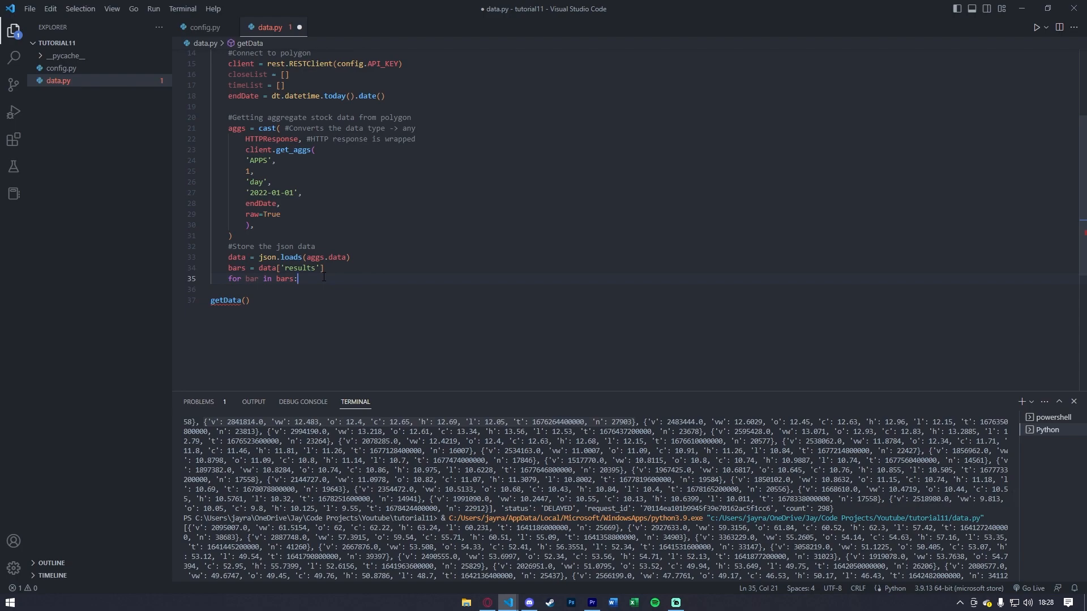
{"action": "type", "text": "for v"}
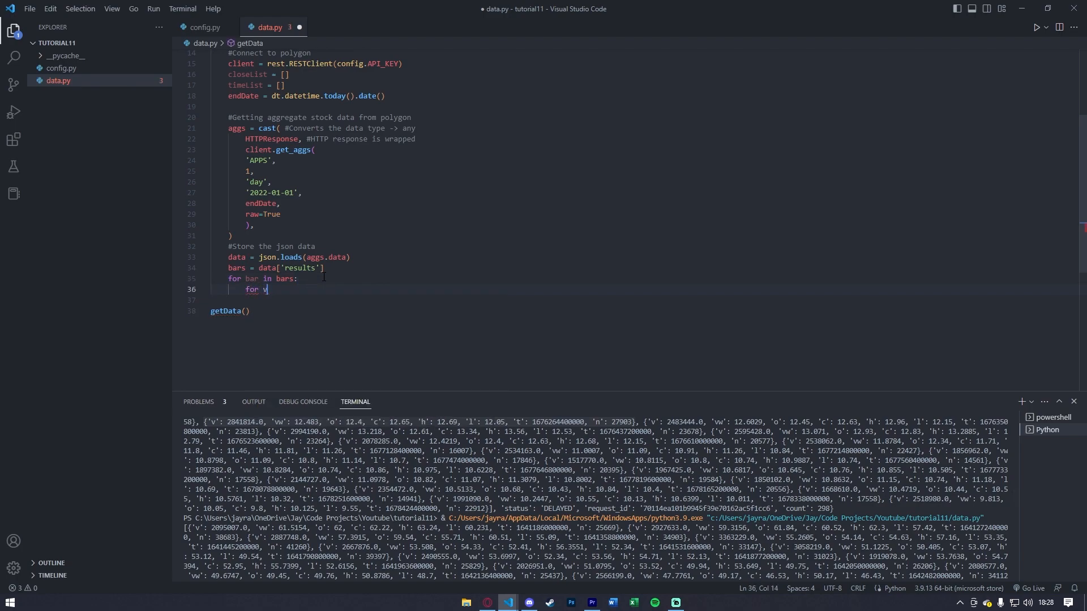
{"action": "type", "text": "alue in"}
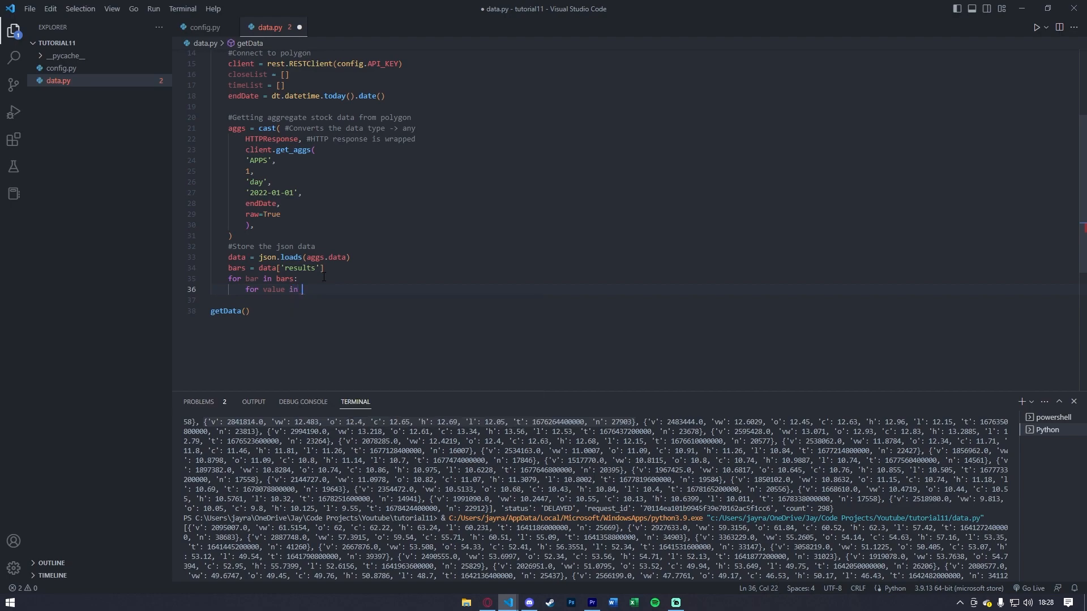
{"action": "type", "text": "bar:"}
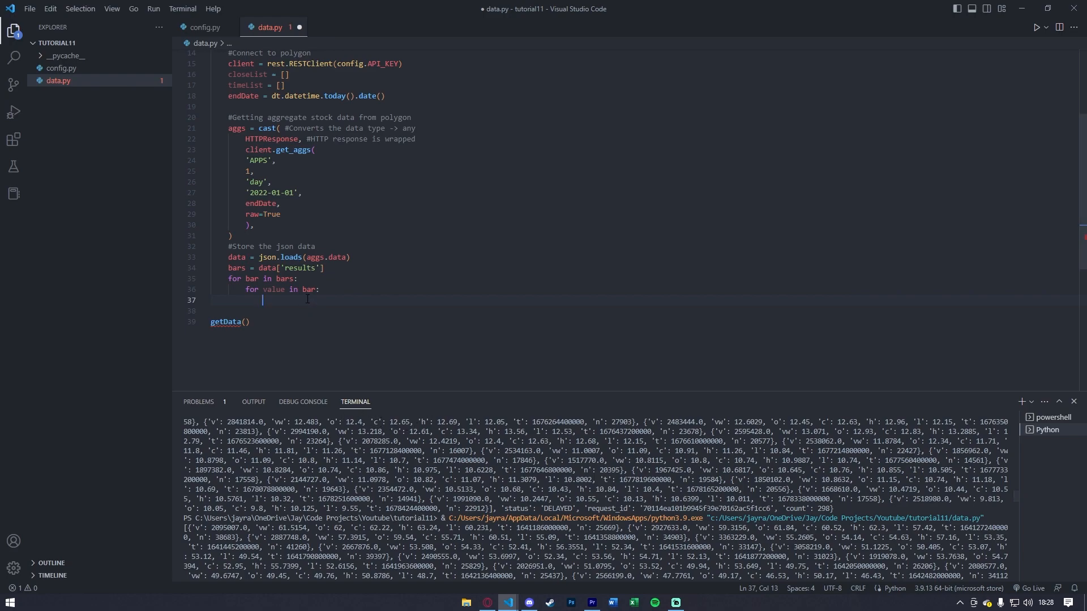
Append 'c' values to closeList and start an elif branch for 't' into timeList
{"action": "type", "text": "if value == 'c':"}
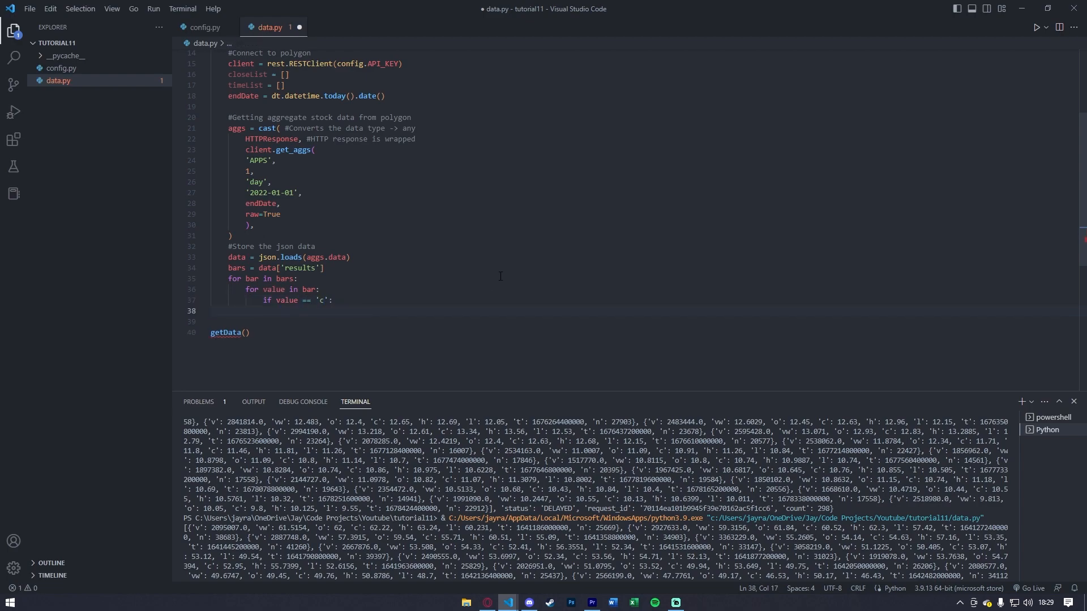
{"action": "type", "text": "closeList"}
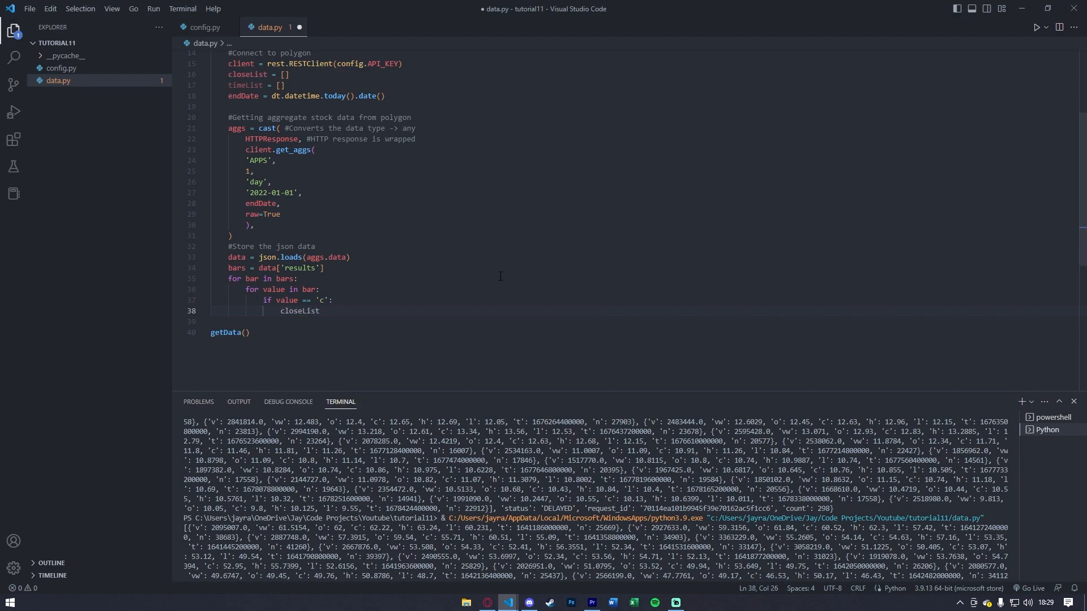
{"action": "type", "text": ".append(bar[valu"}
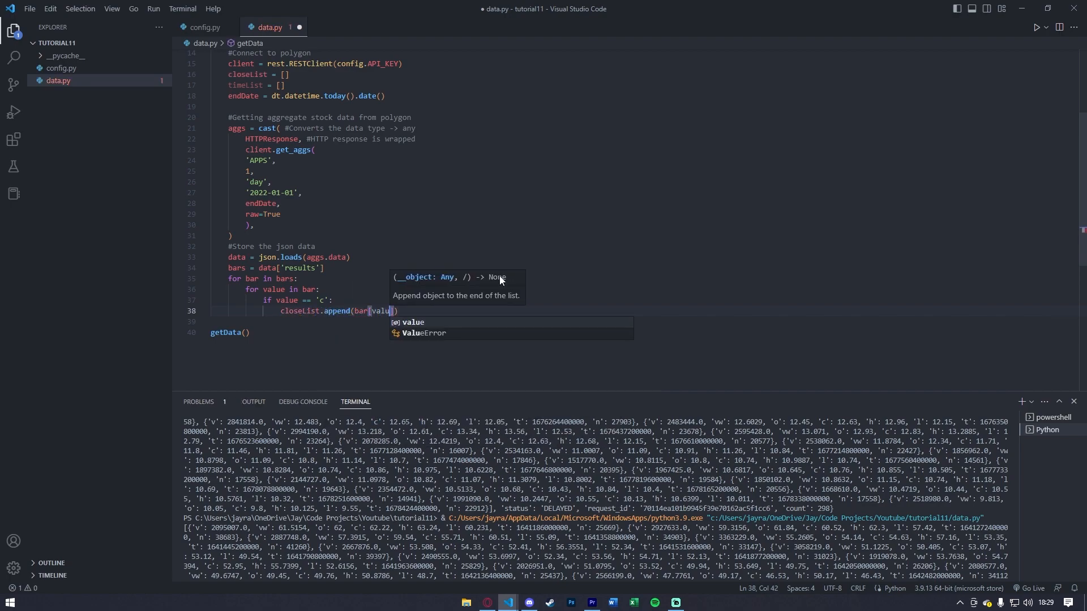
{"action": "key", "text": "Enter"}
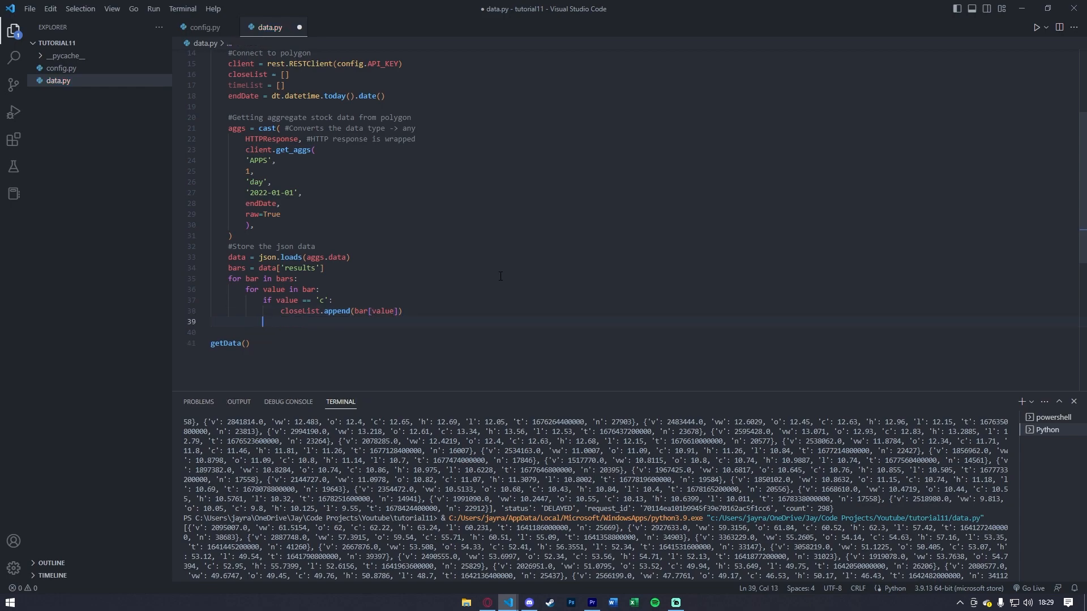
{"action": "type", "text": "elif"}
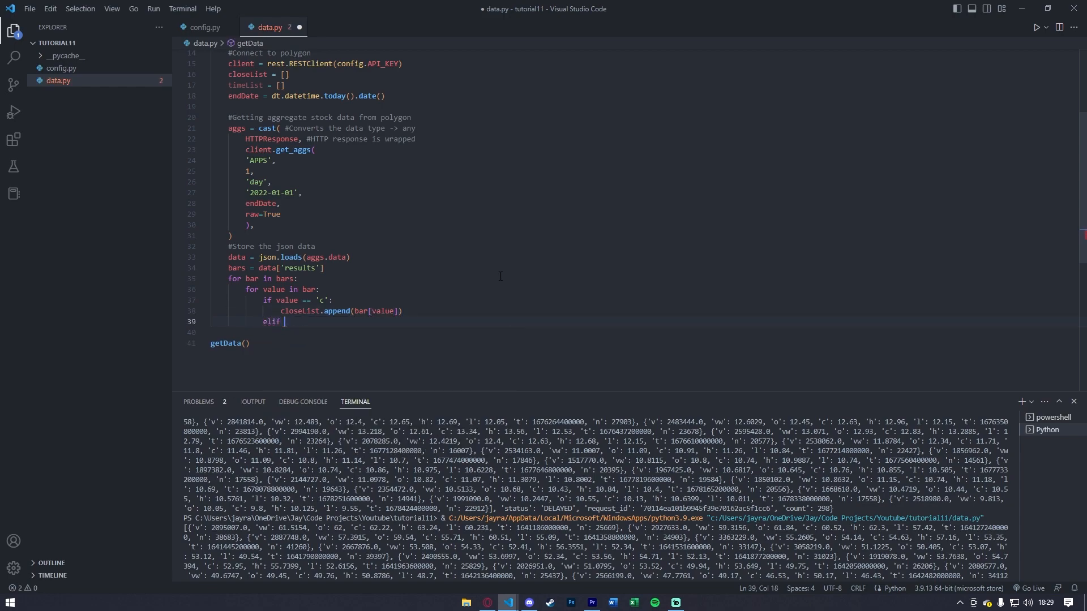
{"action": "type", "text": "value == 't':"}
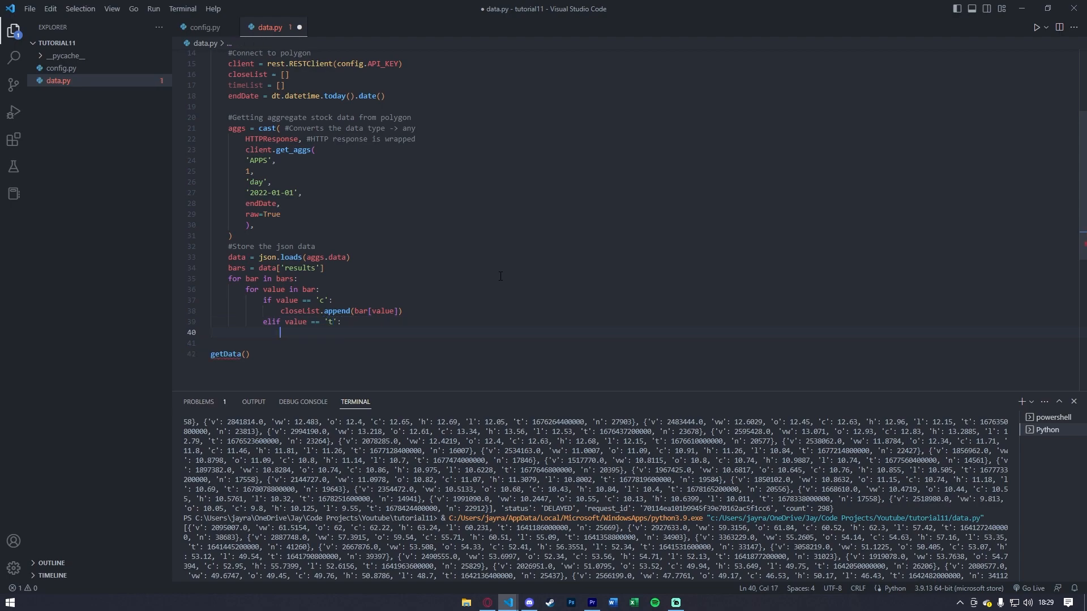
{"action": "type", "text": "timeList."}
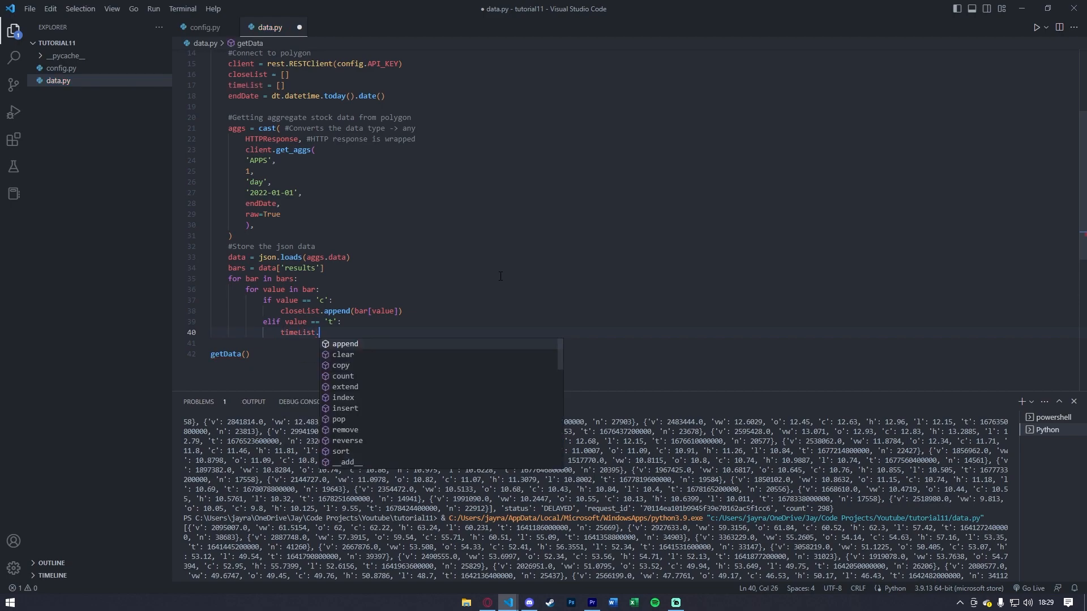
Append pd.Timestamp(bar[value], tz='GMT', unit='ms') to timeList with a '#Converting ms' comment
{"action": "type", "text": "append"}
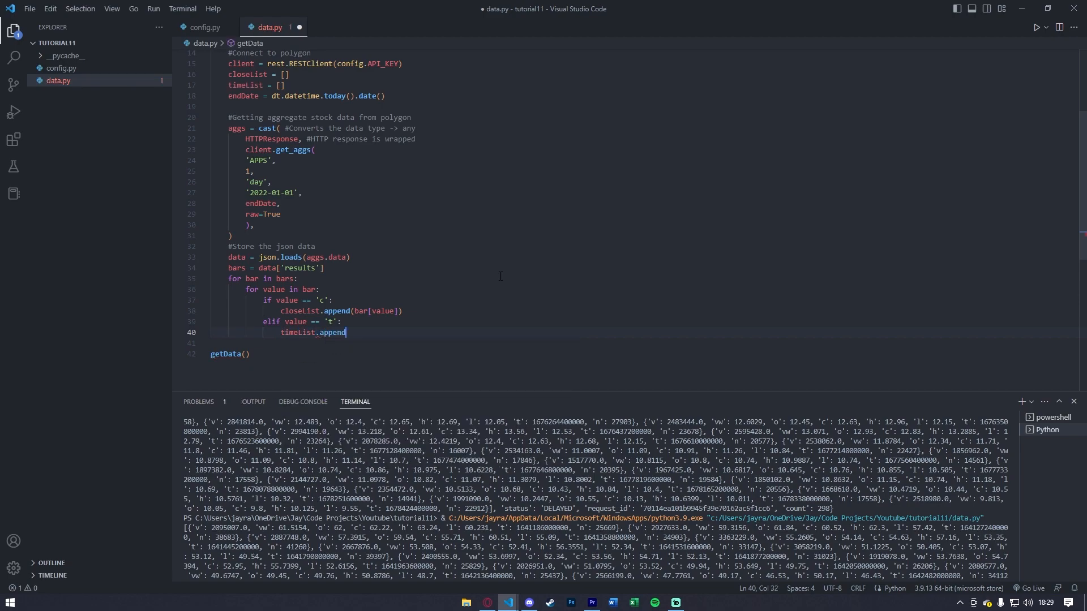
{"action": "type", "text": "("}
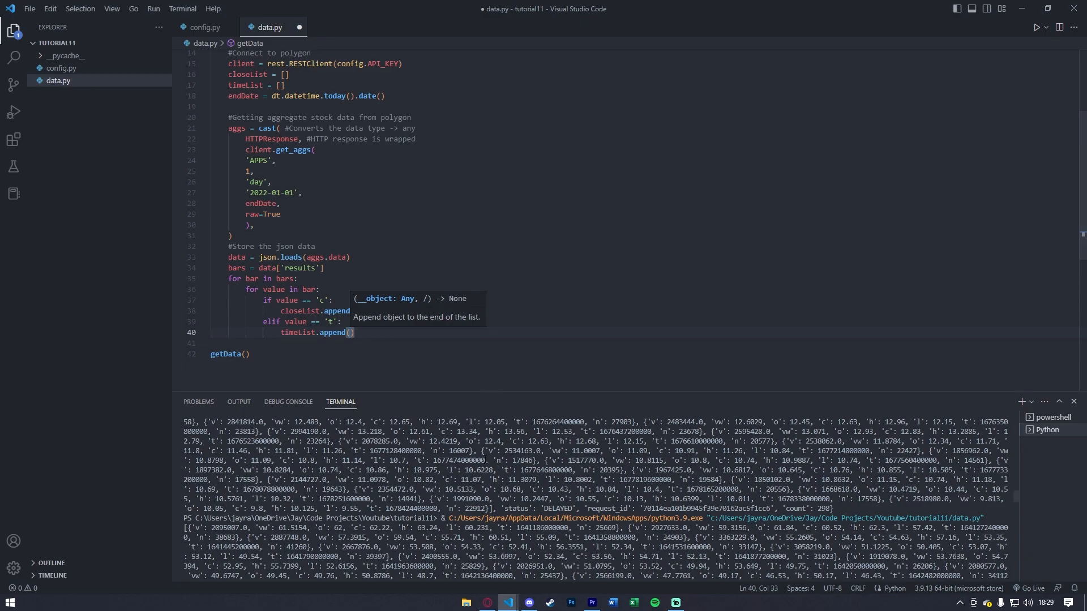
{"action": "type", "text": "bar[value]"}
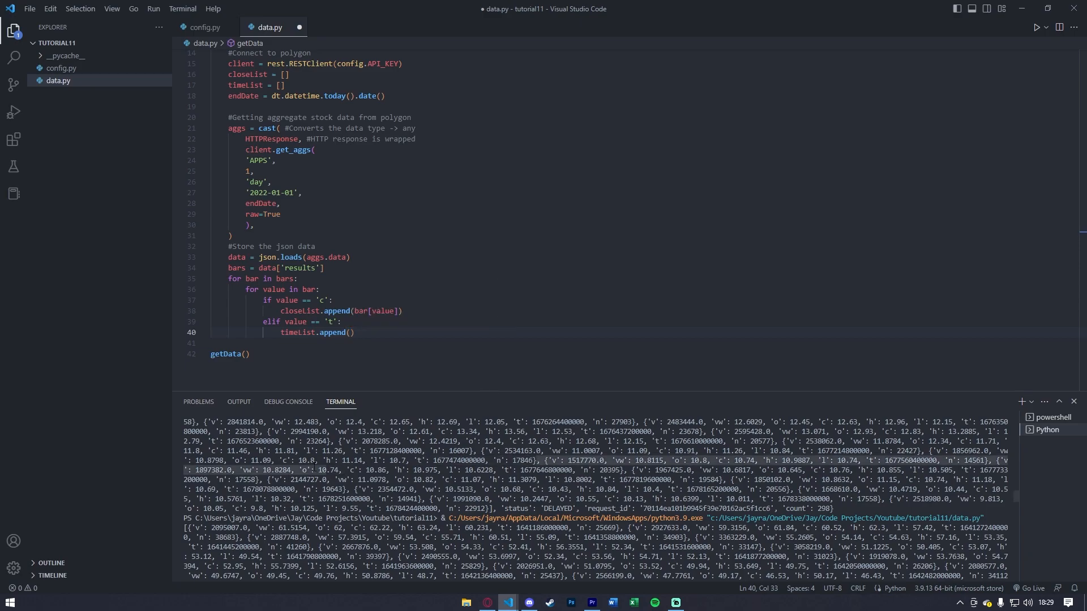
{"action": "scroll", "scroll_direction": "down", "scroll_amount": 3}
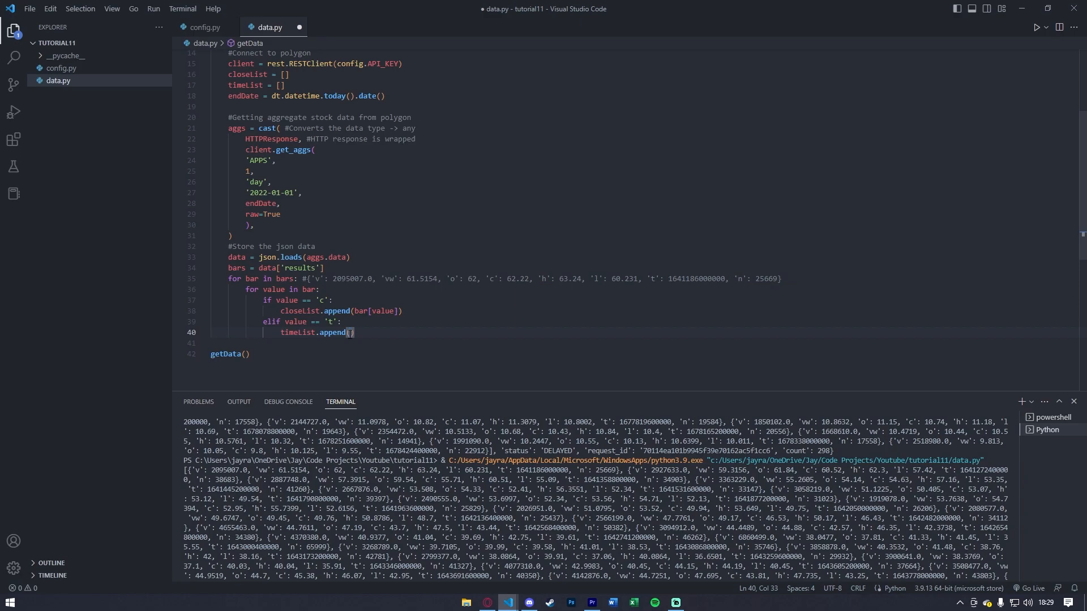
{"action": "type", "text": "pd.t"}
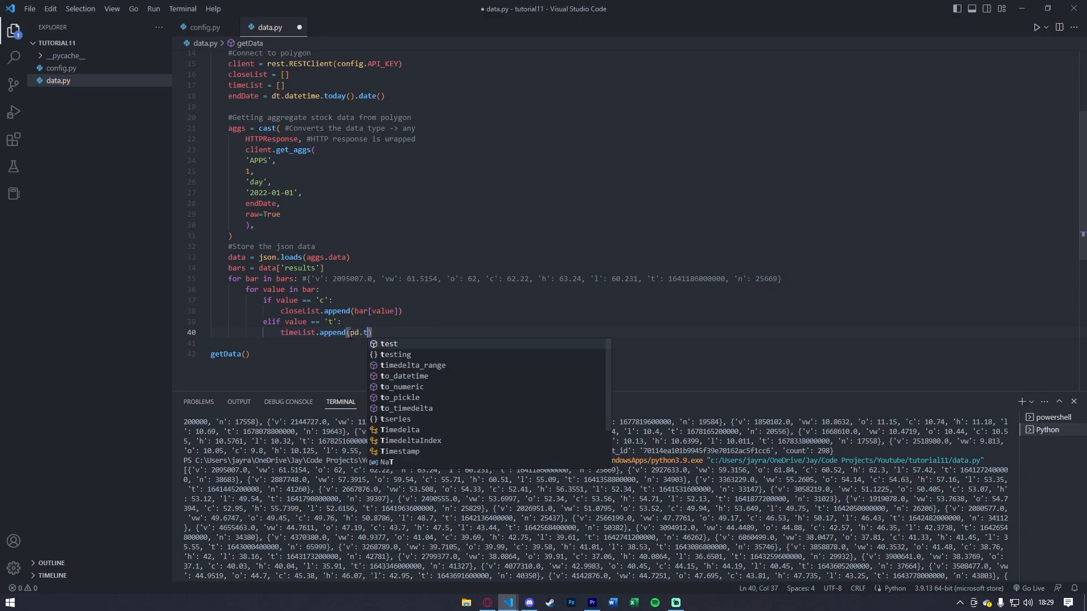
{"action": "type", "text": "Timestamp(bar[value],"}
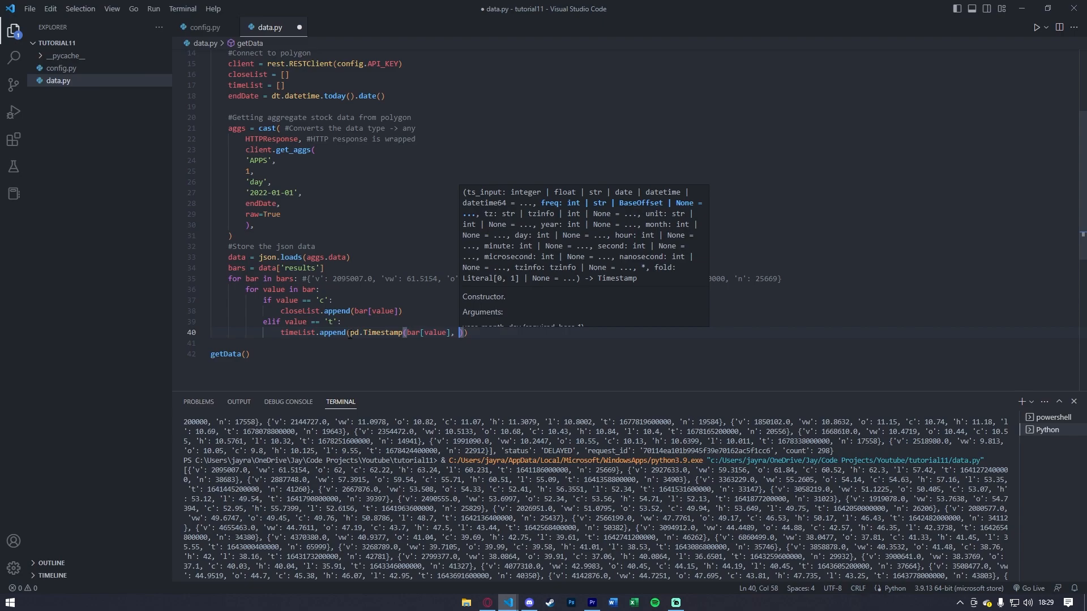
{"action": "type", "text": "tz="}
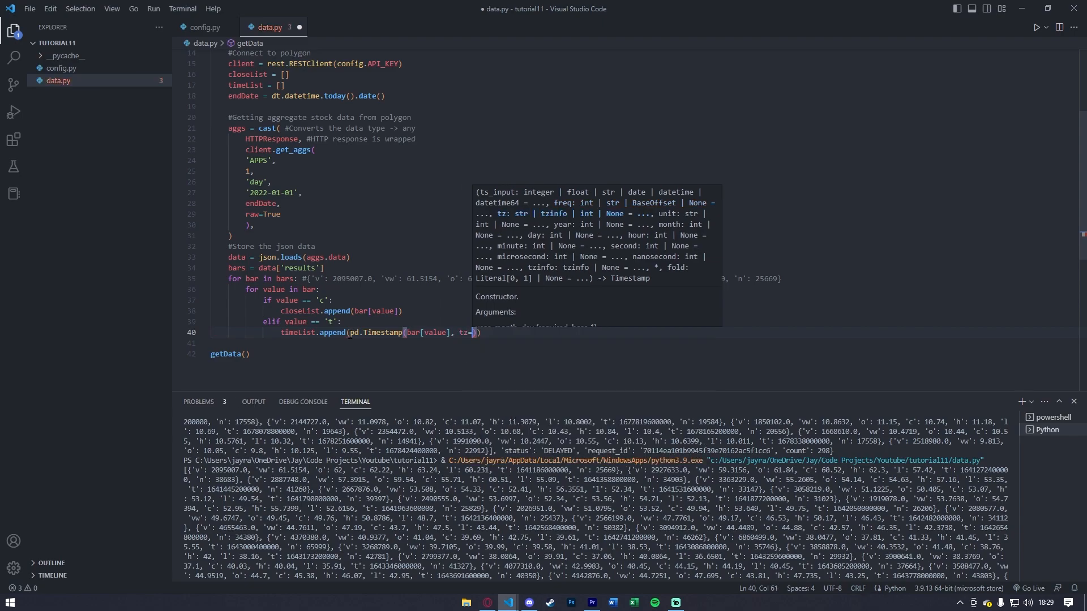
{"action": "type", "text": "'GMT', unit='ms"}
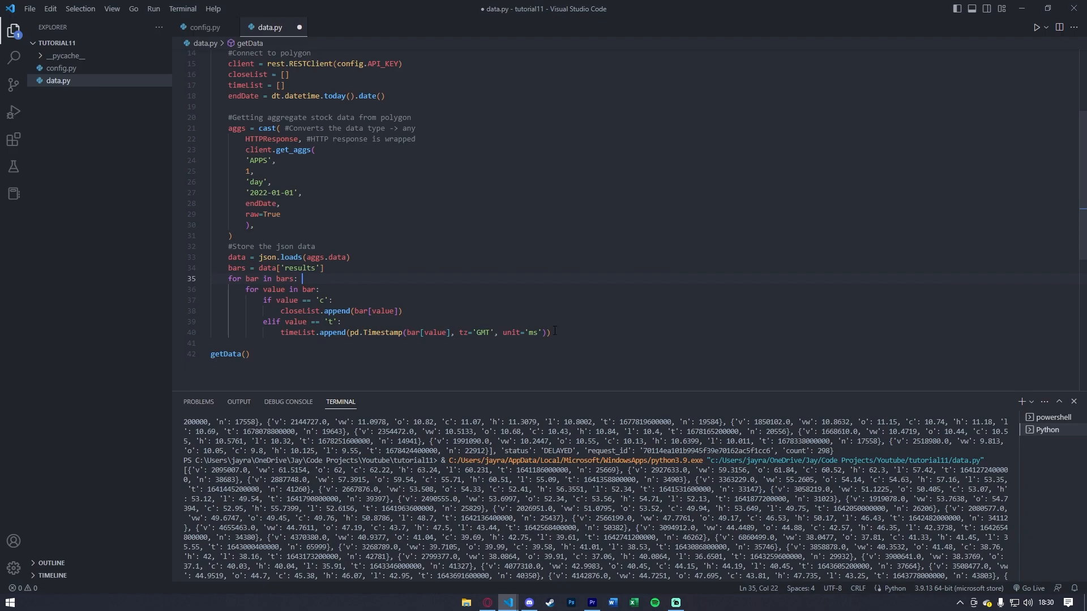
{"action": "type", "text": "#("}
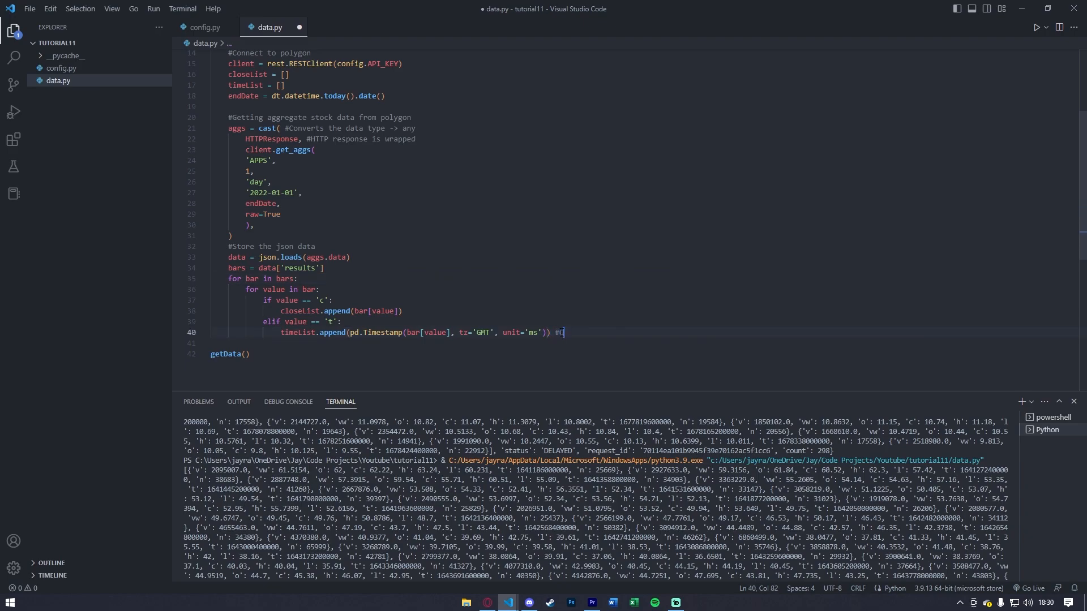
{"action": "type", "text": "onverting ms timestamp to normal"}
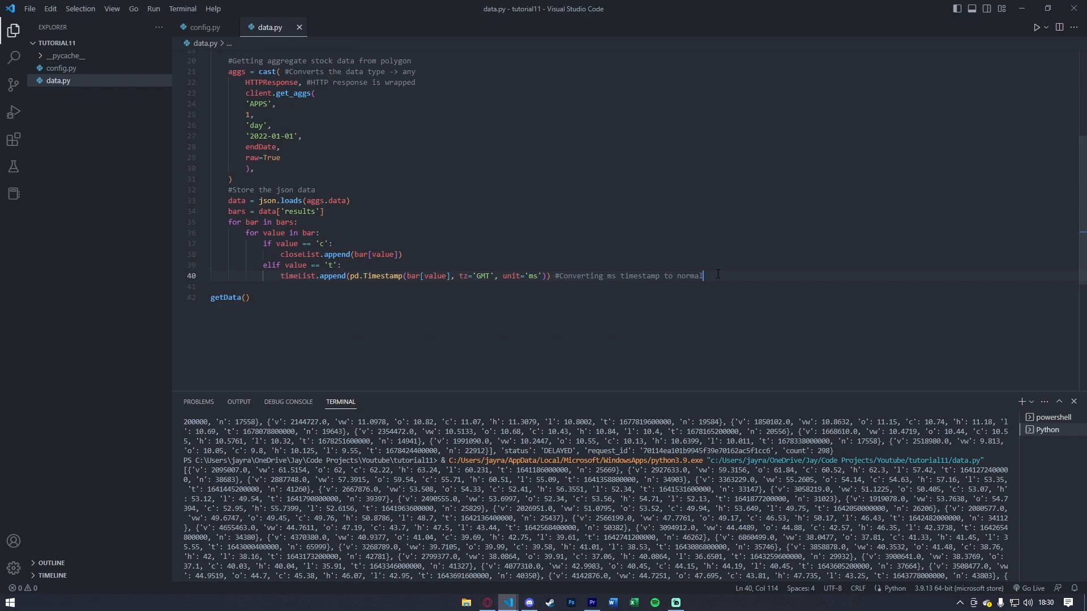
Print closeList and timeList to verify close prices and GMT timestamps, then start a '#Using' comment
{"action": "key", "text": "Enter"}
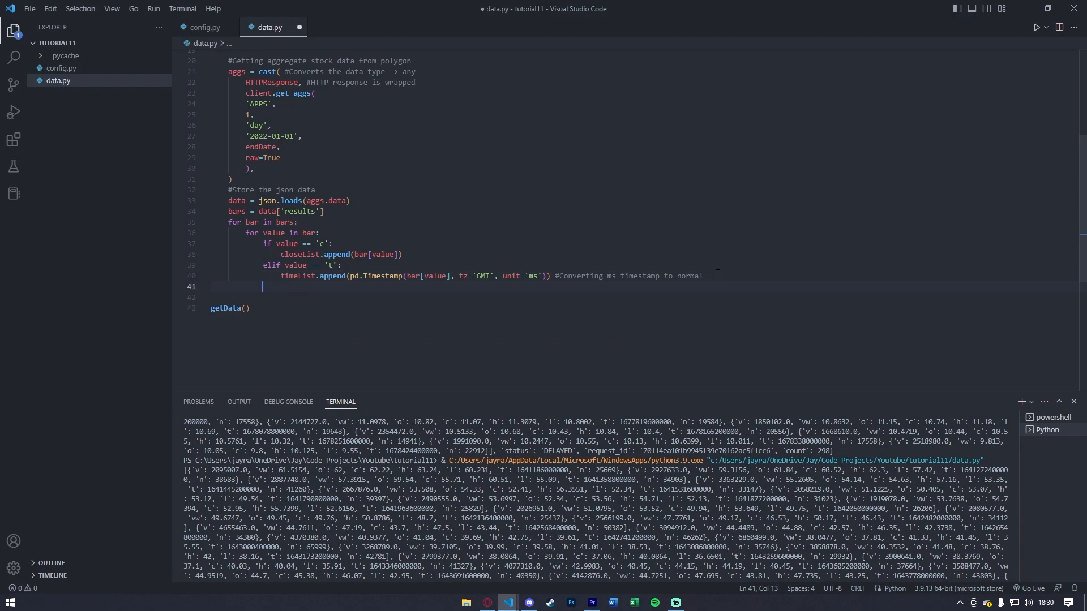
{"action": "type", "text": "print"}
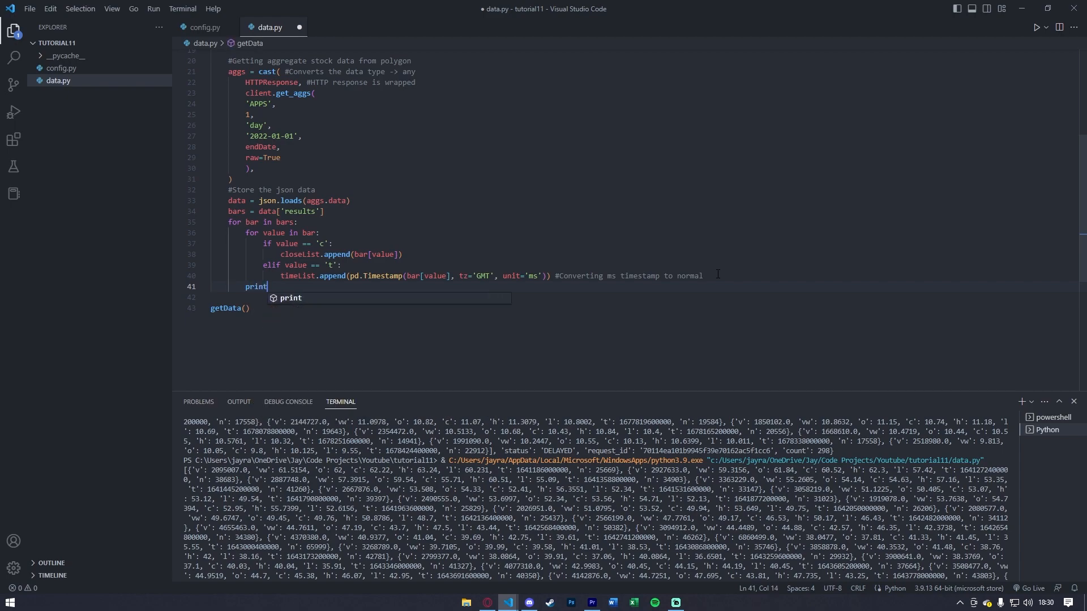
{"action": "type", "text": "(closeList"}
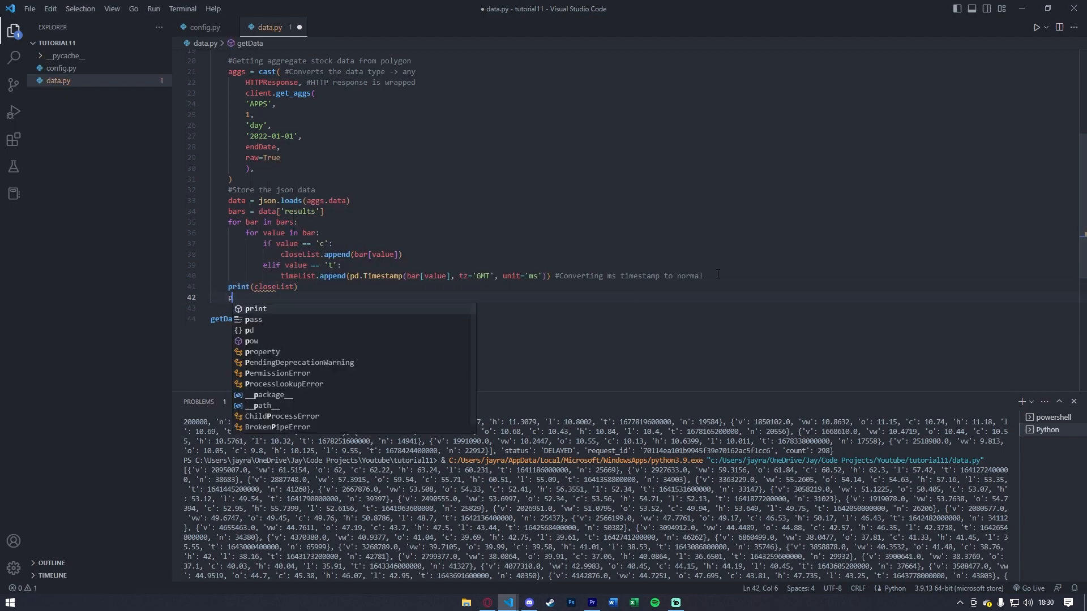
{"action": "type", "text": "rint(timeList)"}
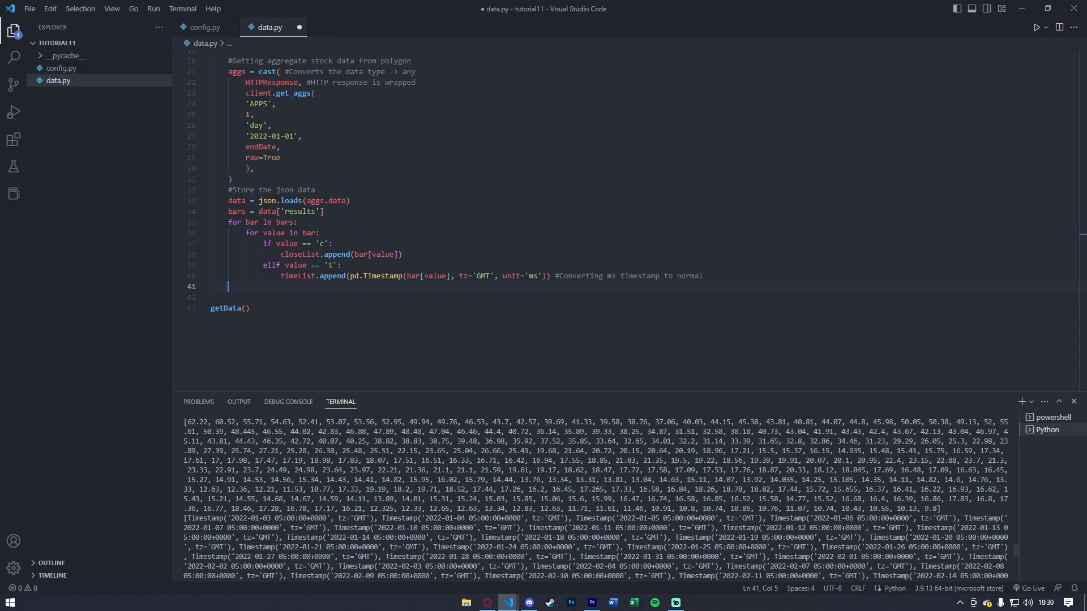
{"action": "type", "text": "#Using"}
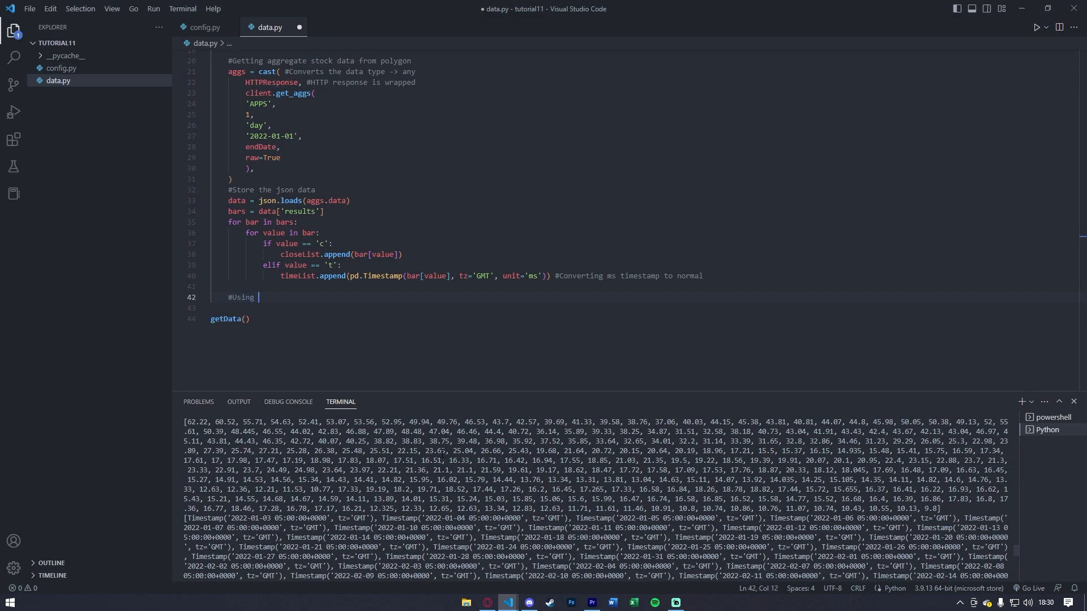
Comment on using Ta-Lib for the EMAs and start ema_eight = talib.EMA(closeList, ...)
{"action": "type", "text": "Ta-Lib to"}
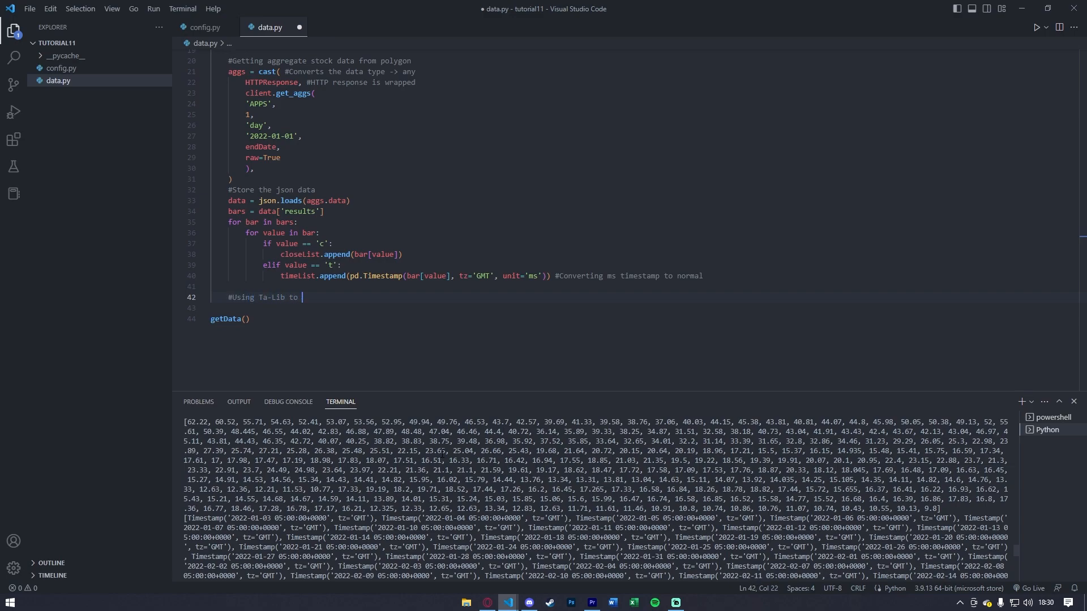
{"action": "type", "text": "get the EMA's ne"}
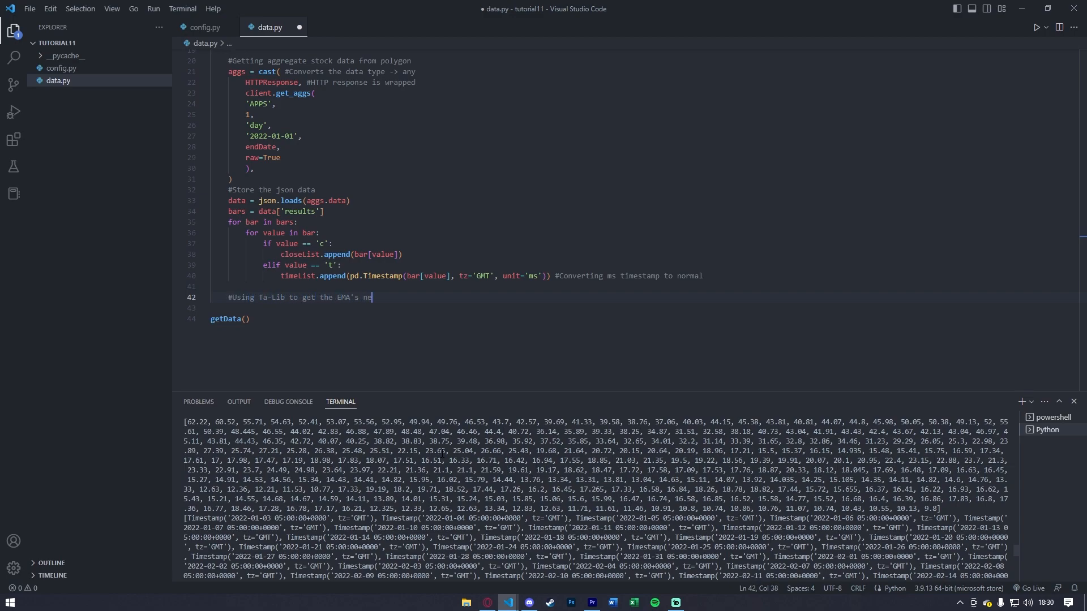
{"action": "type", "text": "eded from the trading video"}
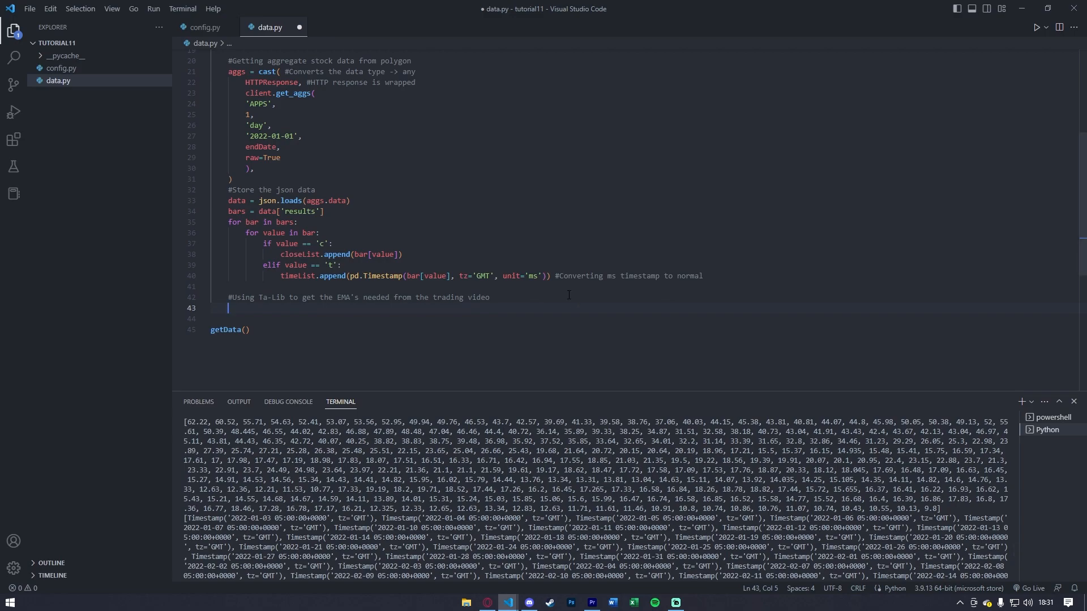
{"action": "type", "text": "ema_eight ="}
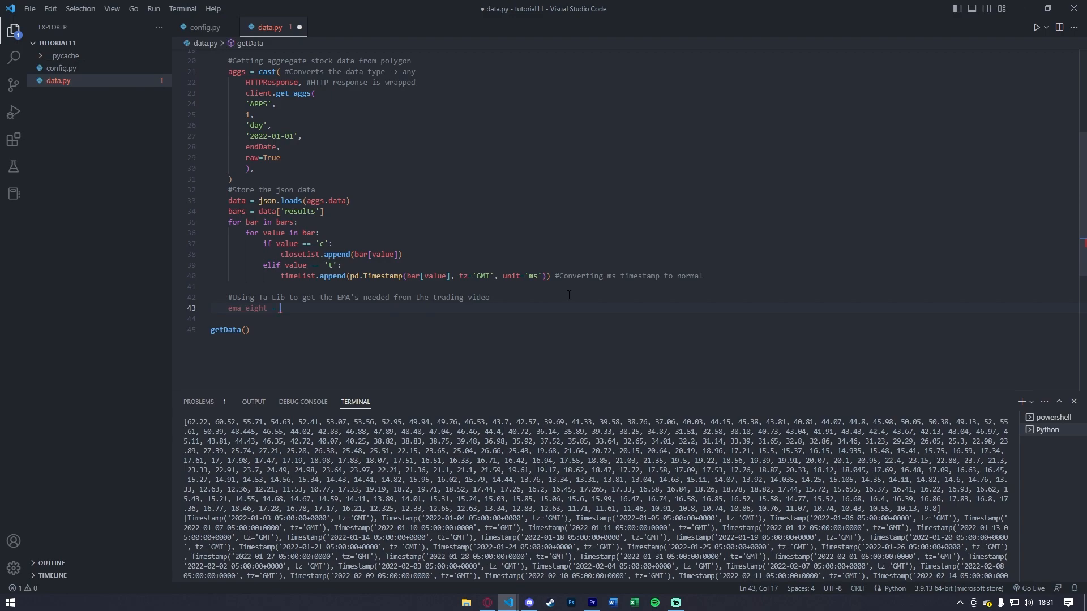
{"action": "type", "text": "talib.EMA()"}
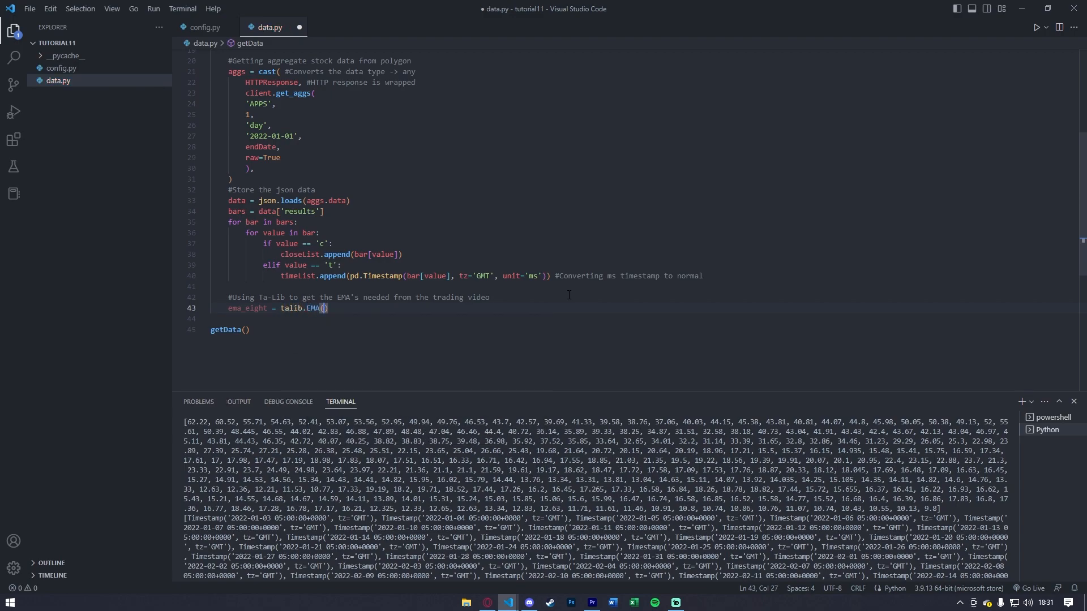
{"action": "type", "text": "closeList, 8"}
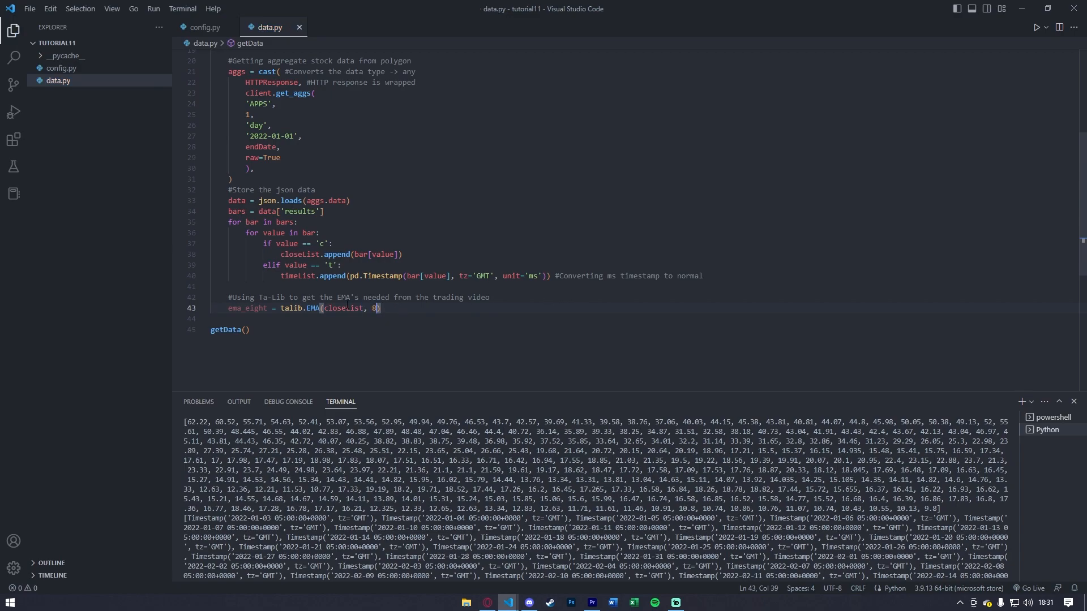
Add closeList = np.array(closeList) with a numpy comment, then print len(ema_thirteen) (298)
{"action": "double_click", "coordinate": [341, 308]}
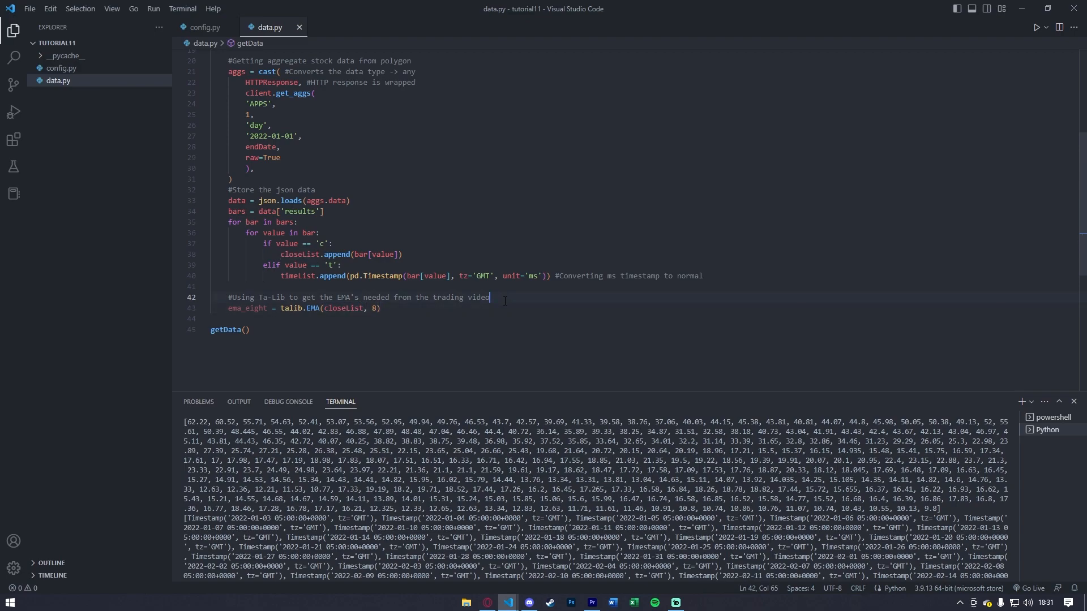
{"action": "key", "text": "Enter"}
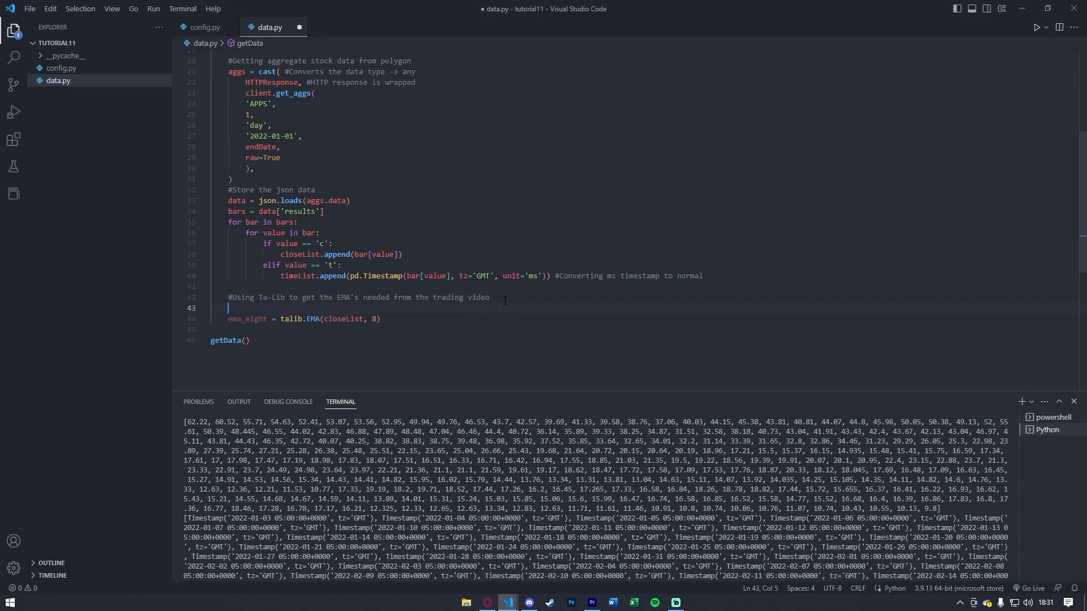
{"action": "key", "text": "Enter"}
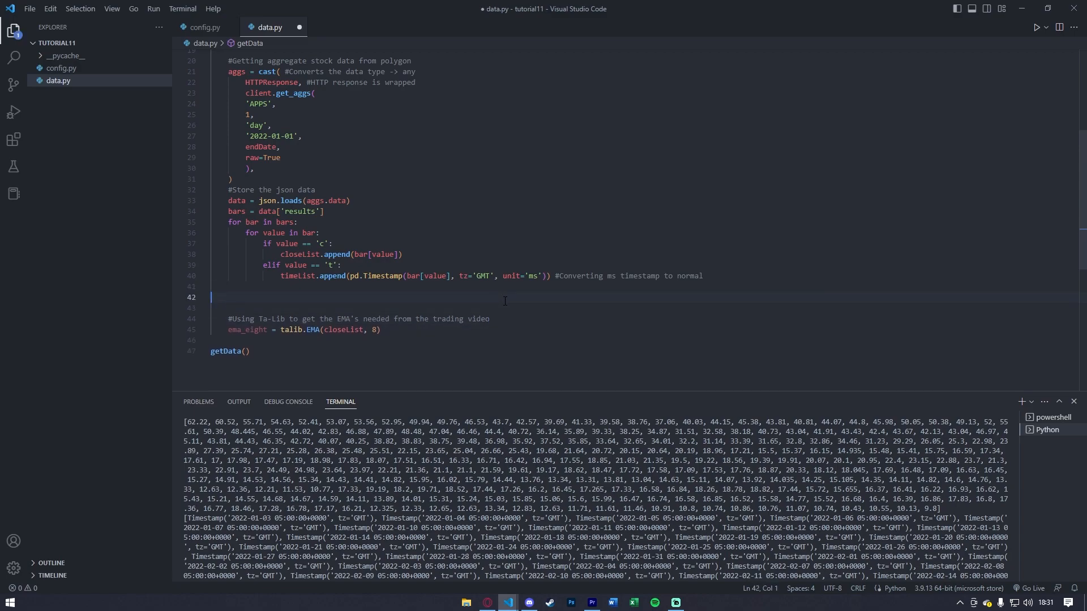
{"action": "type", "text": "#convert"}
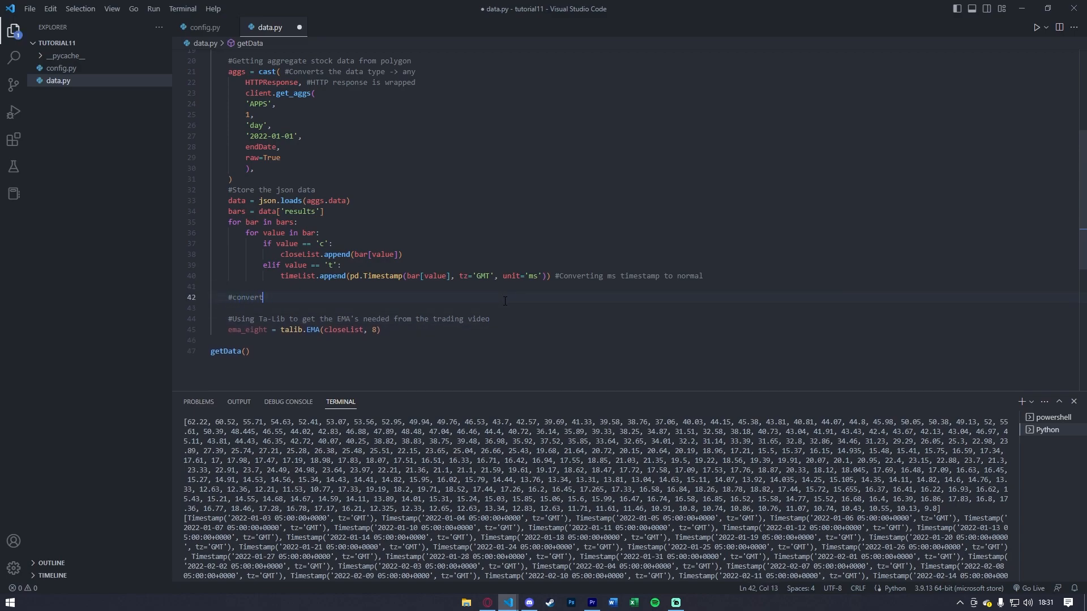
{"action": "type", "text": "closelist into numpy array"}
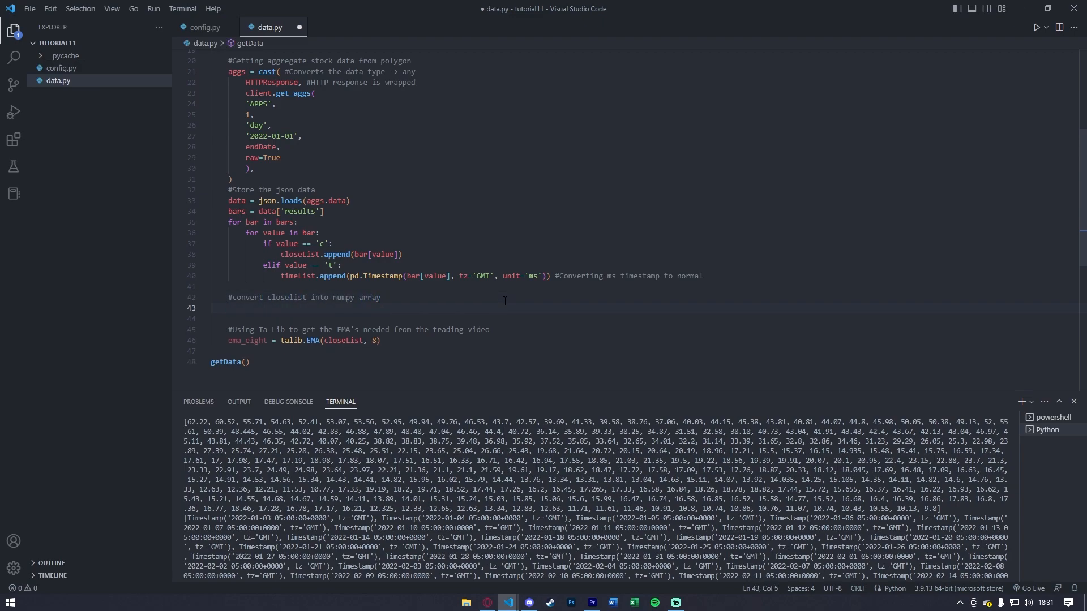
{"action": "type", "text": "closeList = np.array(closeList"}
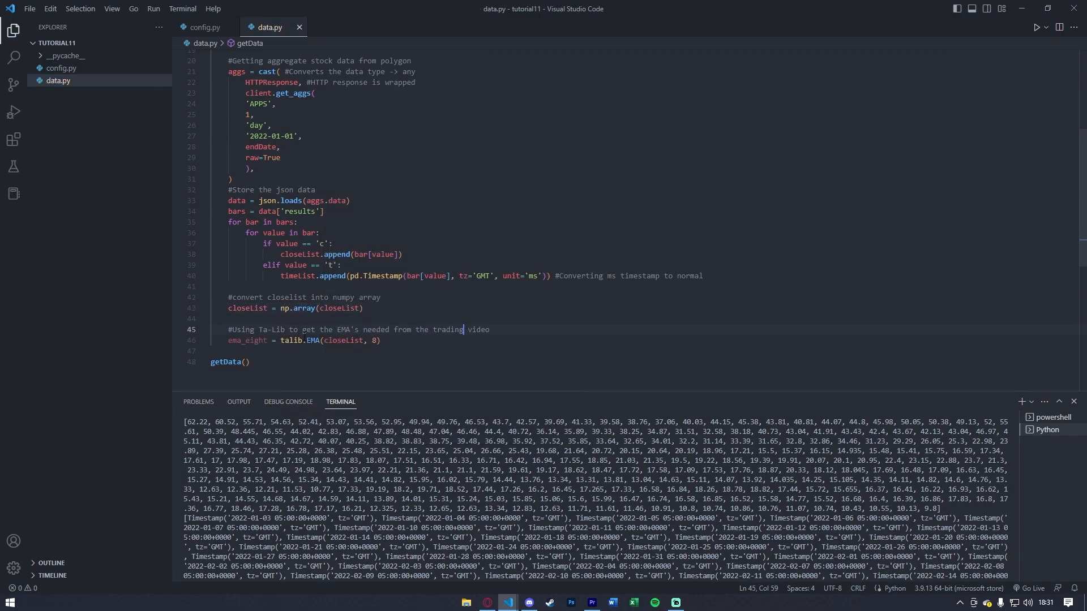
{"action": "left_click_drag", "start_coordinate": [228, 340], "coordinate": [345, 340]}
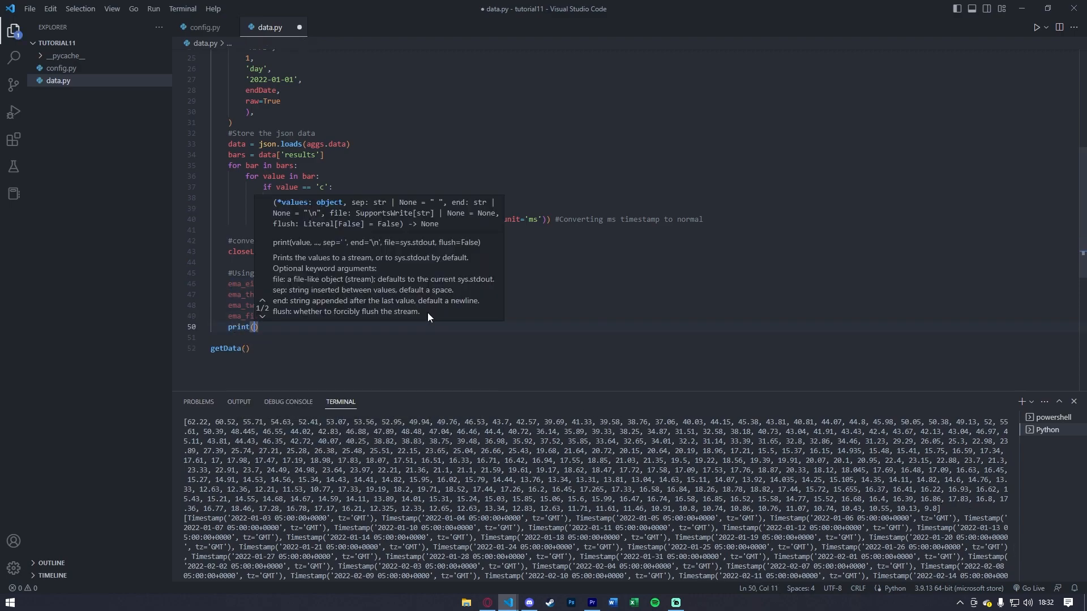
{"action": "type", "text": "len(ema_thirteen"}
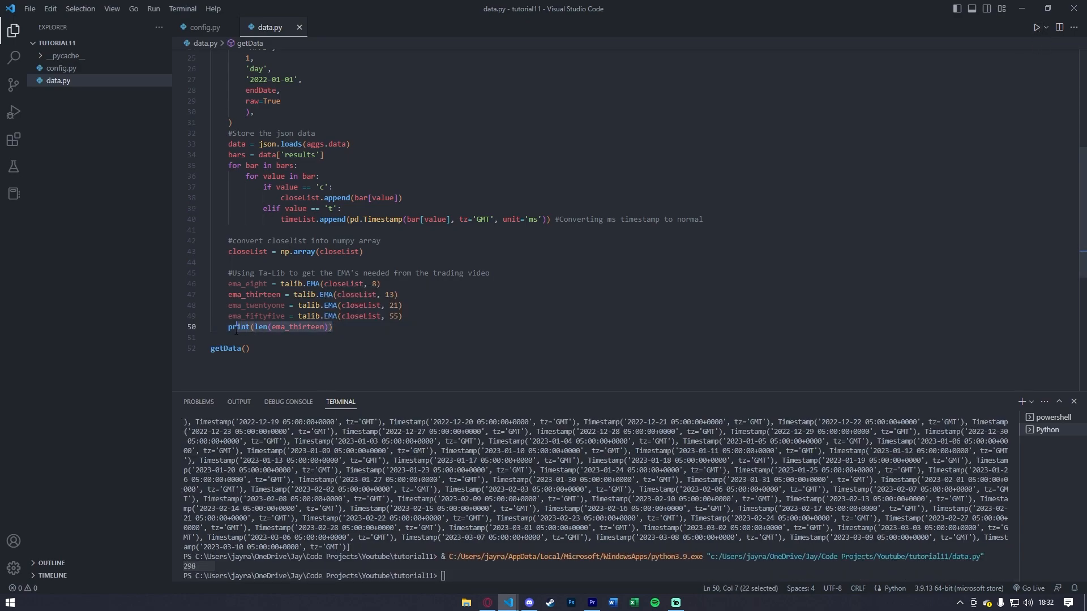
Replace the length print with '#Checking for when the EMA-55 crosses under the EMA's or above'
{"action": "key", "text": "Delete"}
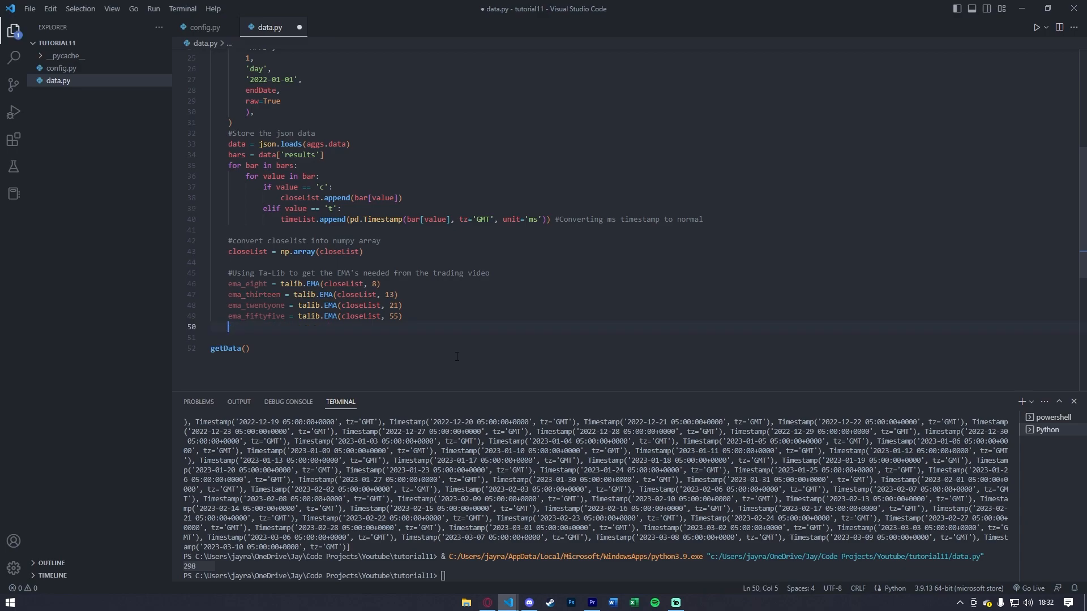
{"action": "key", "text": "enter"}
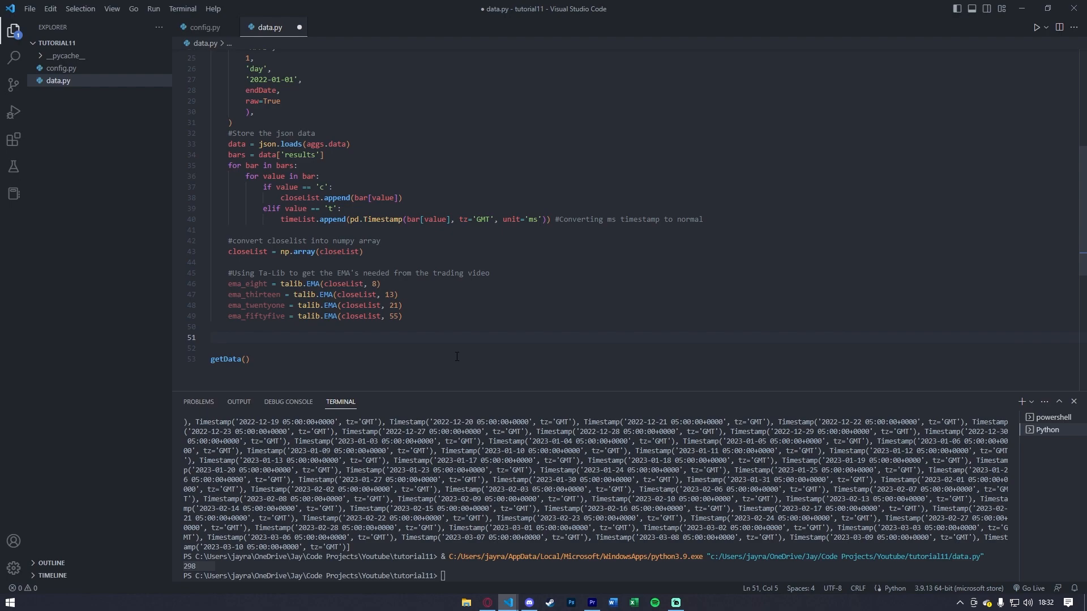
{"action": "type", "text": "#Checking for when the fi"}
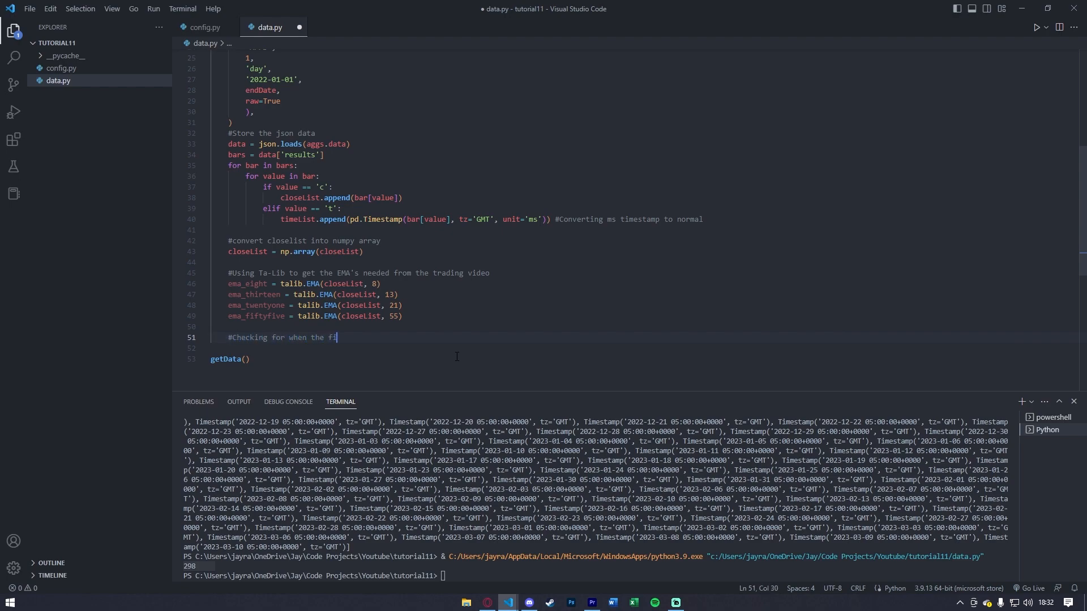
{"action": "type", "text": "EMA-55"}
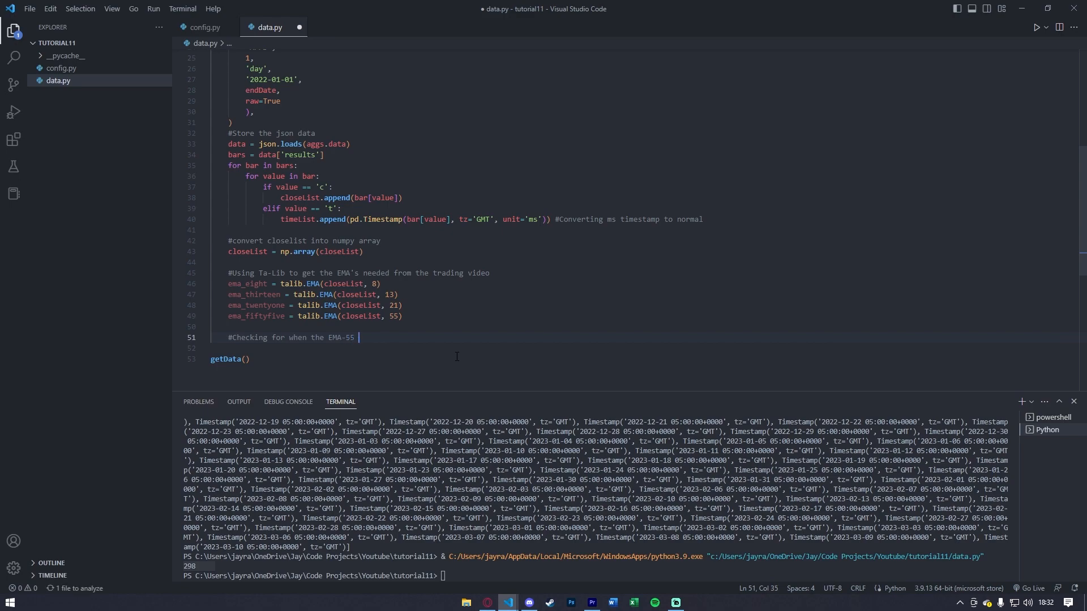
{"action": "type", "text": "crosses under all the other"}
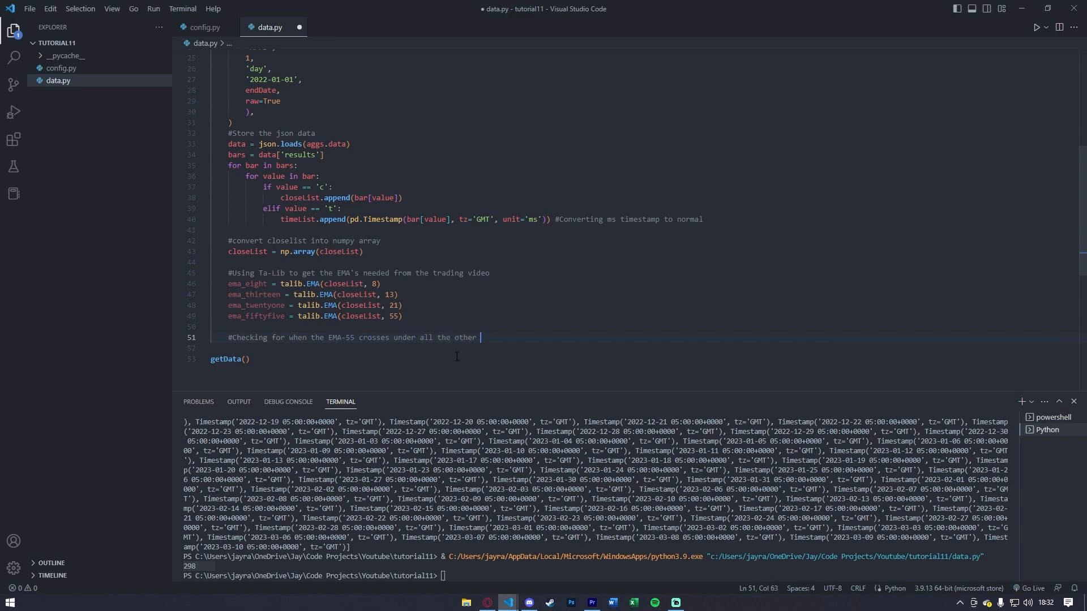
{"action": "type", "text": "EMA's or a"}
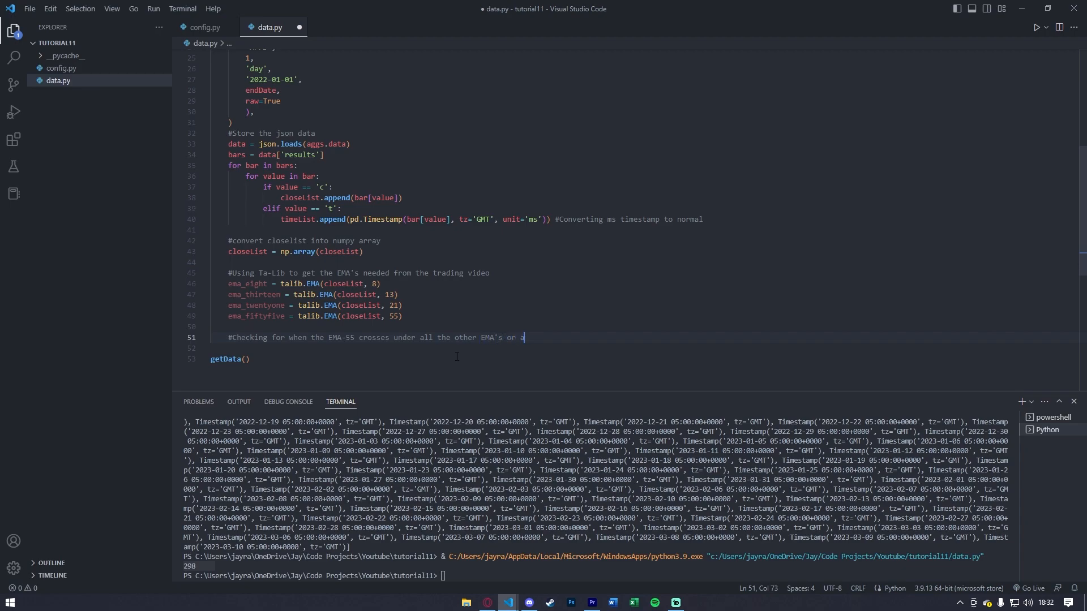
{"action": "type", "text": "bove"}
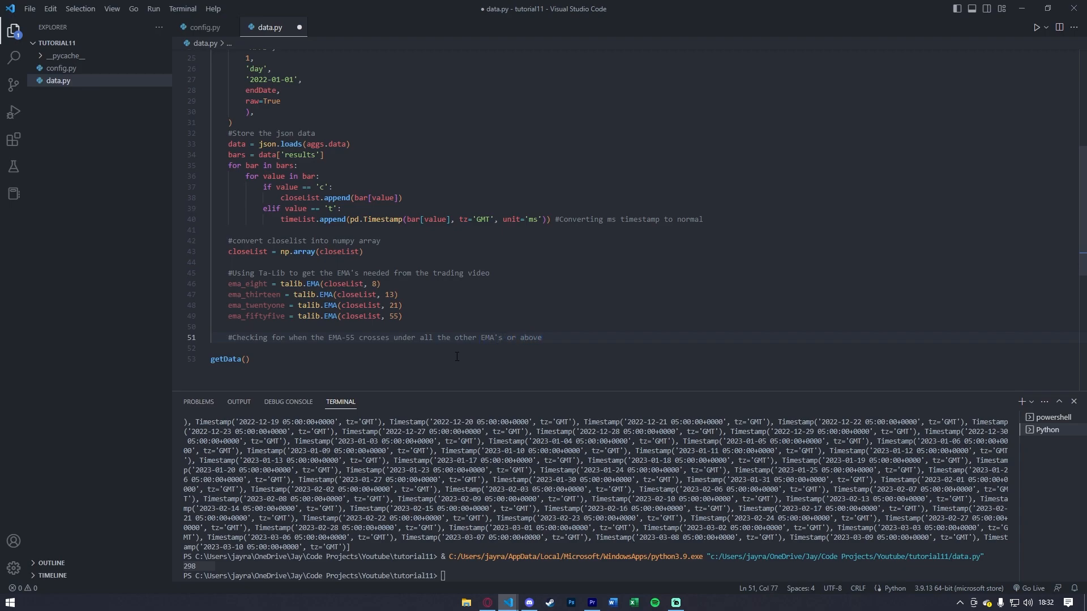
{"action": "key", "text": "enter"}
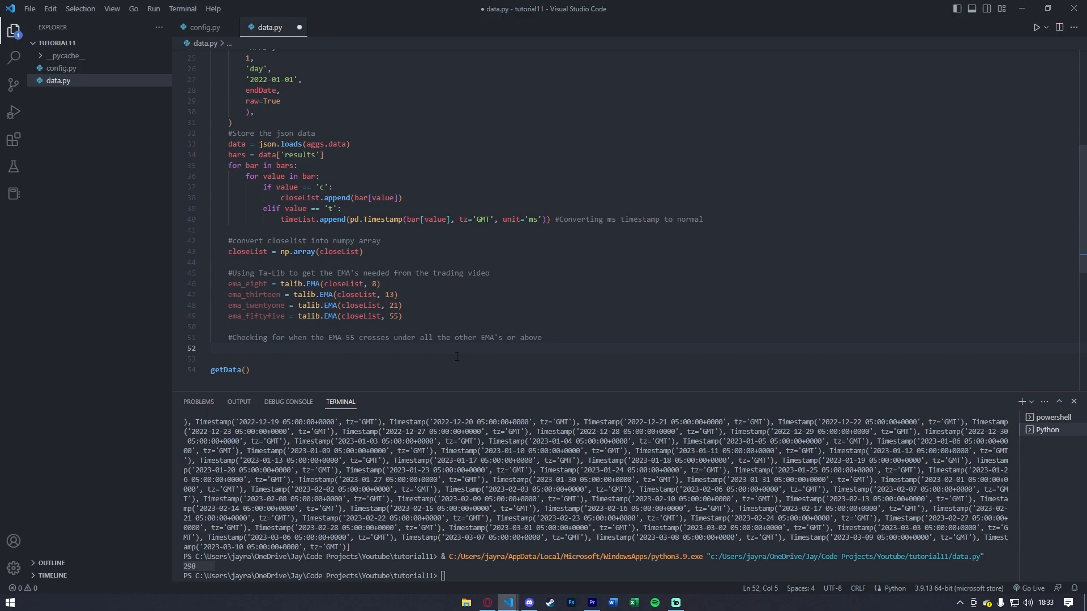
Write a for loop over range(len(ema_fiftyfive))
{"action": "type", "text": "for i in range("}
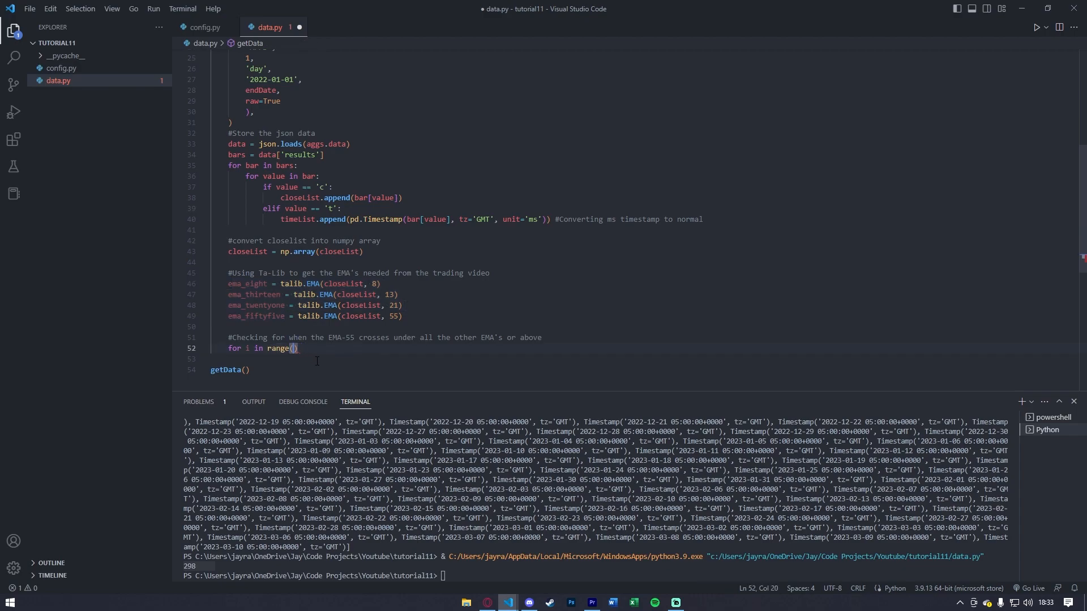
{"action": "type", "text": "len()"}
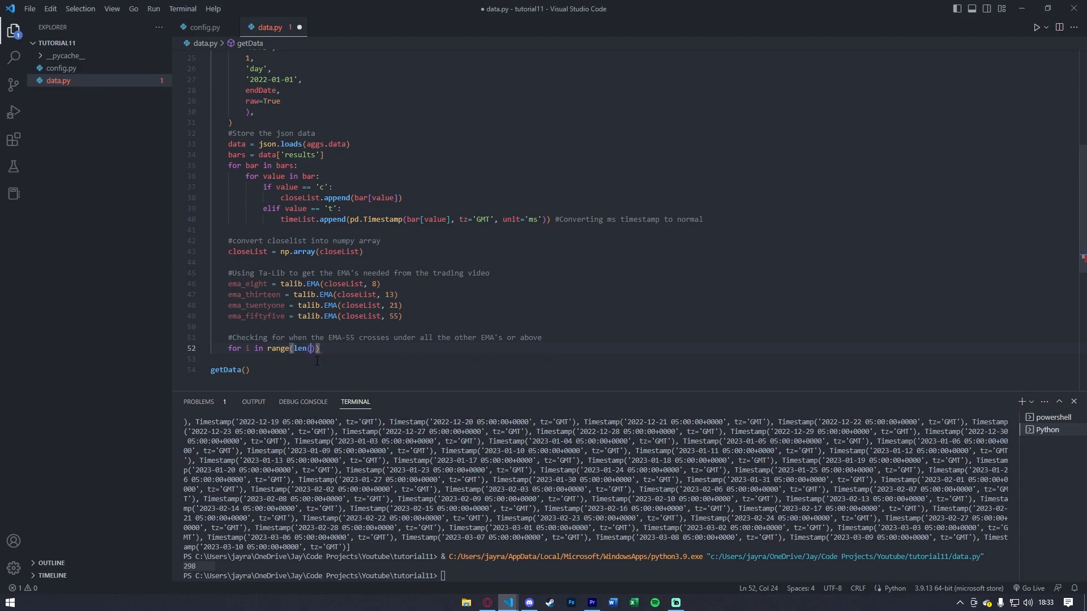
{"action": "type", "text": "ema_fiftyfive"}
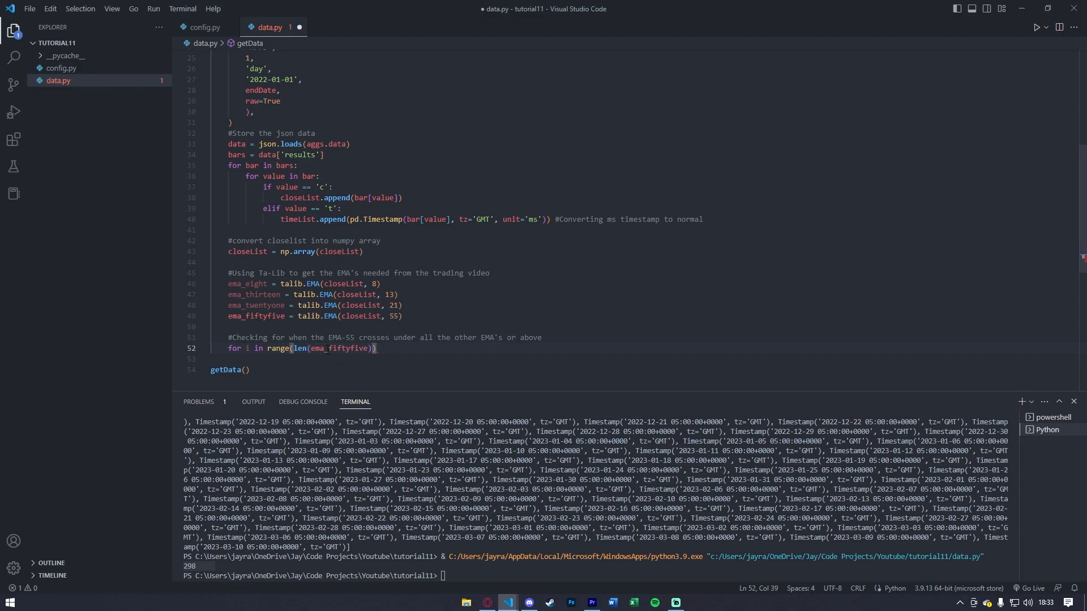
{"action": "mouse_move", "coordinate": [430, 360]}
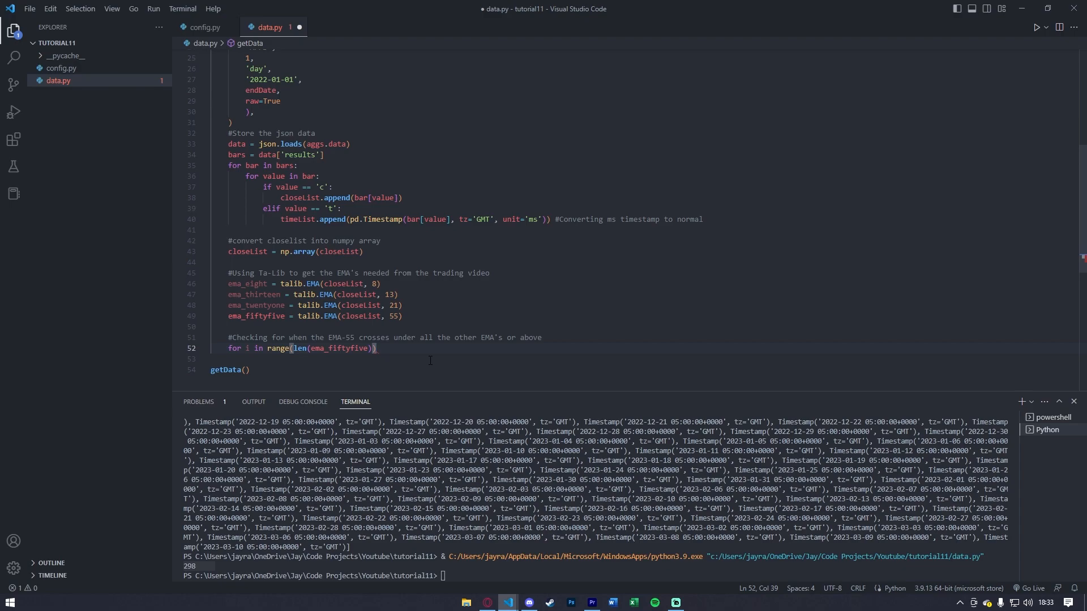
{"action": "key", "text": "Enter"}
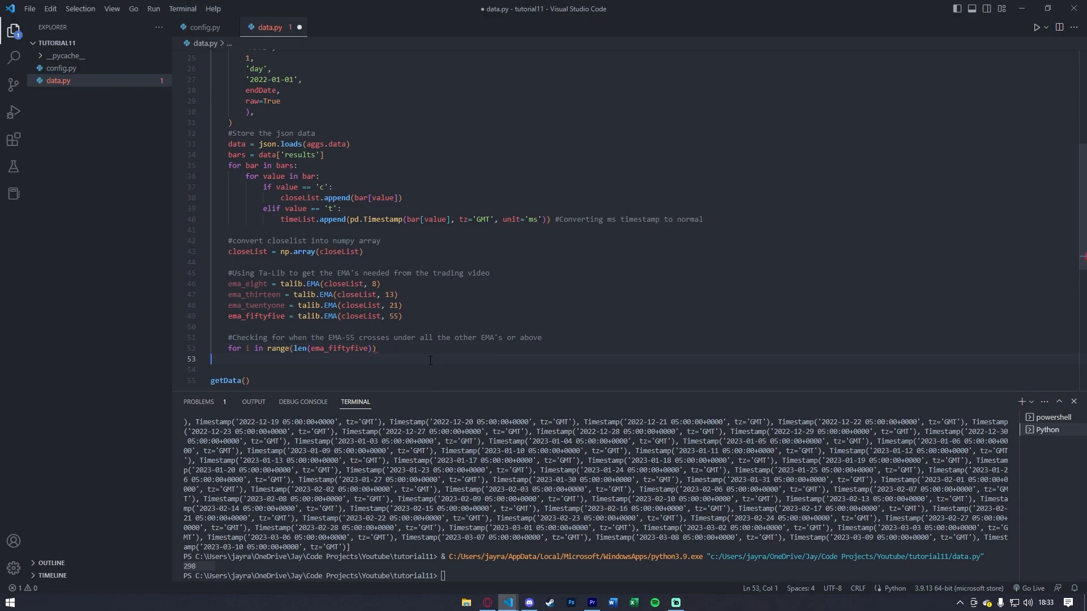
Add an if testing ema_fiftyfive[i] below ema_eight, ema_thirteen and ema_twentyone
{"action": "type", "text": "if"}
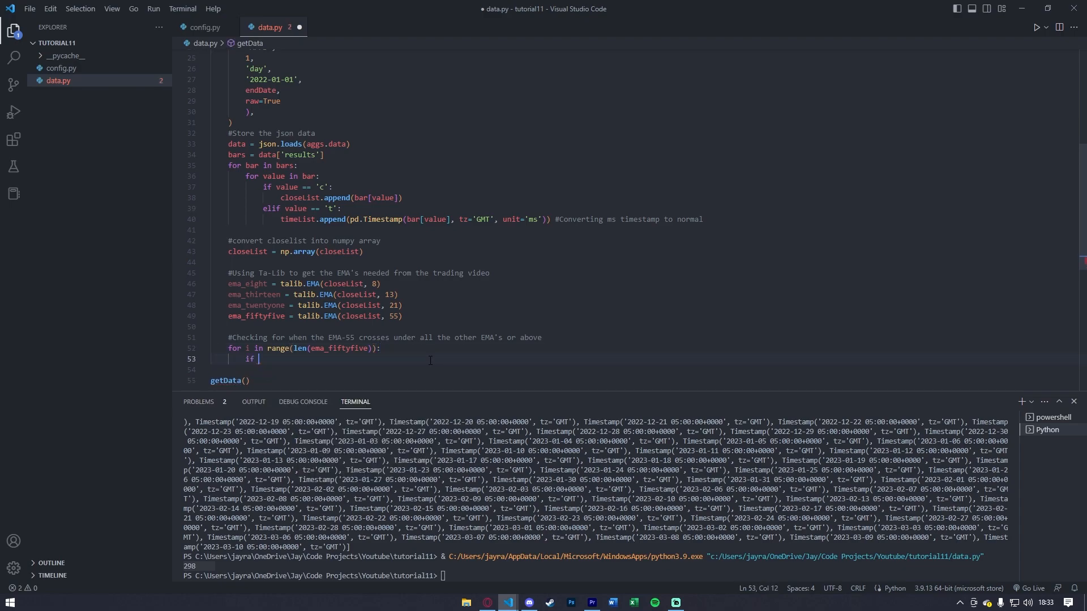
{"action": "type", "text": "("}
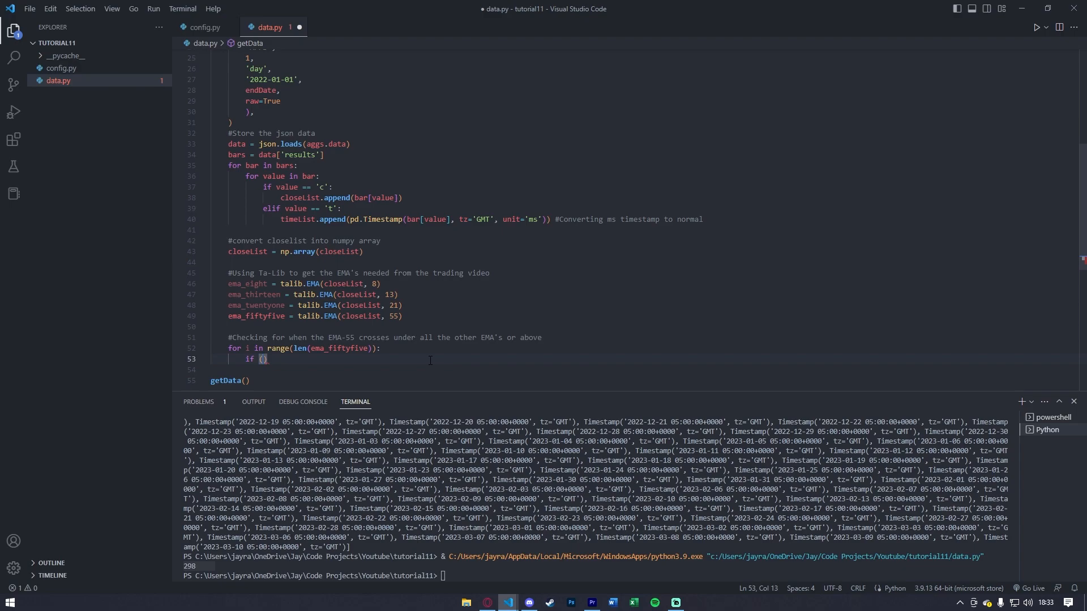
{"action": "type", "text": "ema_fiftyfive"}
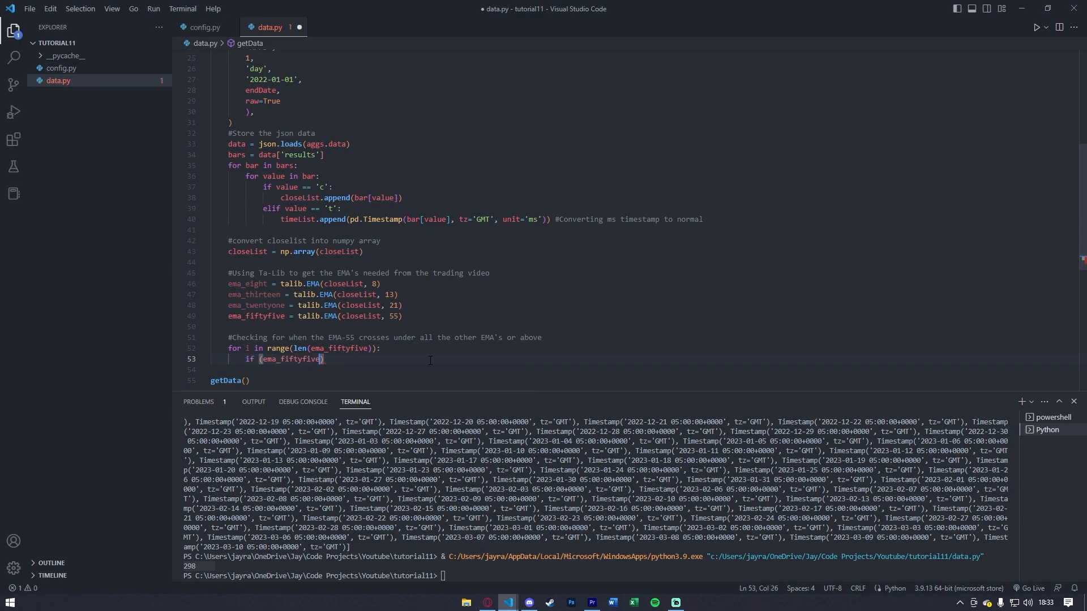
{"action": "type", "text": "[i] <"}
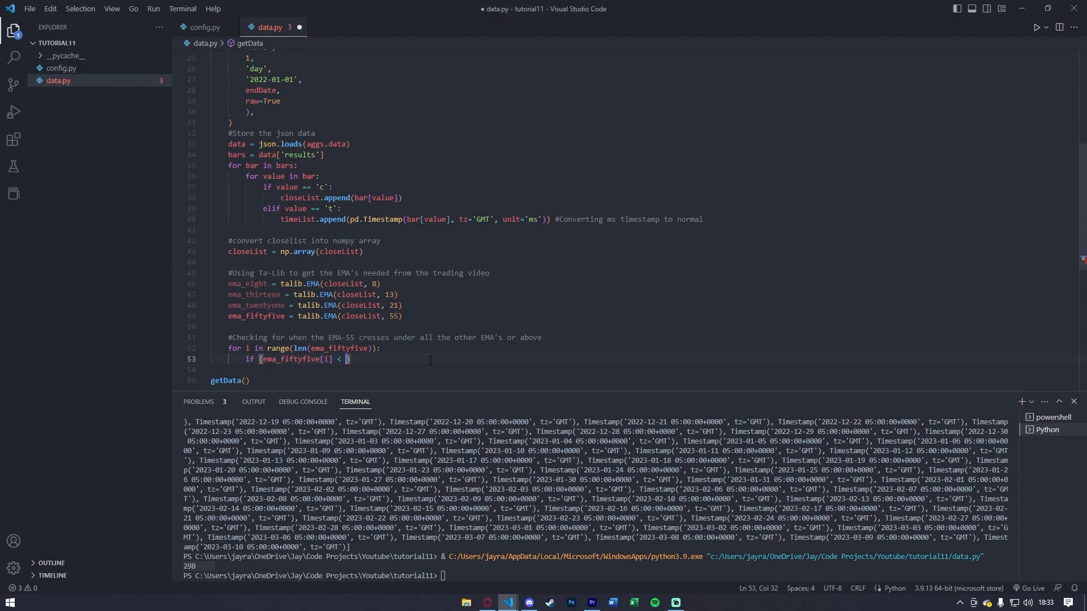
{"action": "type", "text": "ema"}
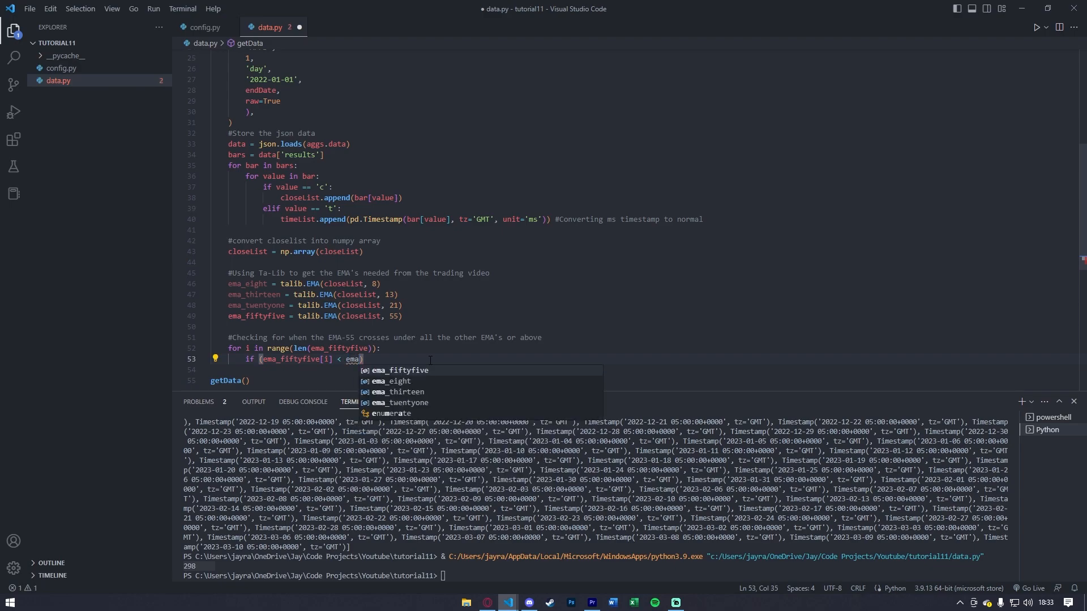
{"action": "type", "text": "_eight[i]"}
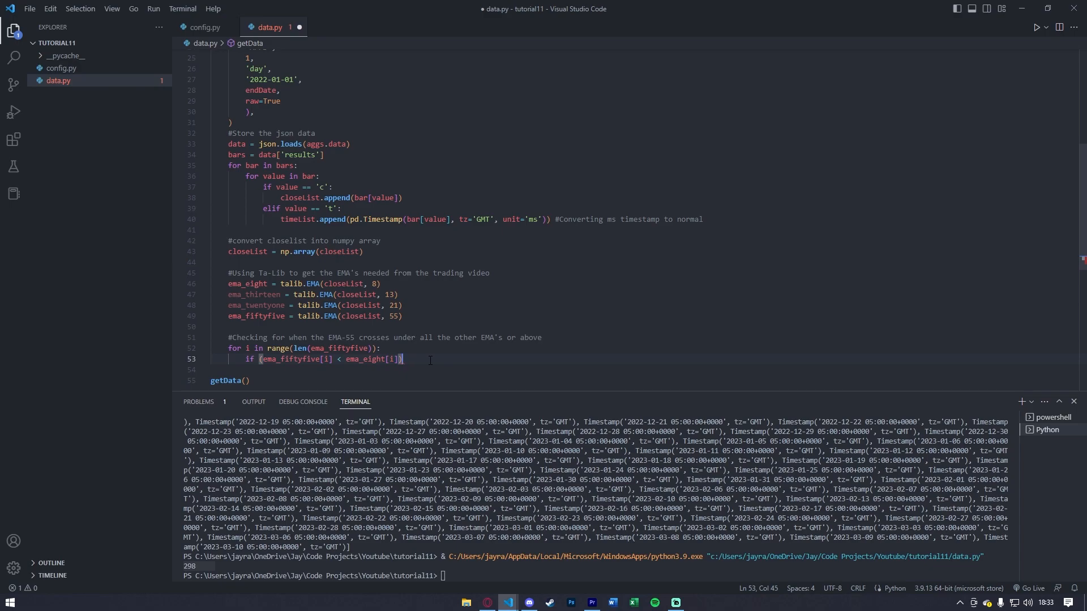
{"action": "type", "text": "and"}
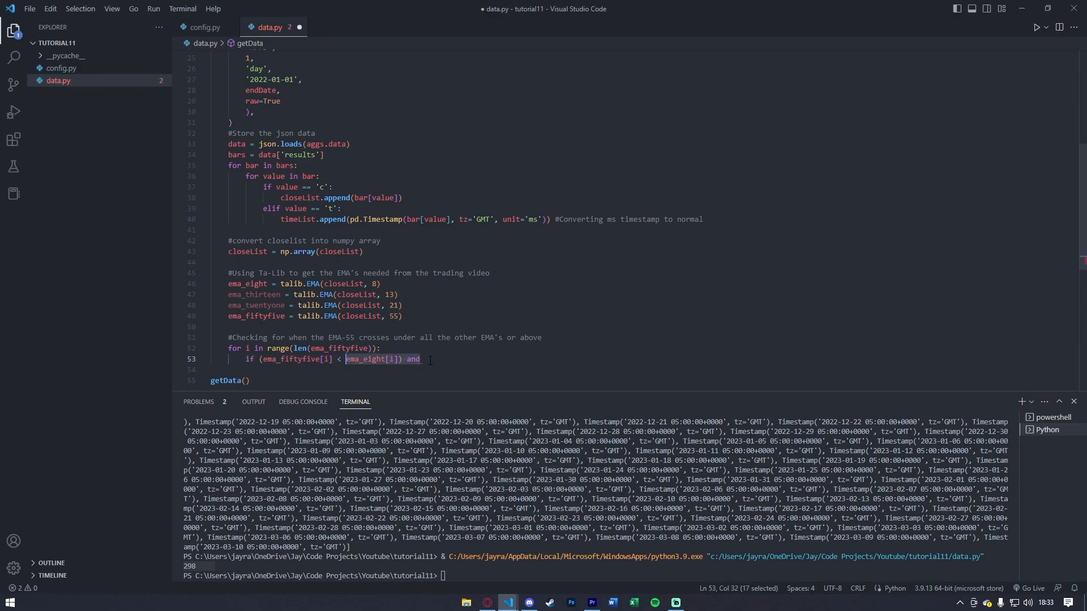
{"action": "type", "text": "(ema_fiftyfive[i] < ema_eight[i]) and"}
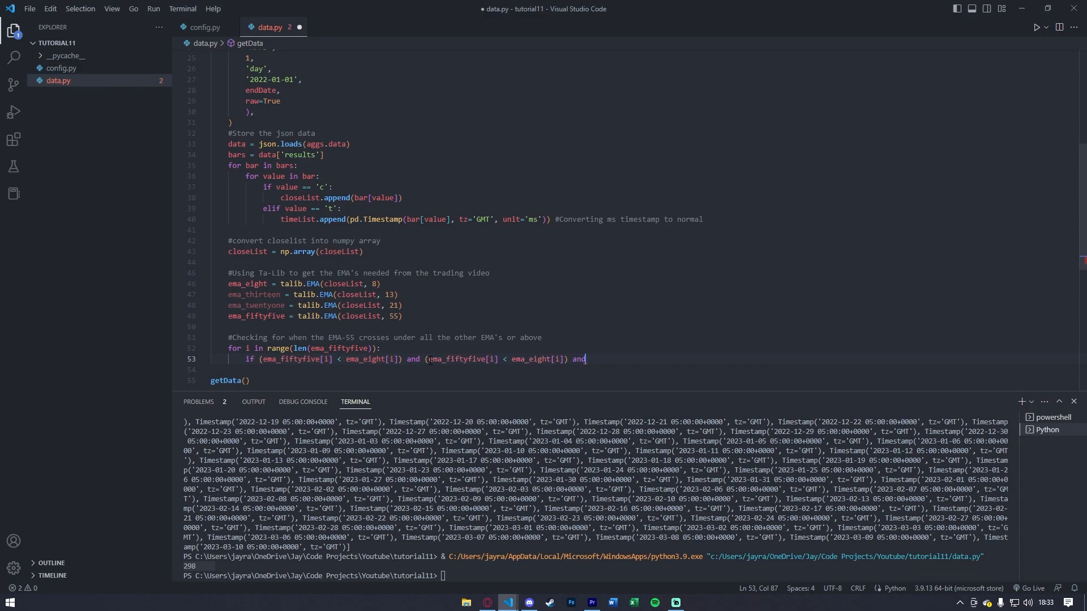
{"action": "type", "text": "(ema_fiftyfive[i] < ema_eight[i])"}
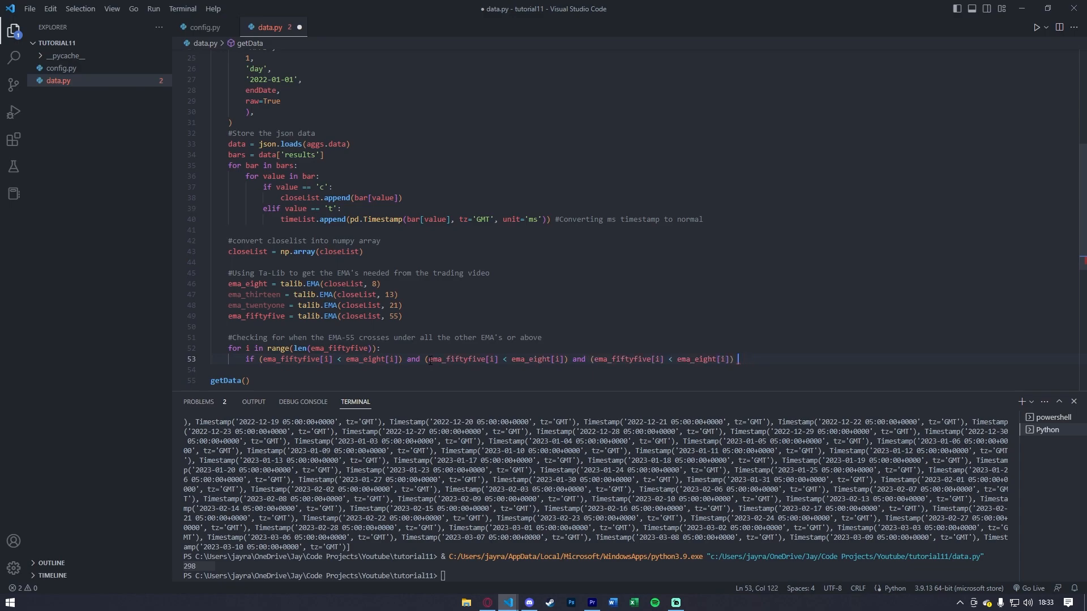
{"action": "key", "text": "Backspace"}
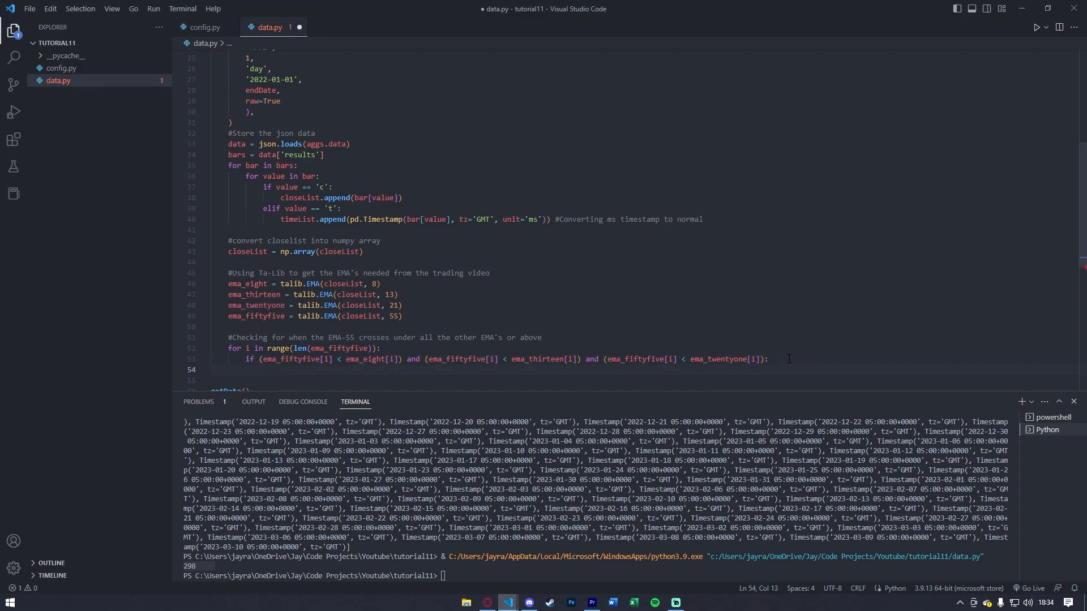
Inside the if, print "EMA-55 Has Crossed Under All Other EMA's On" plus str(timeList[i])
{"action": "type", "text": "print("}
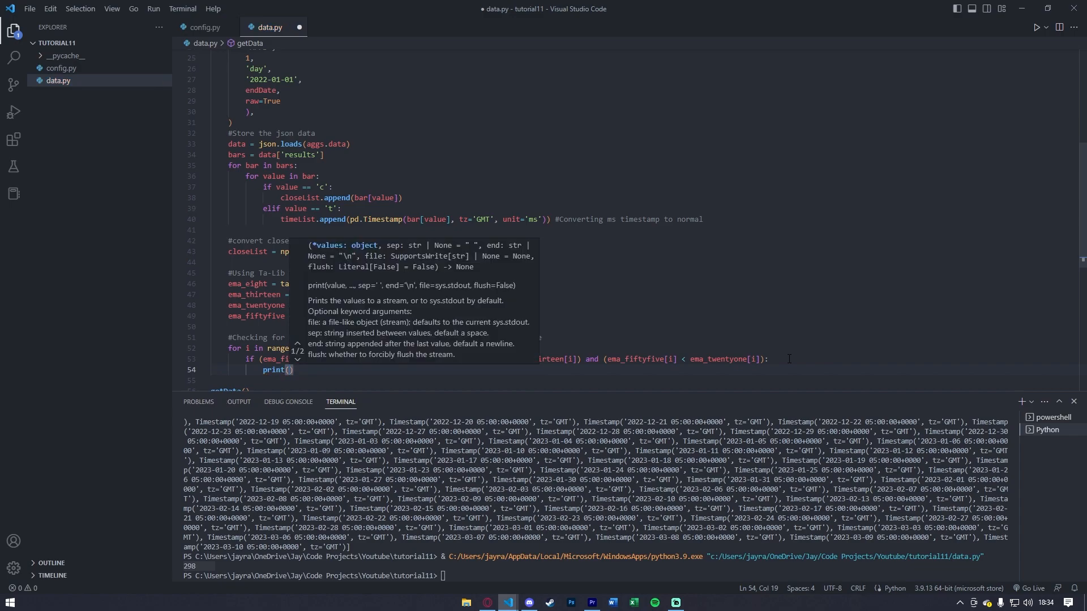
{"action": "type", "text": "\"EMA-\""}
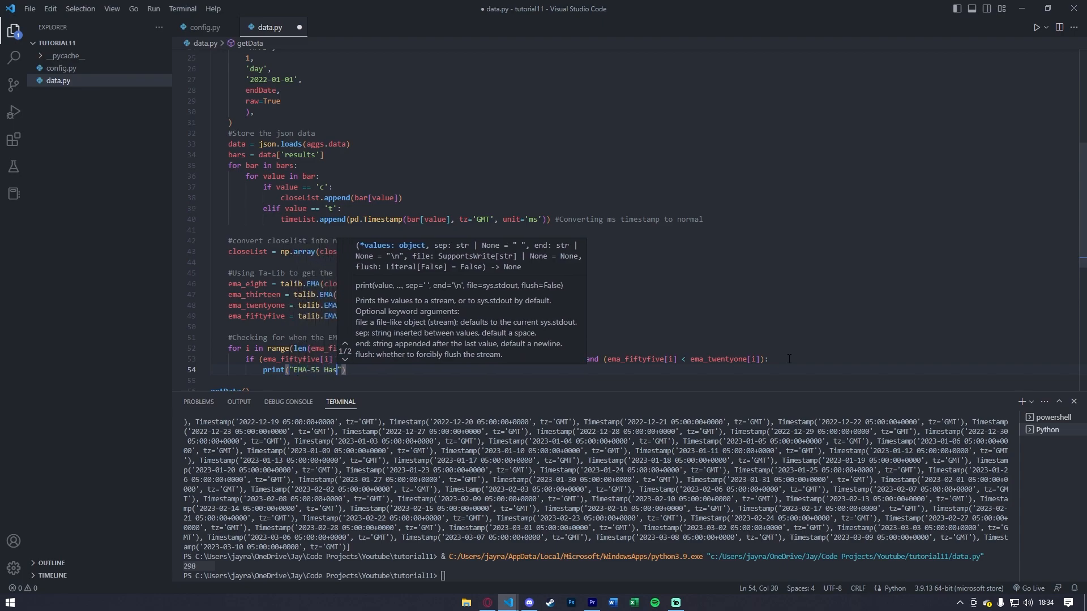
{"action": "type", "text": "Crossed Under All Other Em"}
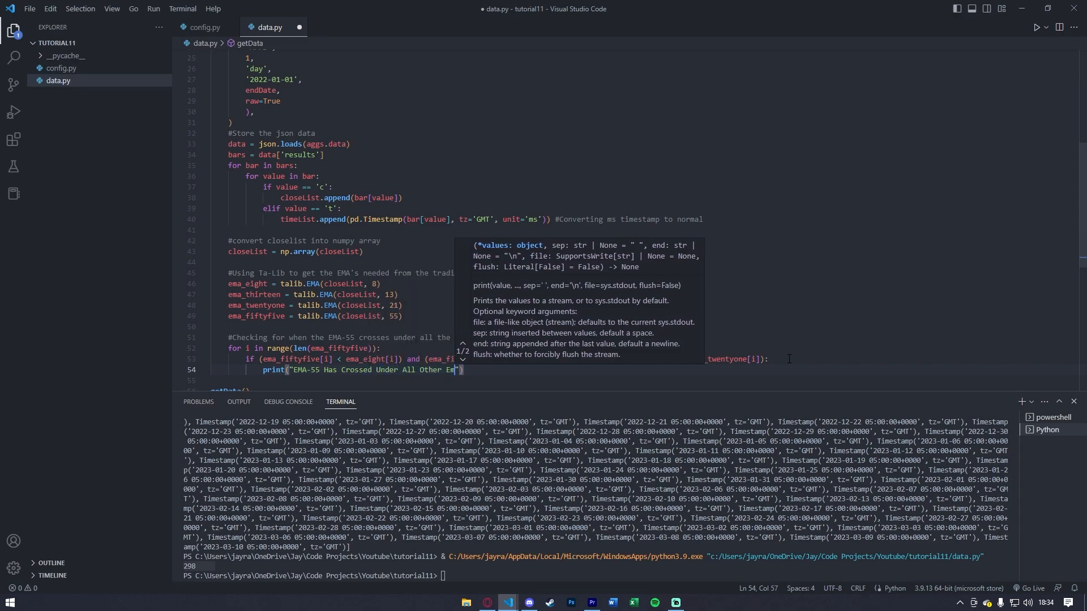
{"action": "type", "text": "A's On"}
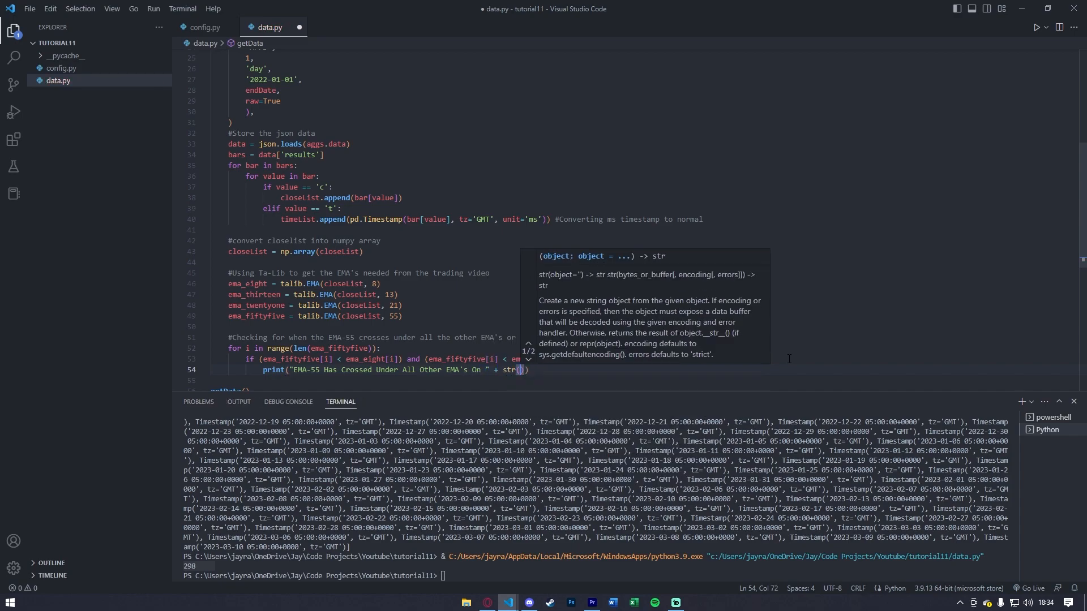
{"action": "type", "text": "timeList[i"}
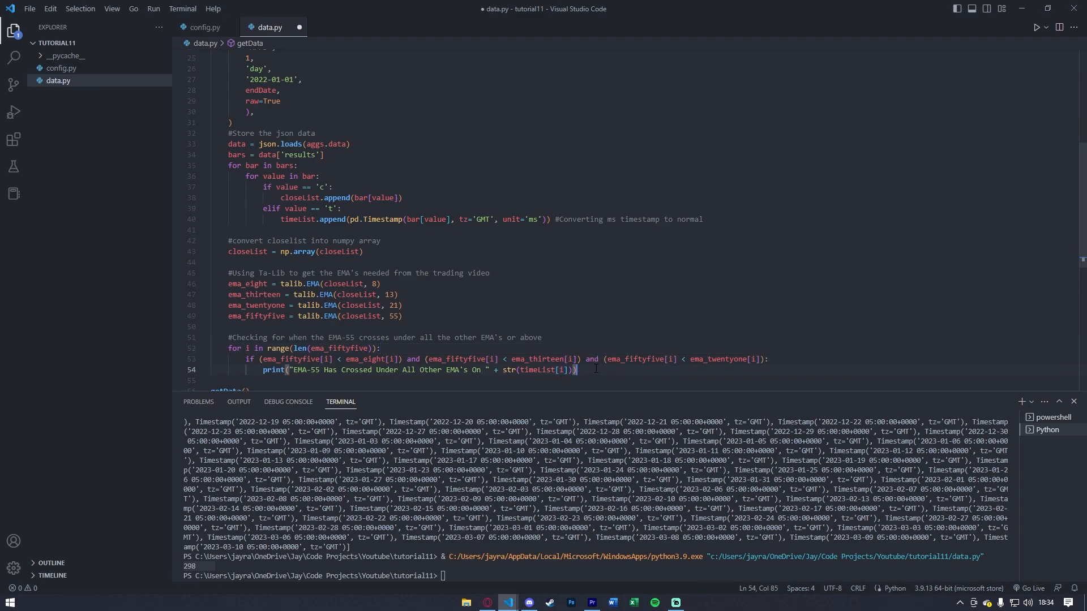
{"action": "scroll", "scroll_direction": "down", "scroll_amount": 3}
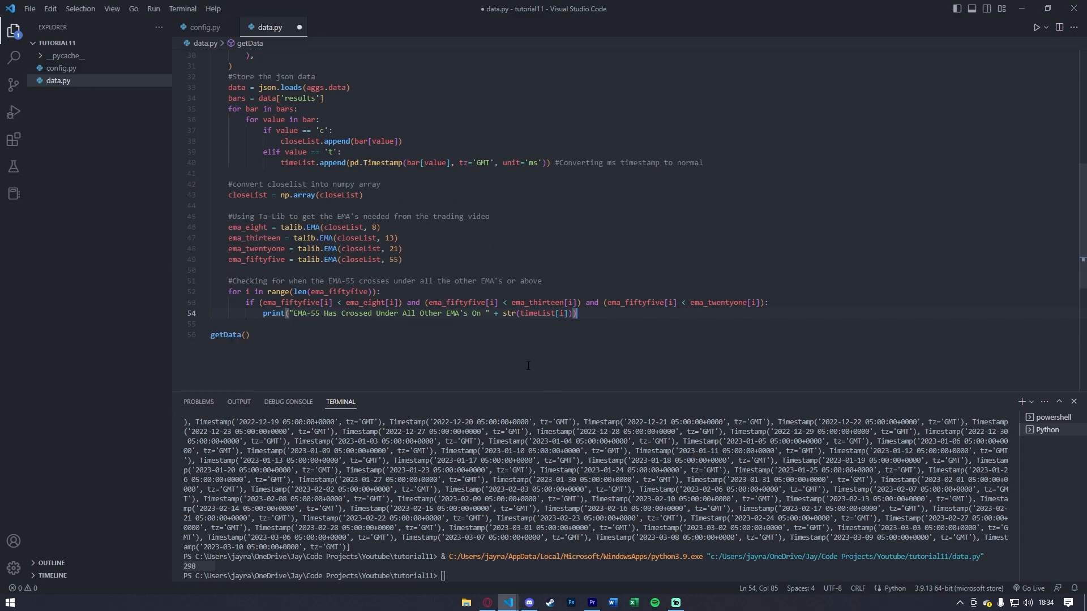
{"action": "key", "text": "enter"}
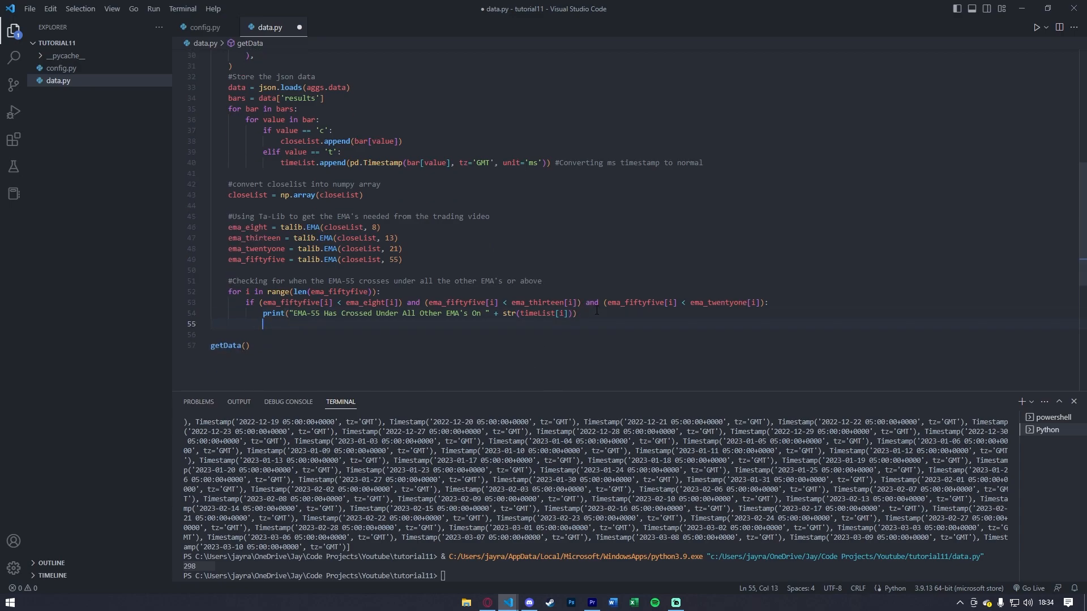
Add an elif printing "EMA-55 Has Crossed Over All Other EMA's On" with the date, then run data.py
{"action": "type", "text": "elif"}
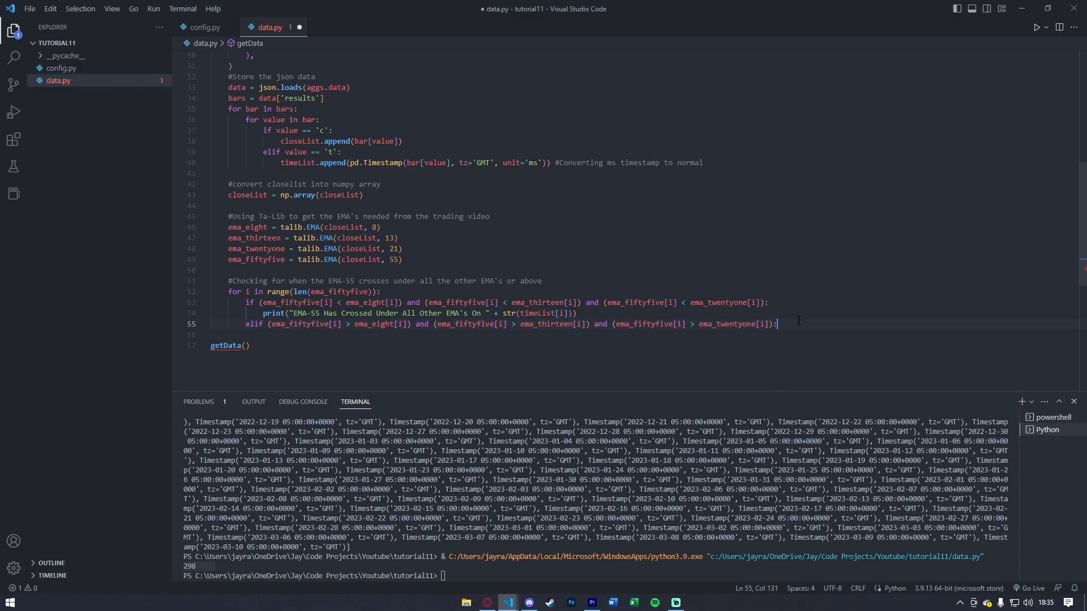
{"action": "type", "text": "print(\"EMA-55 Has Crossed Under All Other EMA's On \" + str(timeList[i]))"}
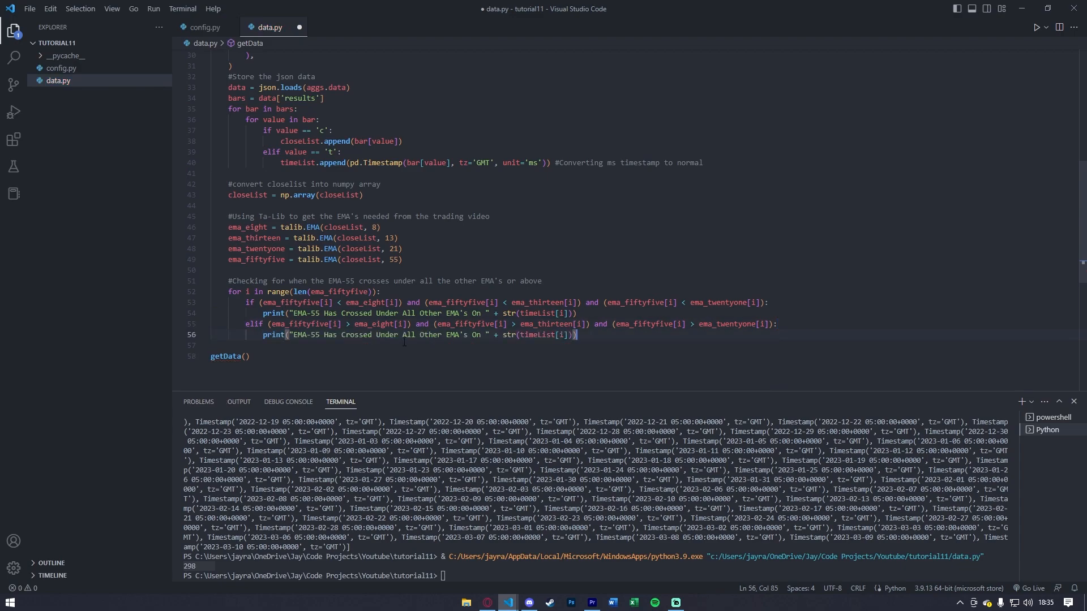
{"action": "type", "text": "Over"}
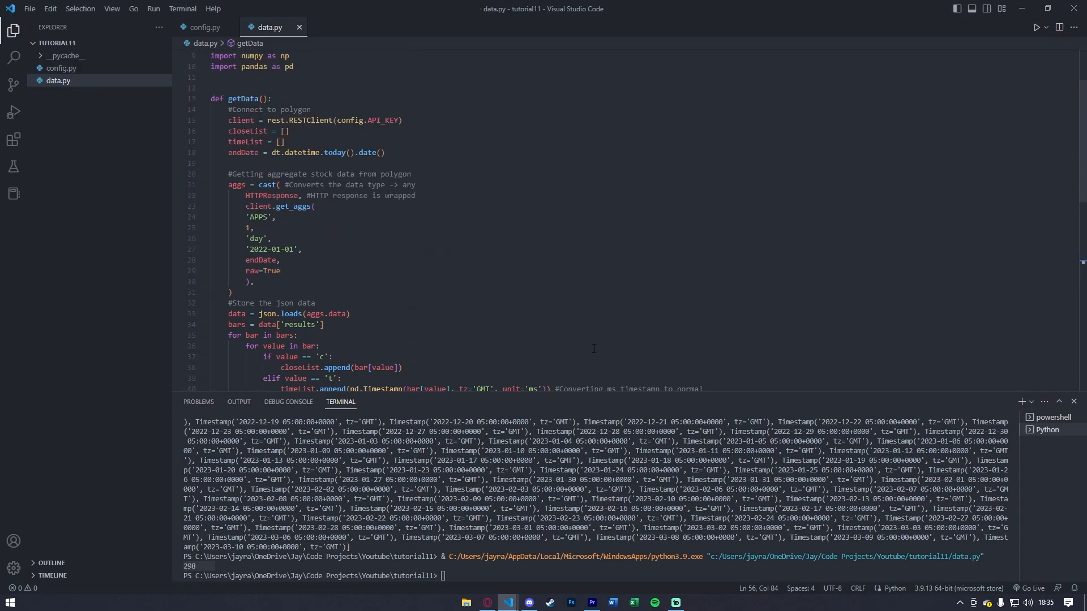
{"action": "scroll", "scroll_direction": "down", "scroll_amount": 3}
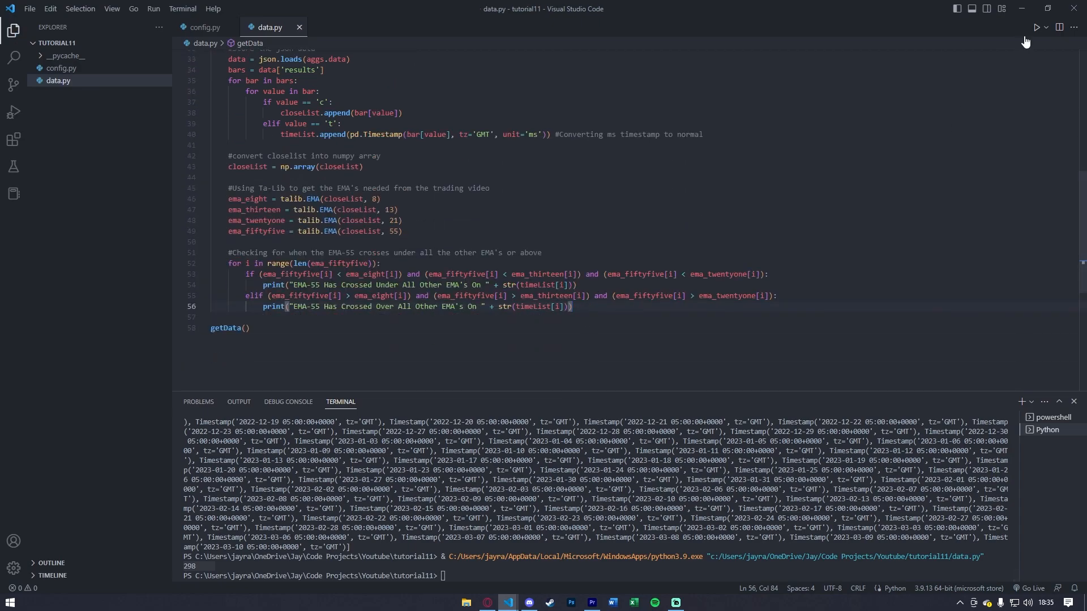
{"action": "left_click", "coordinate": [1035, 27]}
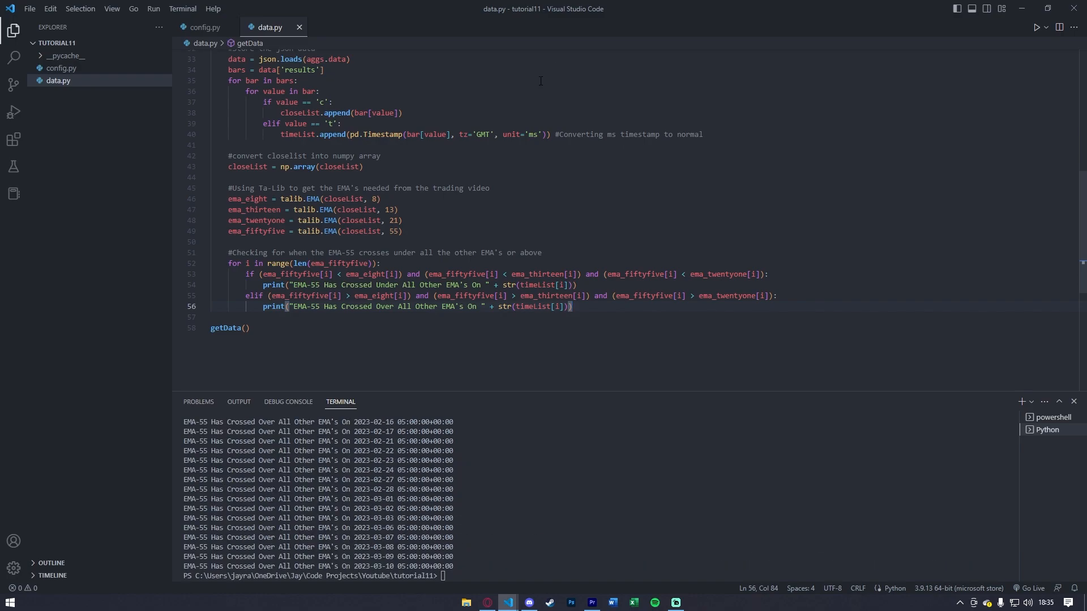